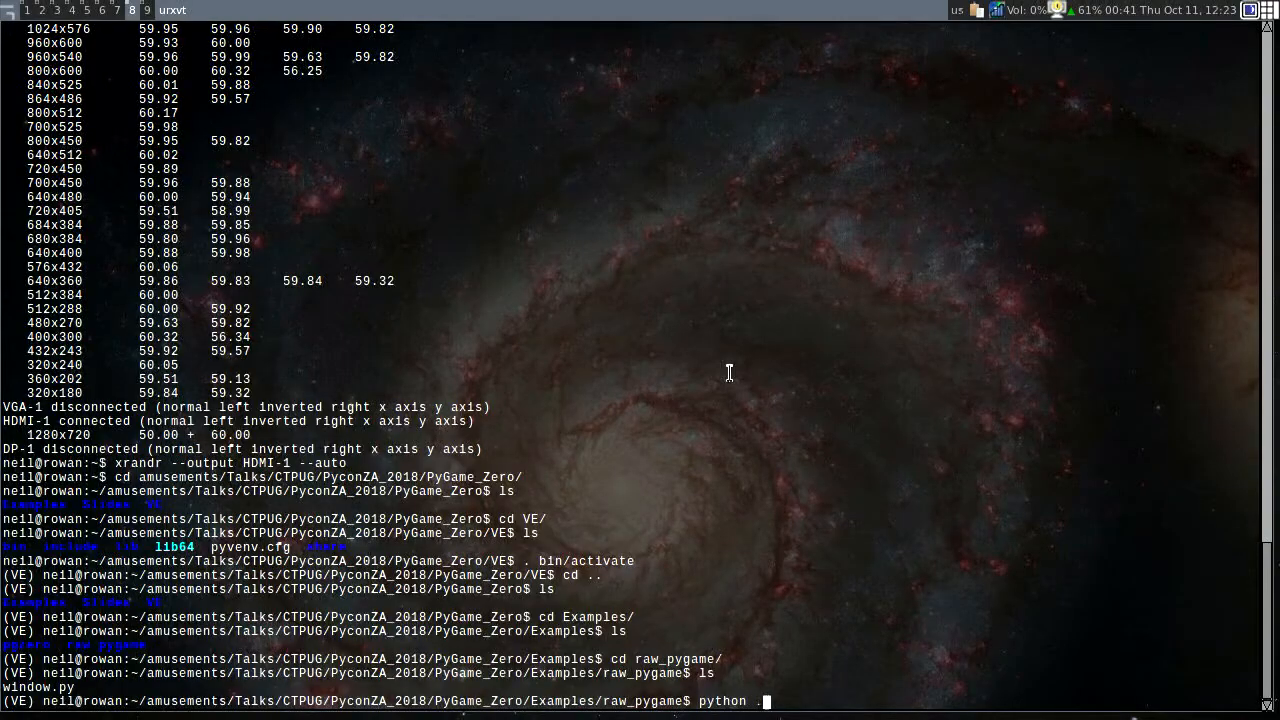
Step: Run ./window.py with Python to get the pygame 1.9.4 greeting
text(./window.py)
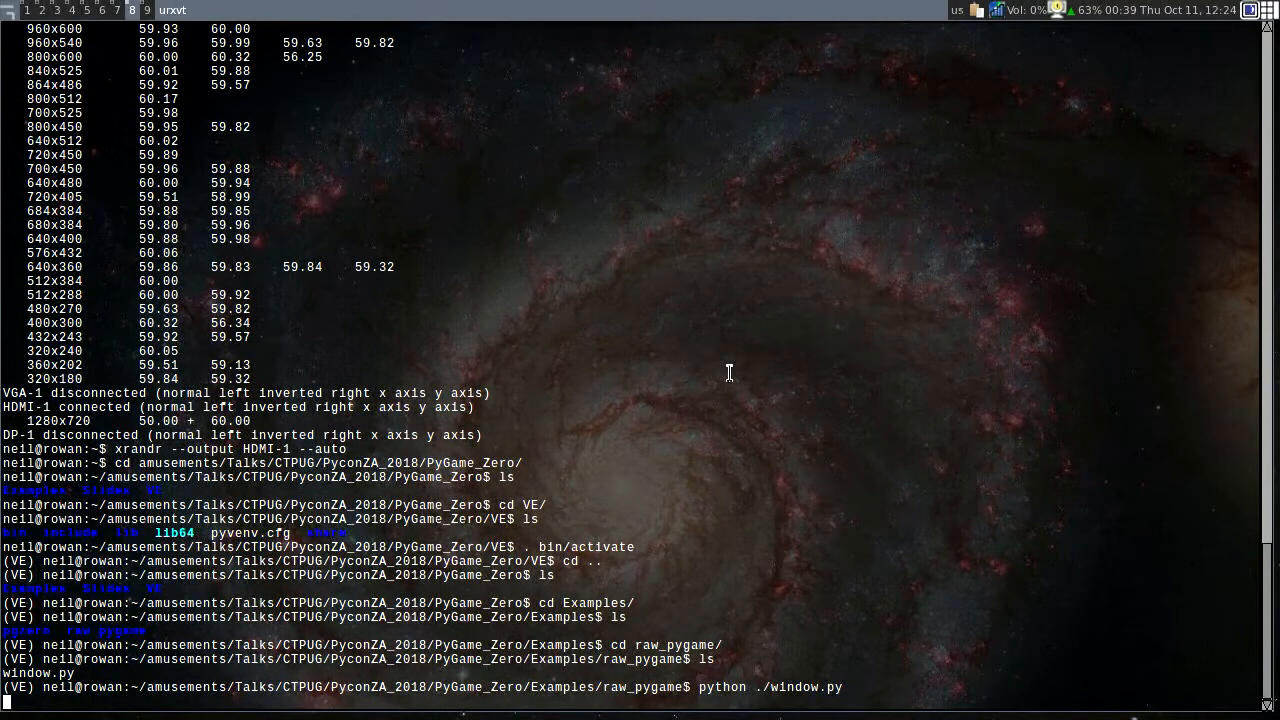
key(Return)
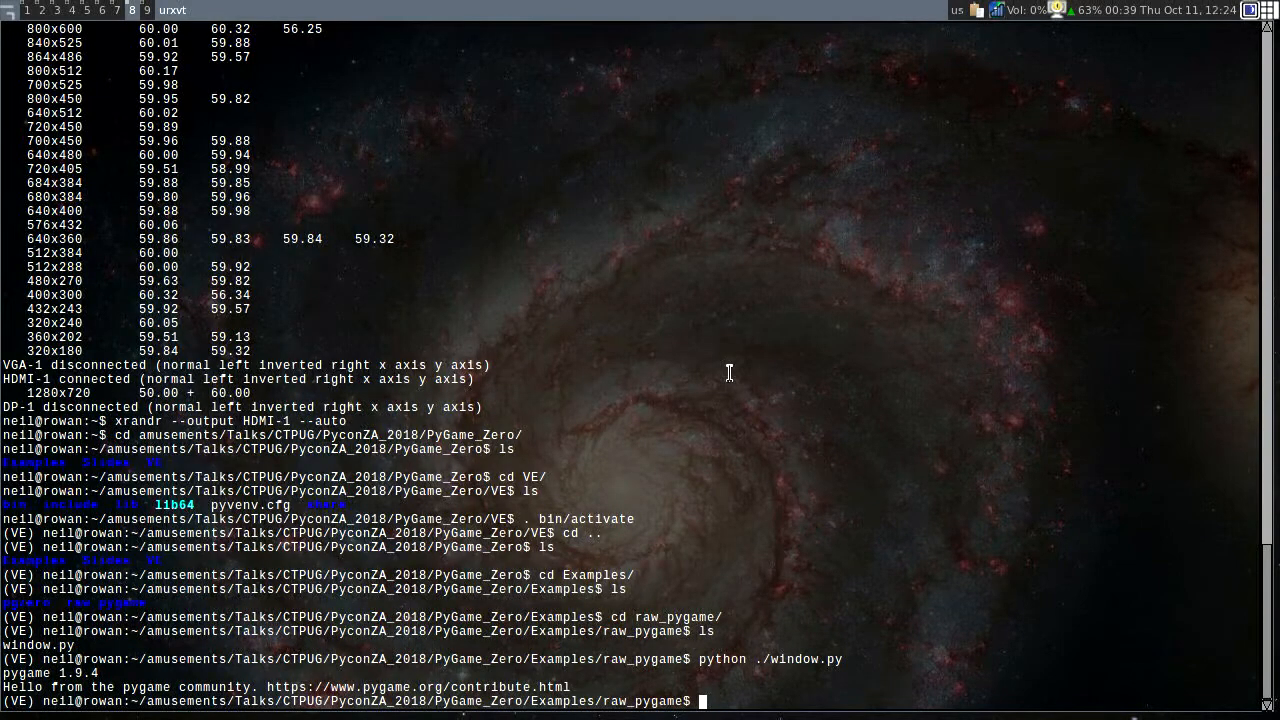
text(vi window.py ^C)
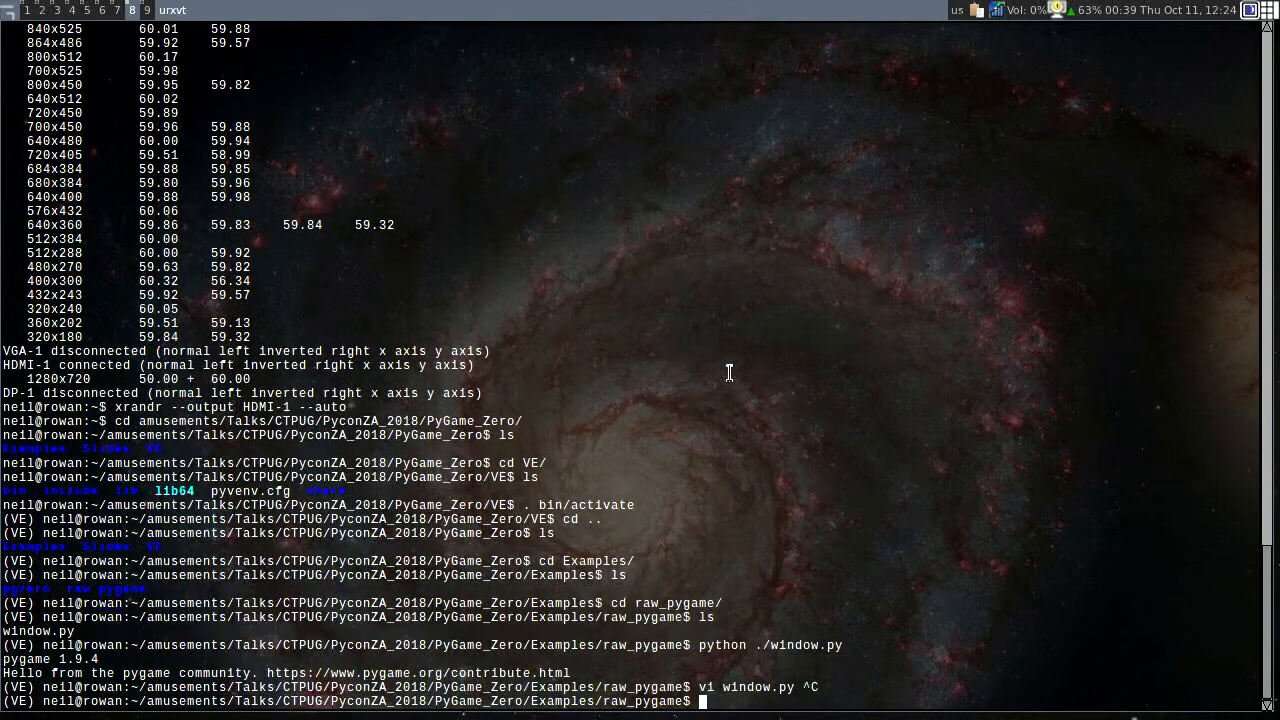
Step: Read window.py's 22-line pygame event loop in Vim, then quit unchanged with :q!
text(p)
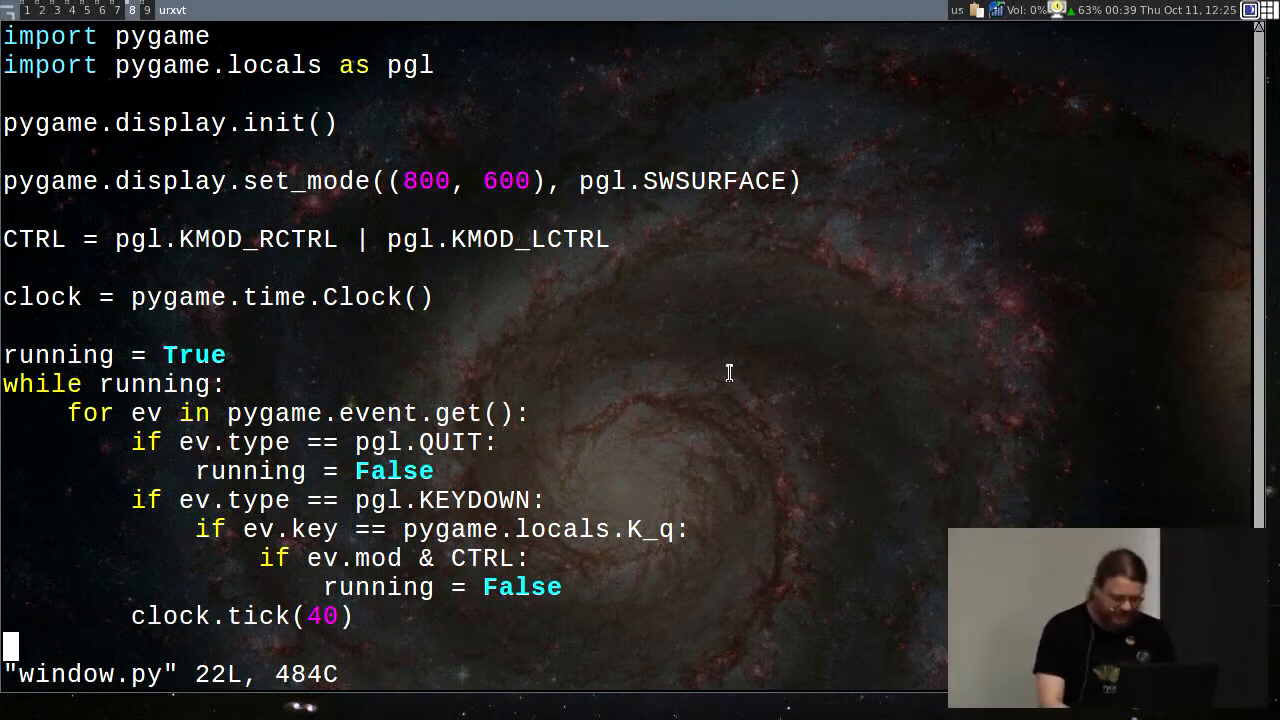
text(:q!)
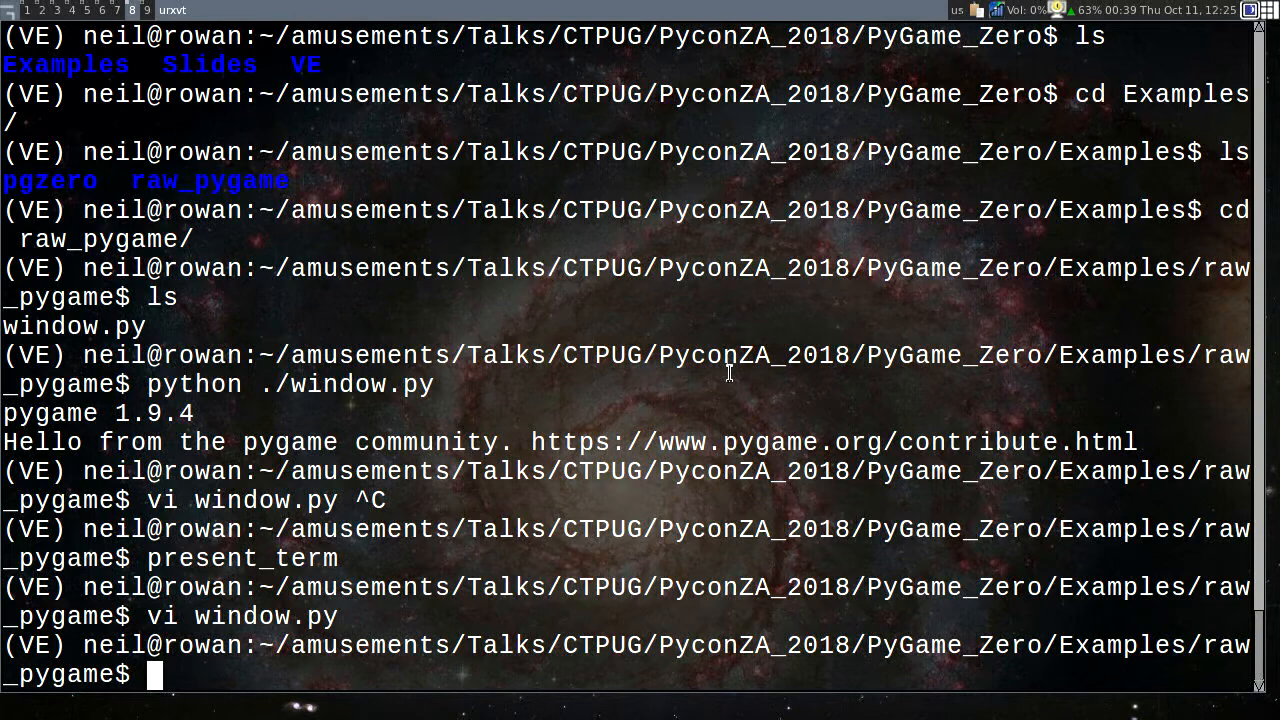
Step: Move to the pgzero folder, replace intro.py with an empty file, and run it with pgzrun
text(cd ..)
text(ls)
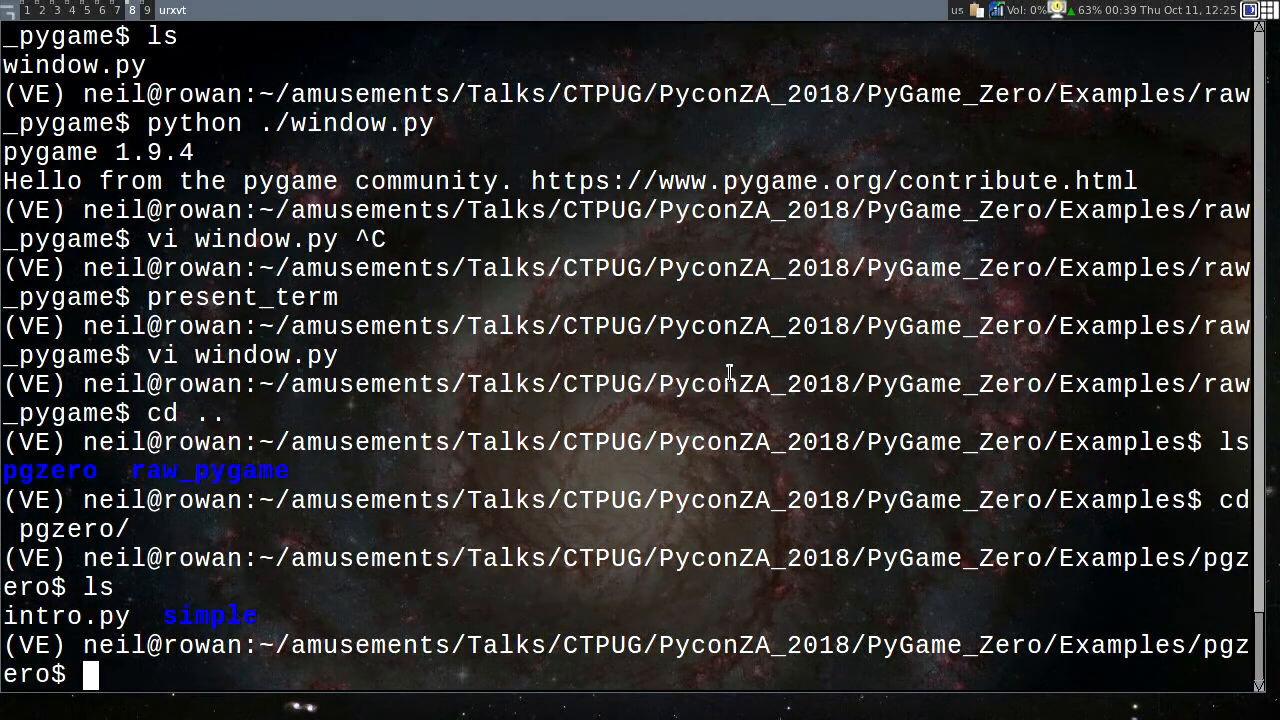
text(rm intro.py)
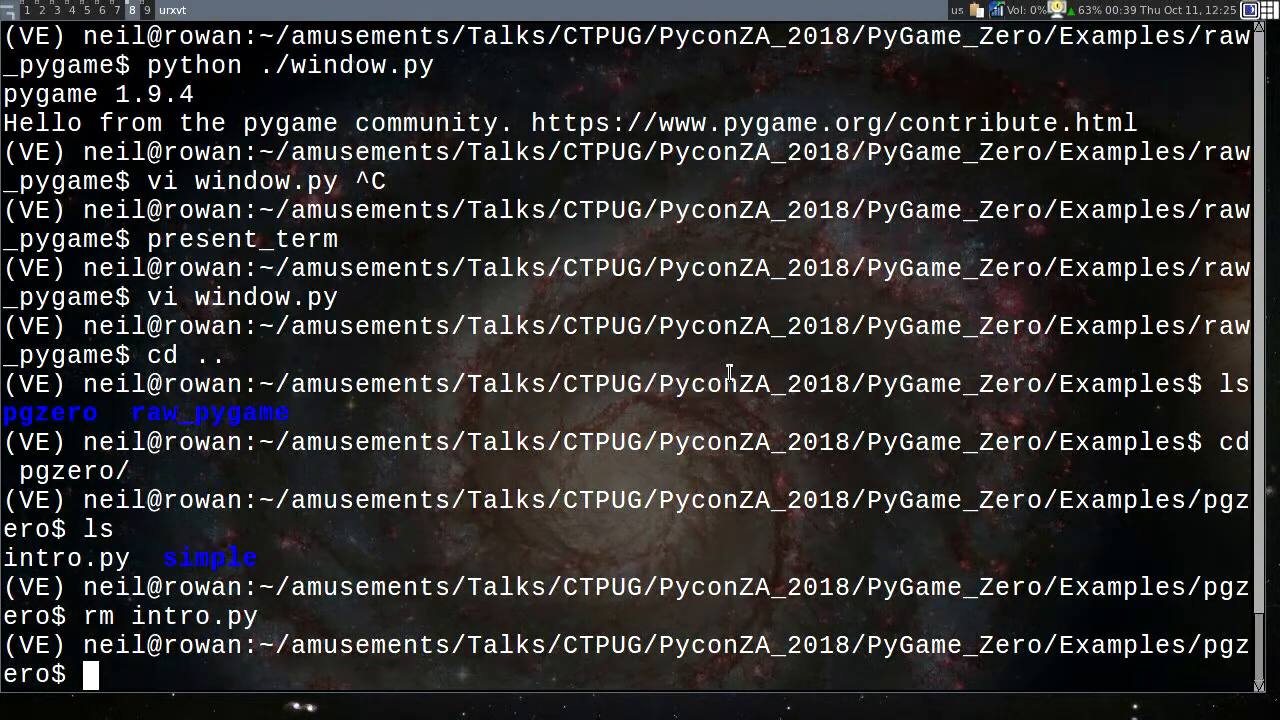
text(touch into)
text(ls -l intro.py)
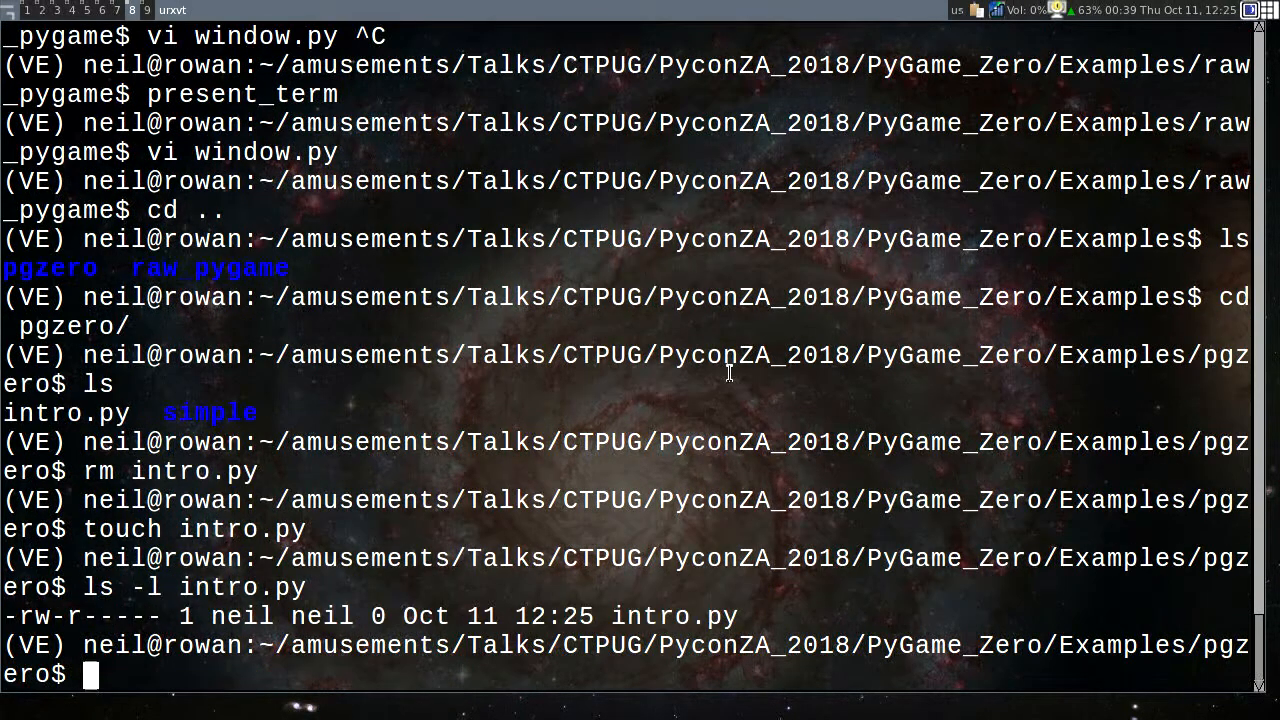
text(pgzrun ./)
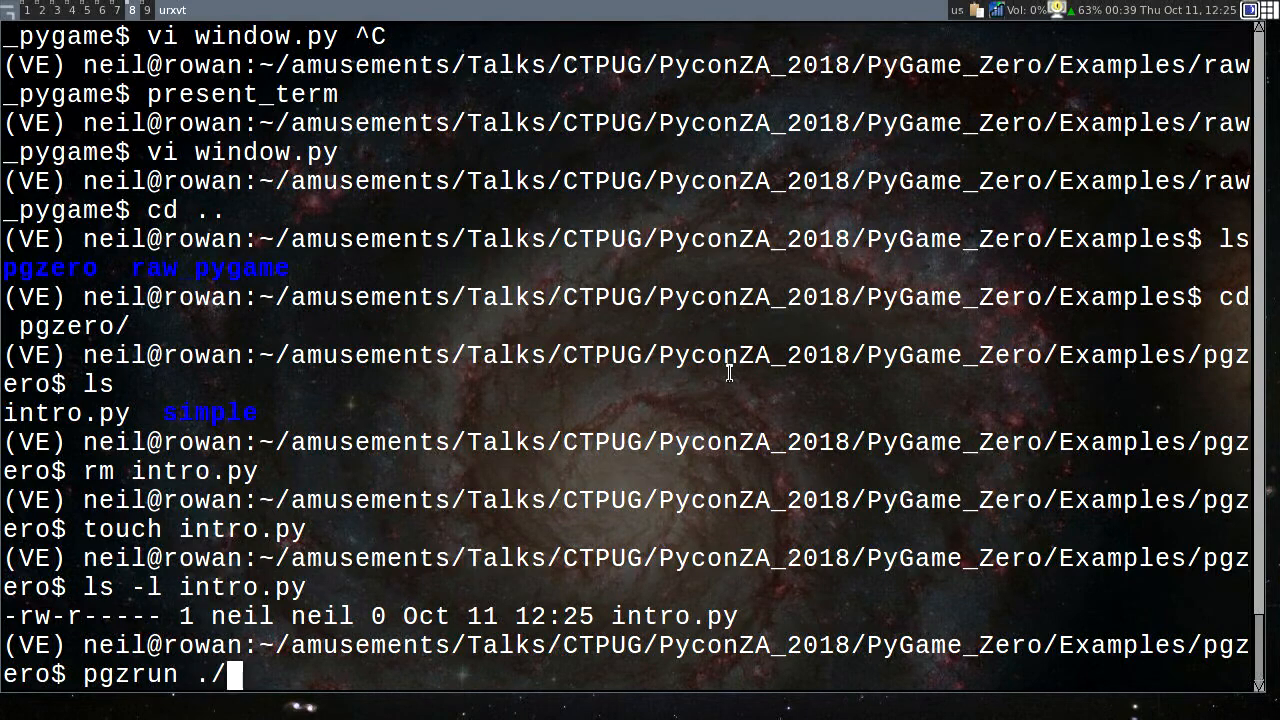
key(Return)
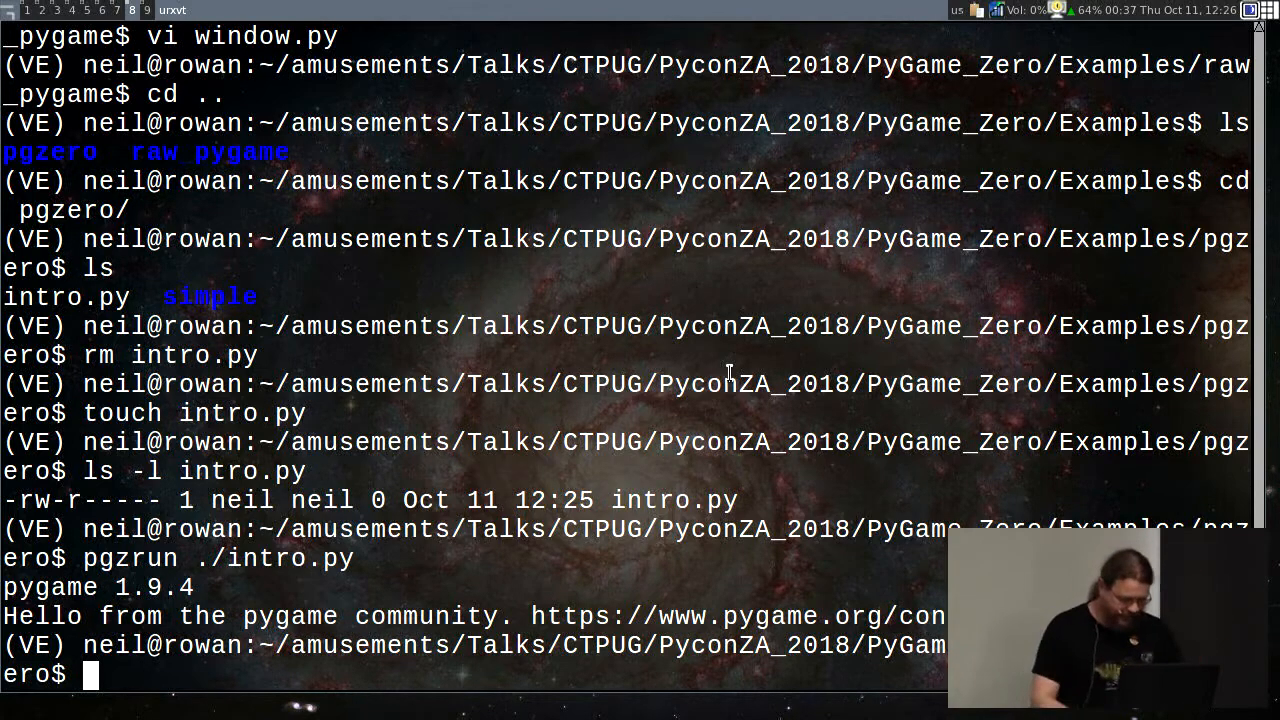
Step: Go to ~/Trees/PyGame/pgzero/examples/basic and list its scripts and the alien, alien_hurt, block and ship images
text(cd simple/)
text(ls)
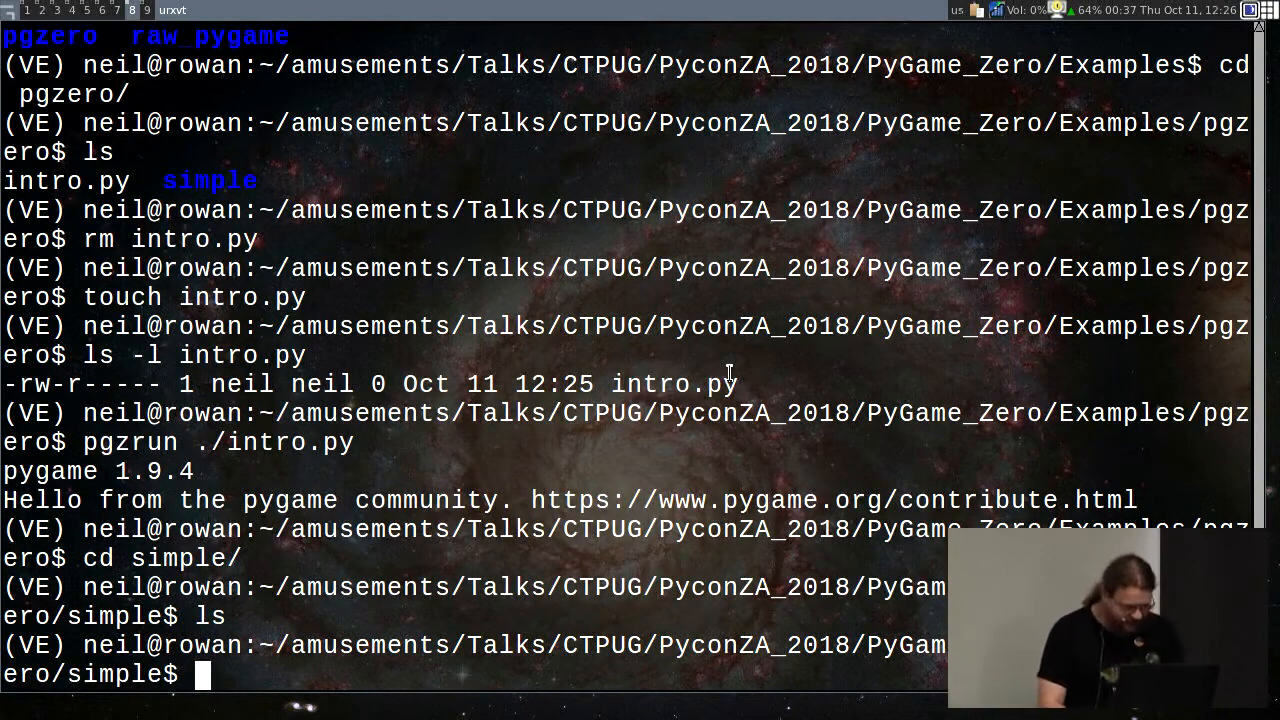
text(cp ~/)
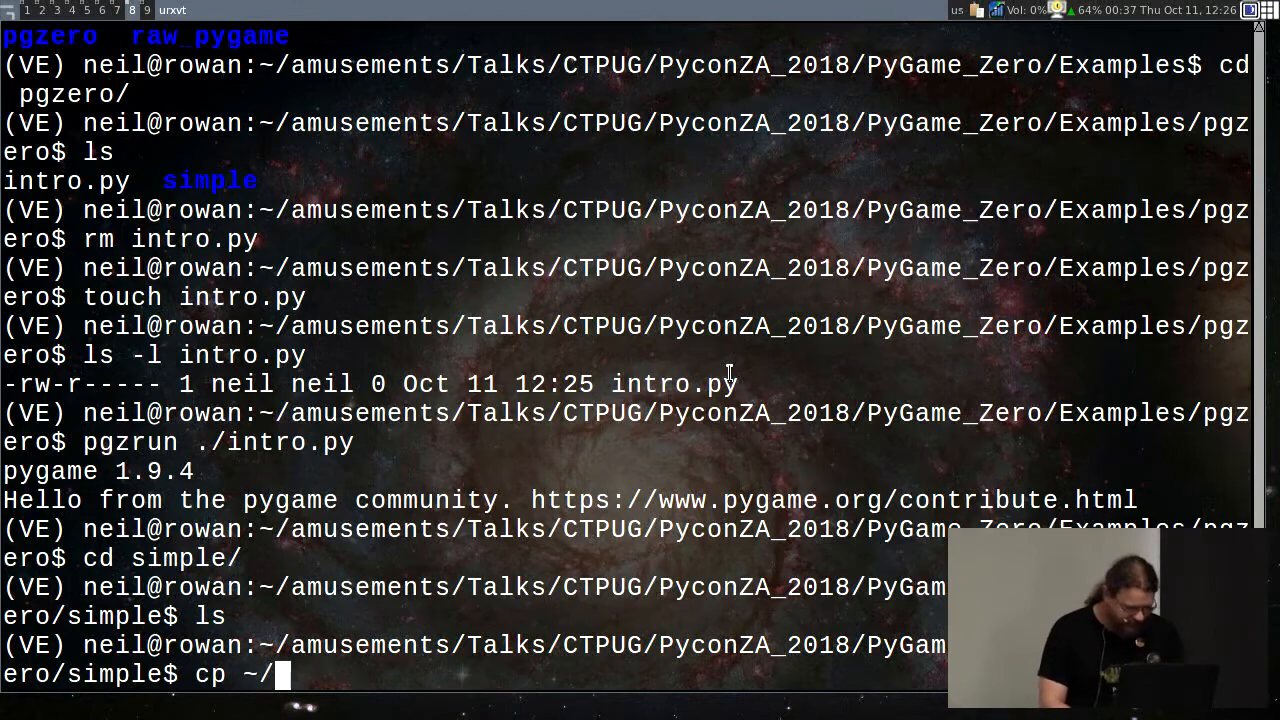
text(Trees/PyGame/pgzero/examples/basic/)
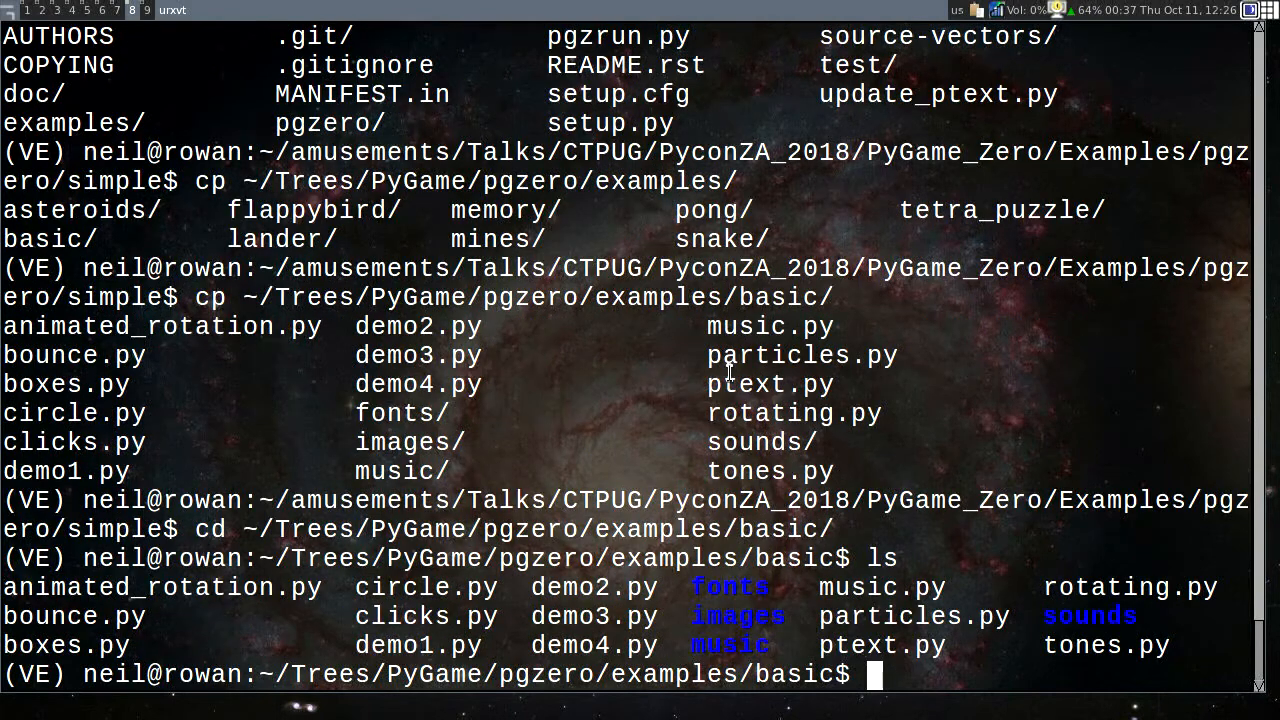
text(vi demo1.py)
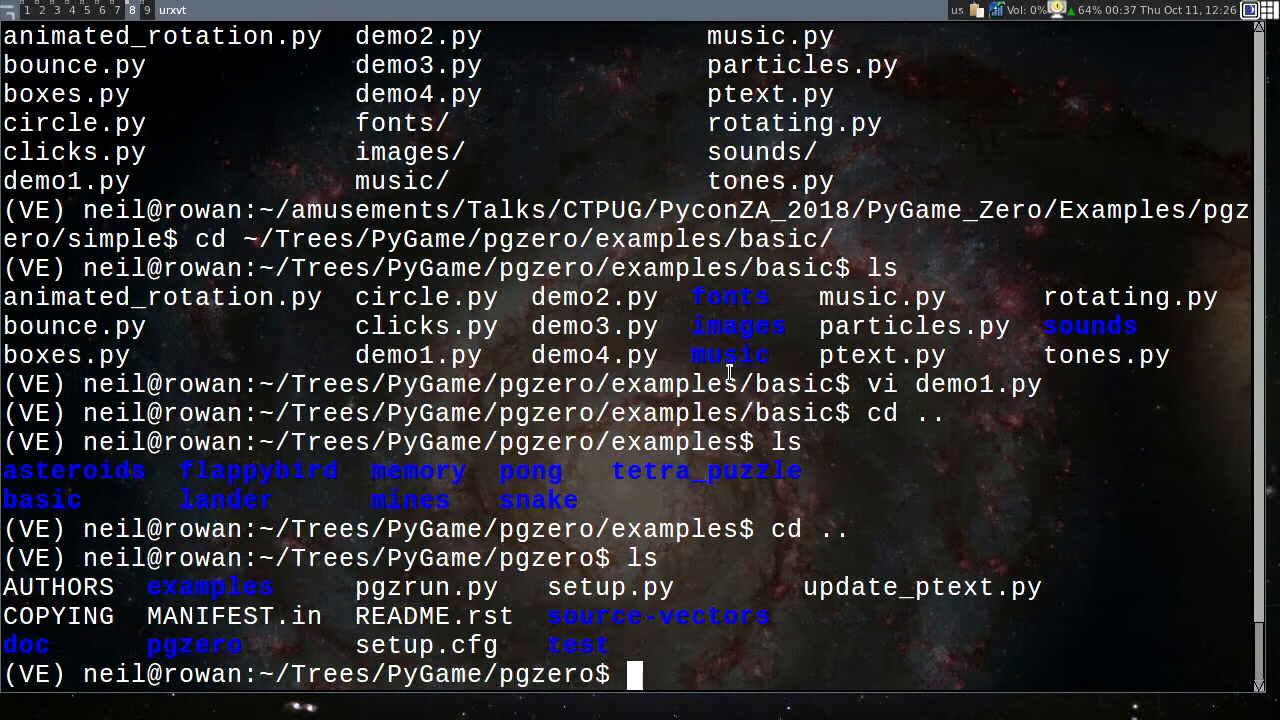
text(cd examples/ls)
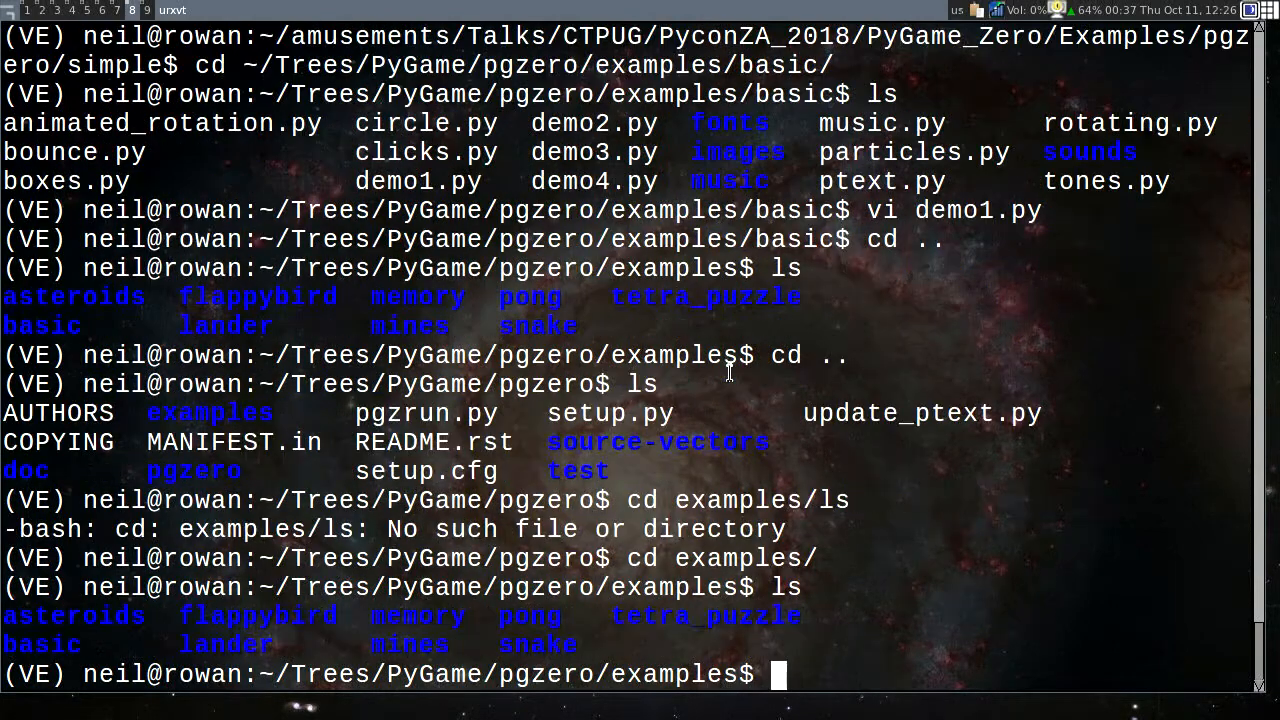
text(cd basic/)
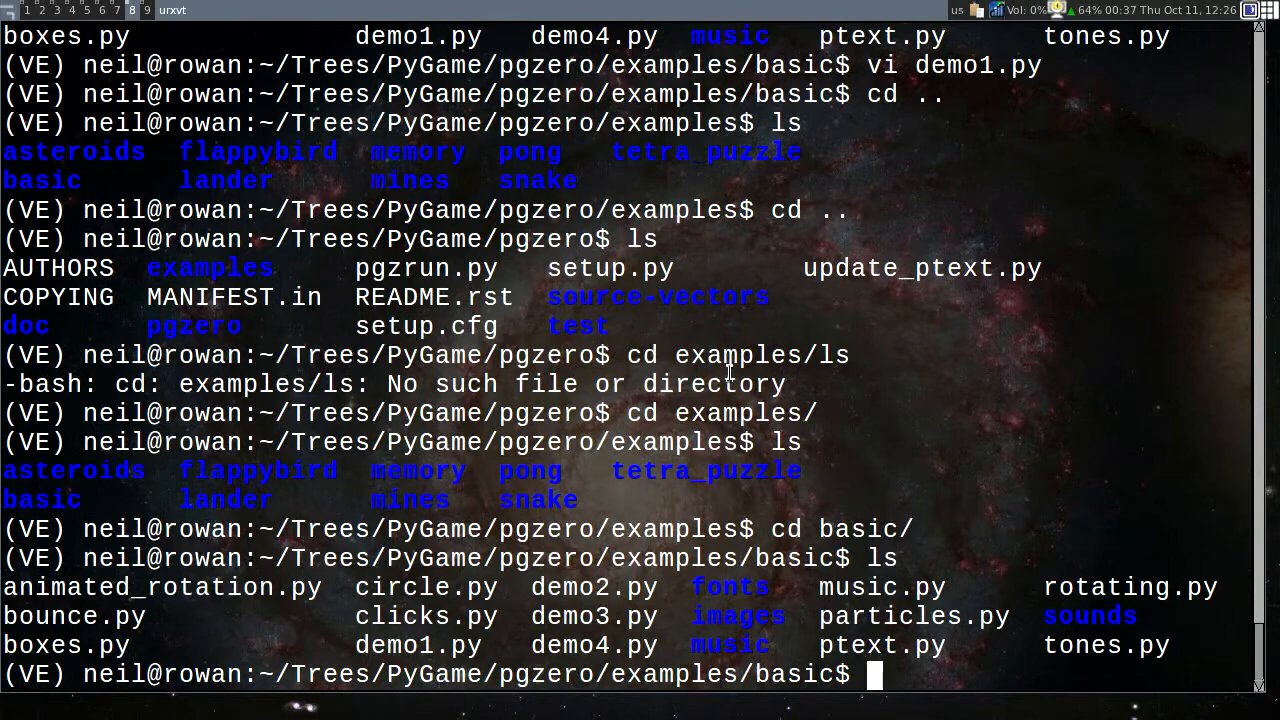
text(ls images/)
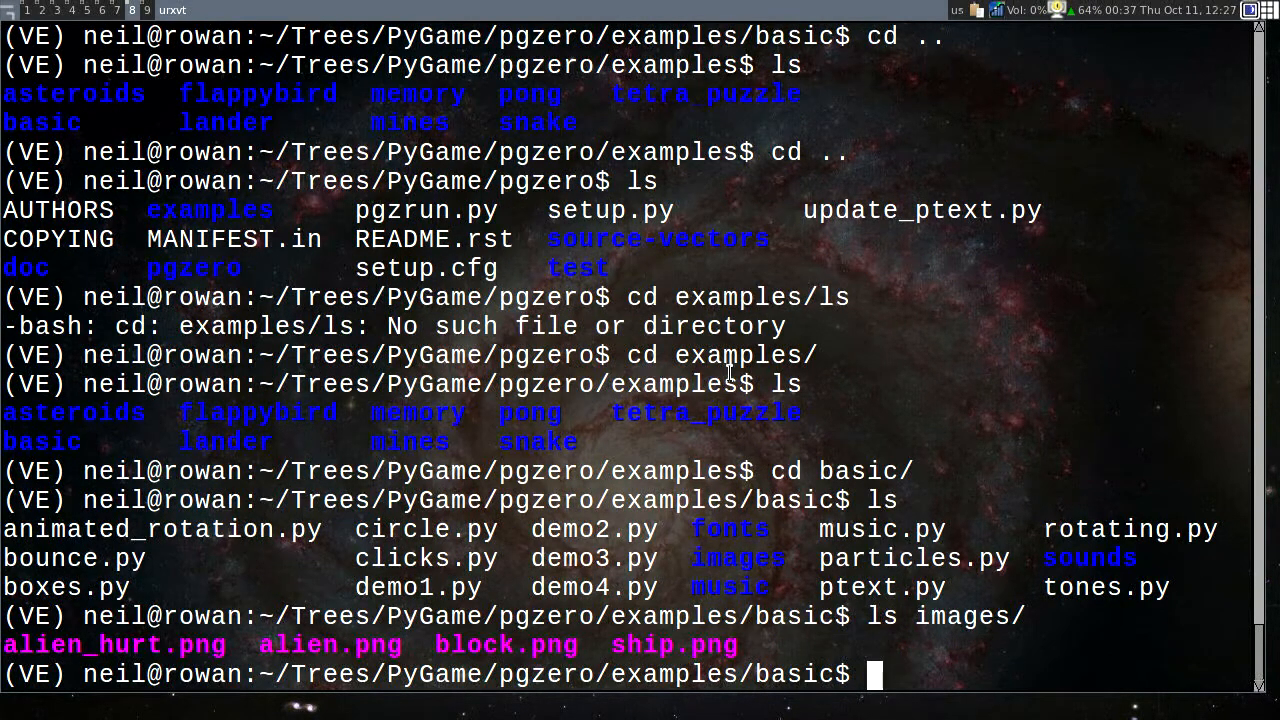
text(cp ~/)
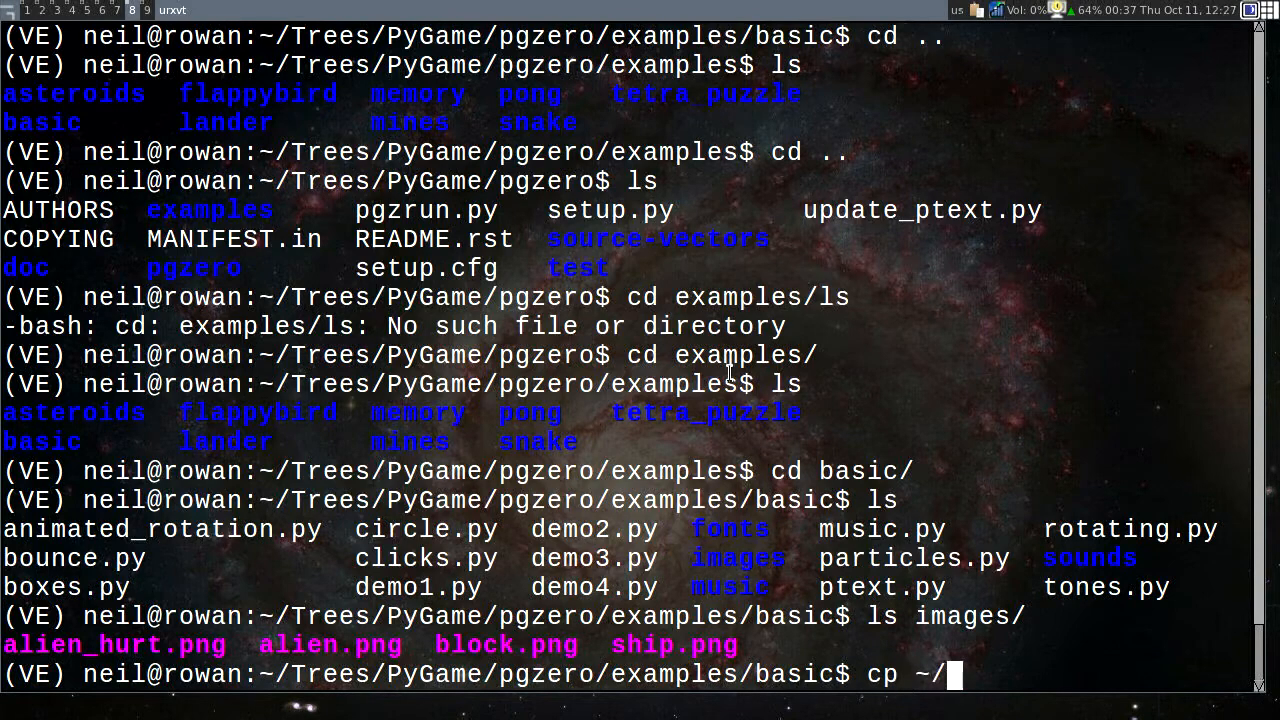
text(vi)
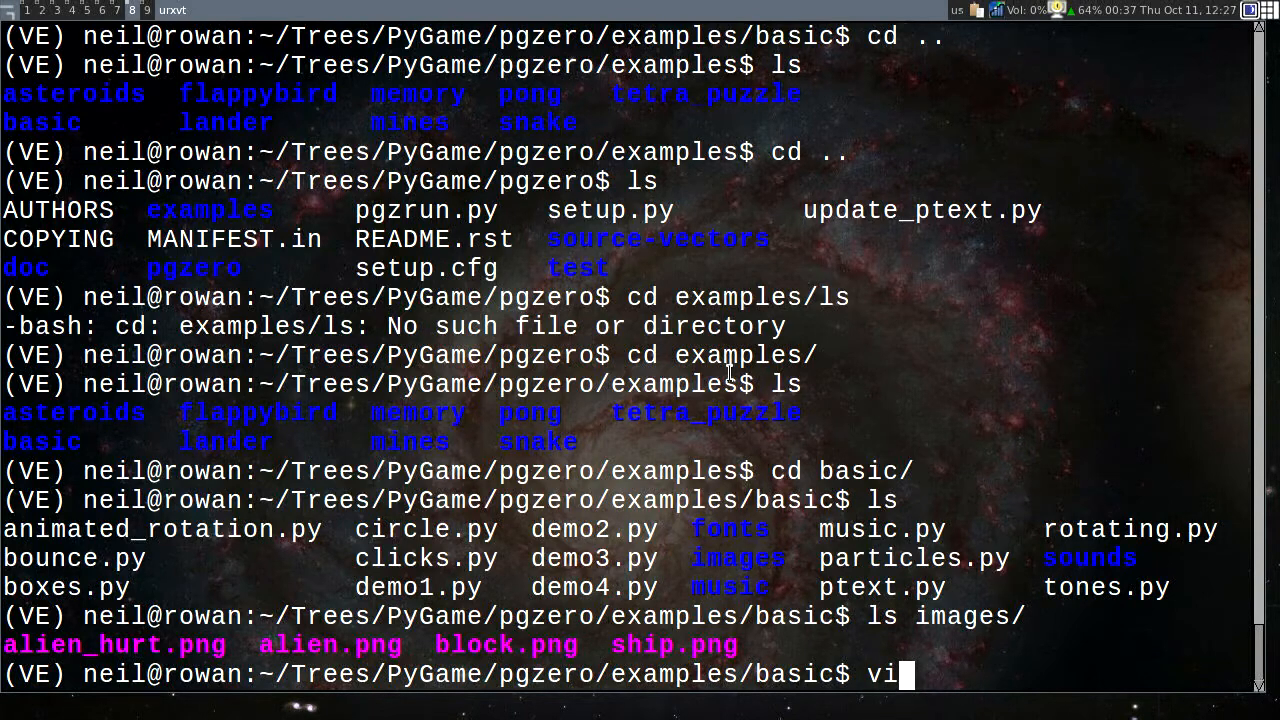
text(alien.p)
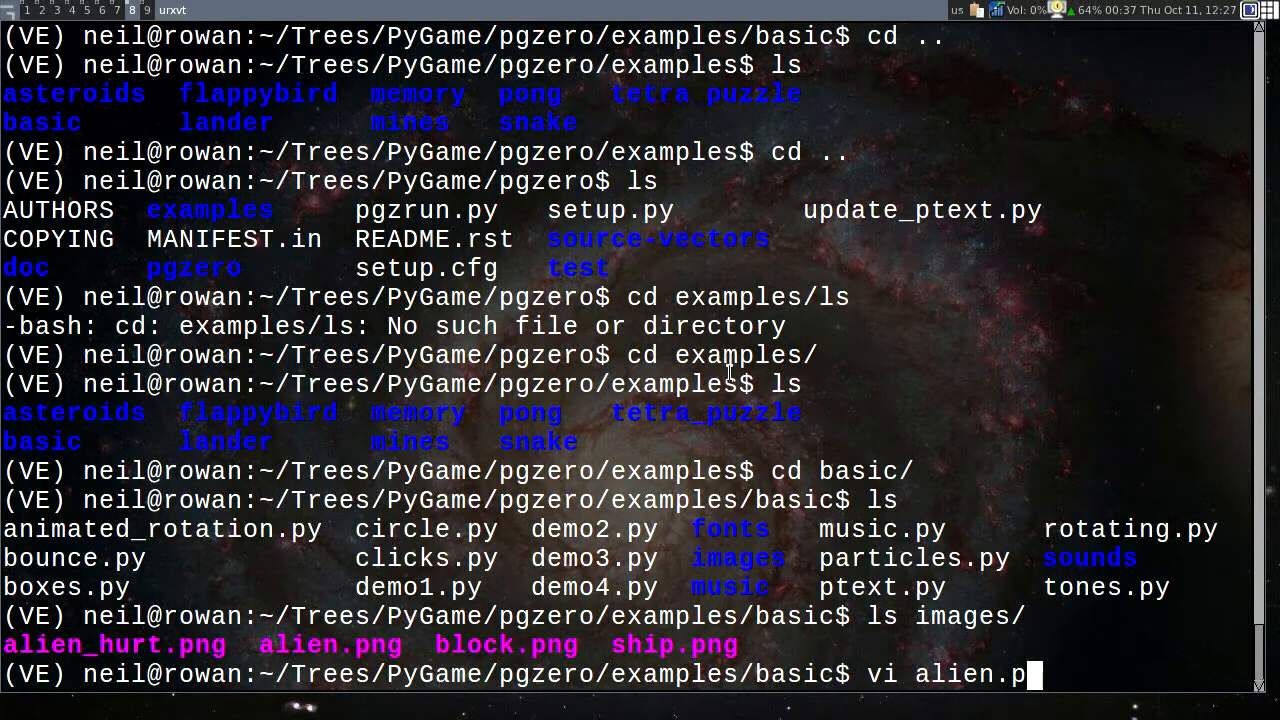
Step: Open alien.py in Vim and begin the line alien = Actor('ali…
text(y)
text(l)
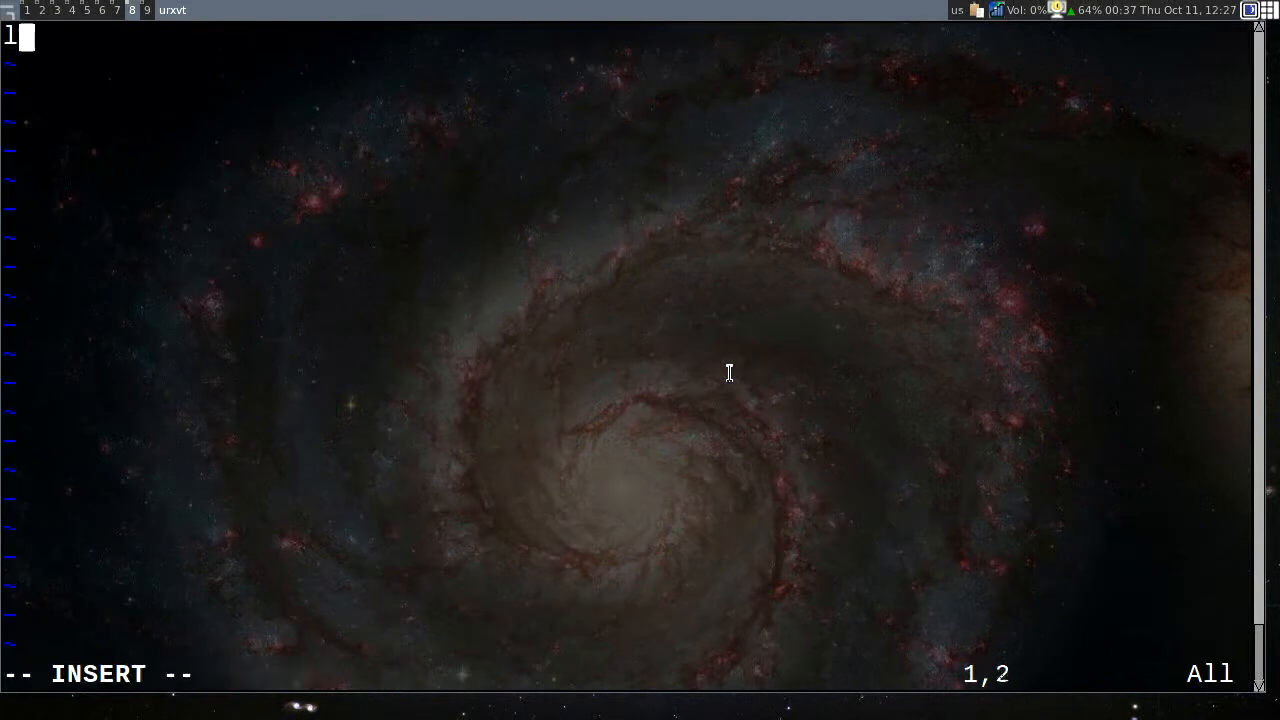
text(al)
text(vi)
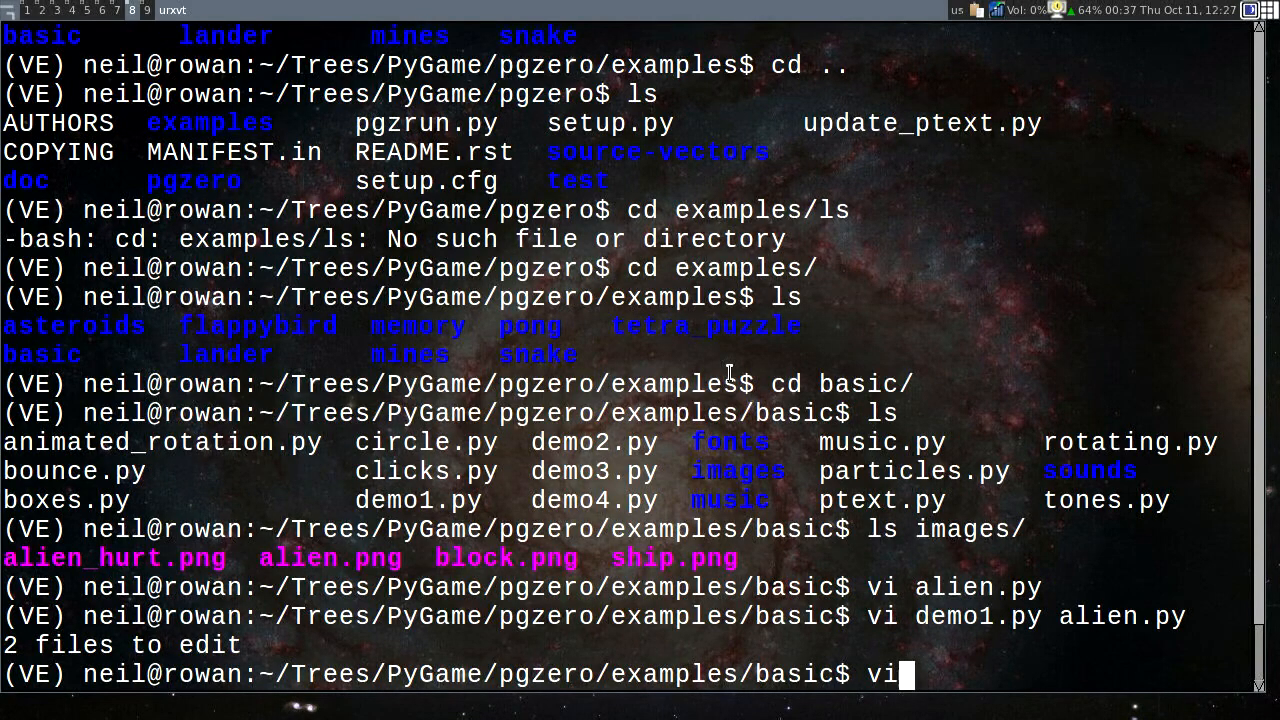
text(alien.p)
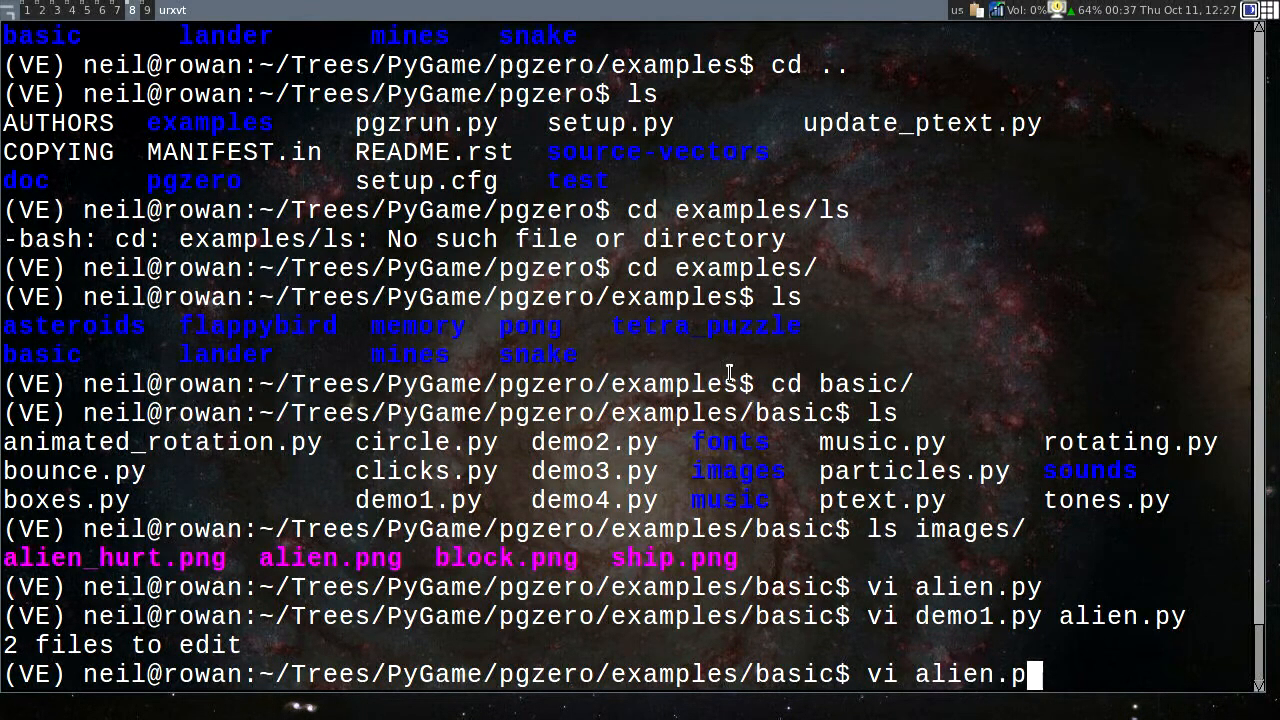
key(Return)
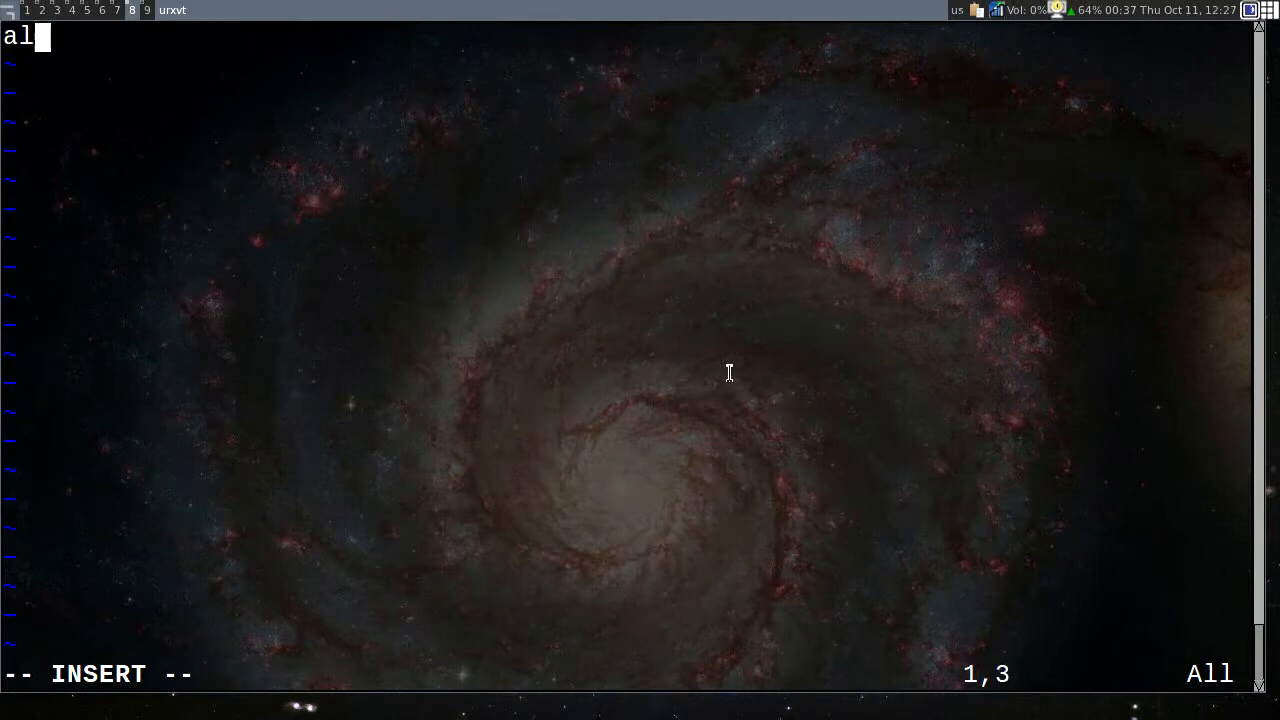
text(ien =)
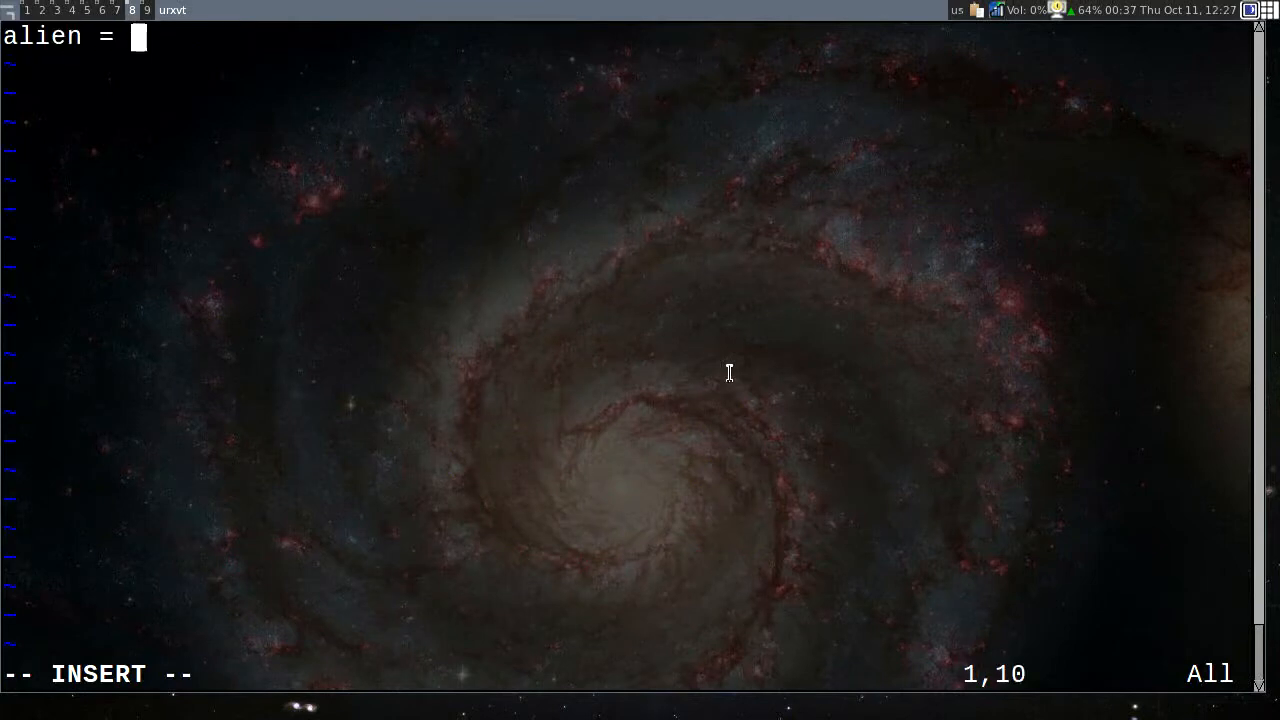
text(Actor('ali)
text(p)
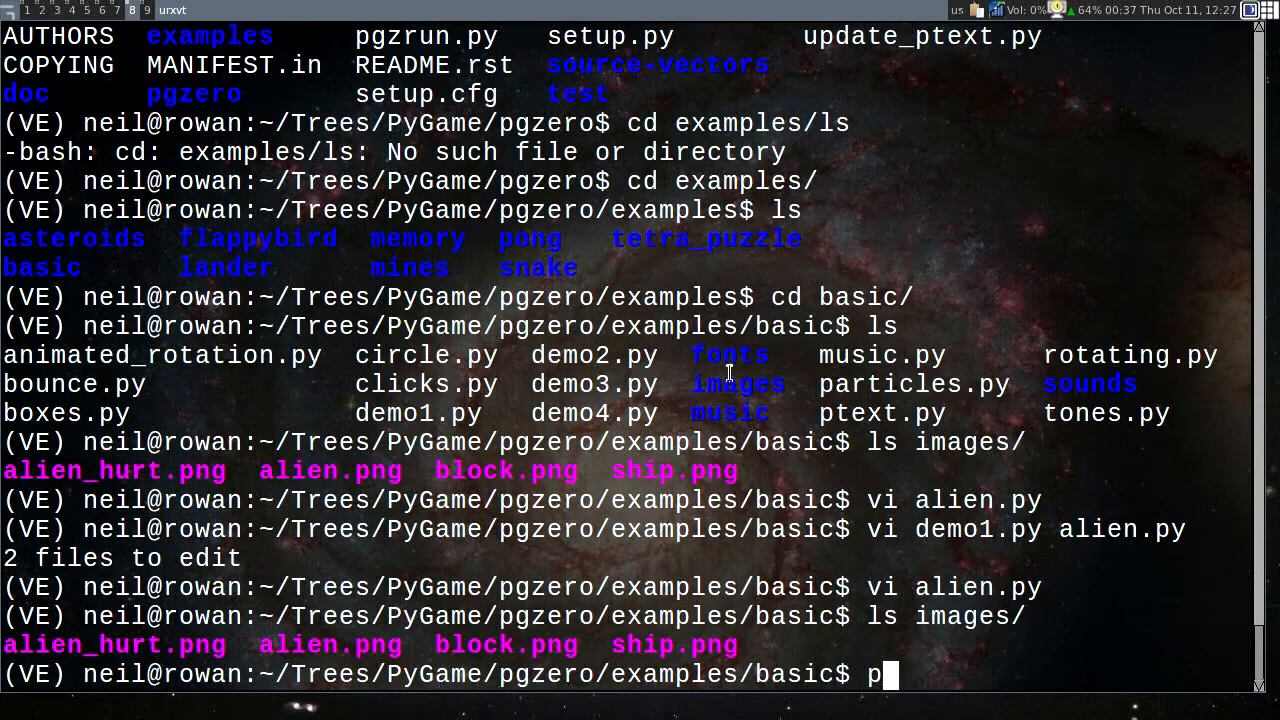
Step: Abandon the pgzrun line, then set alien.pos = (100, 100) and add update(dt) calling alien.draw()
text(gzrun)
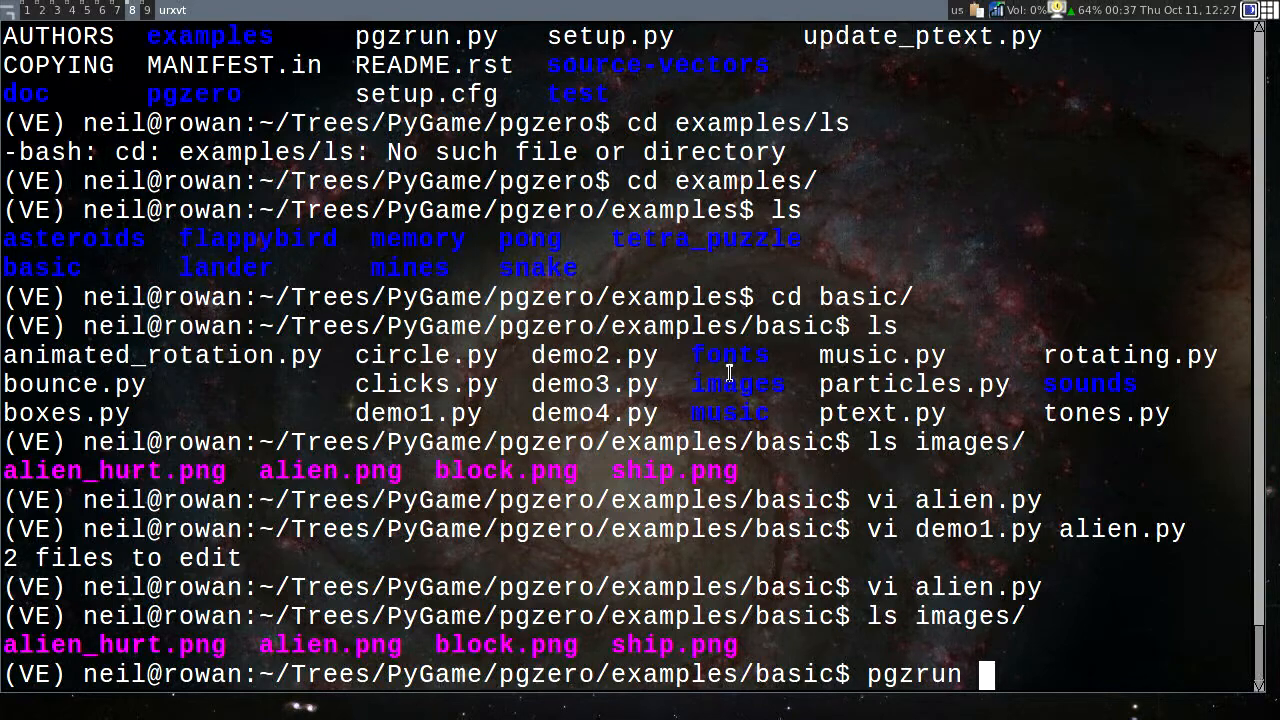
key(ctrl+c)
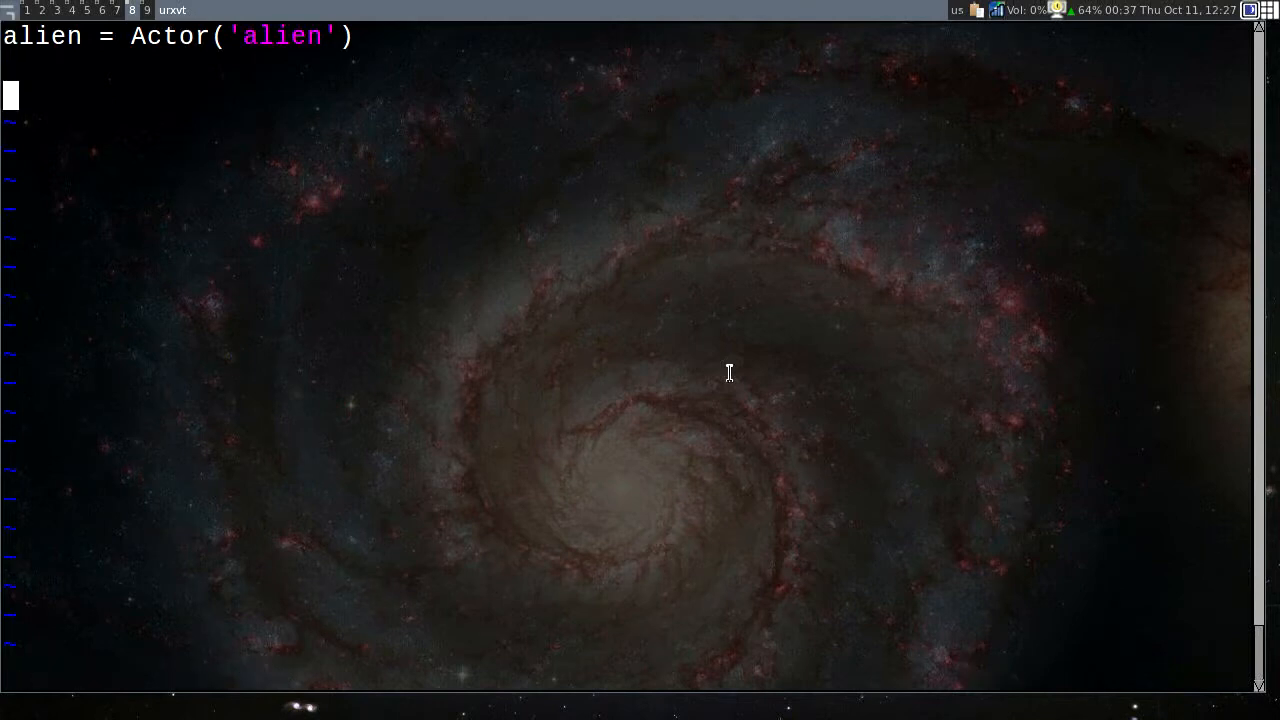
text(alien.pos)
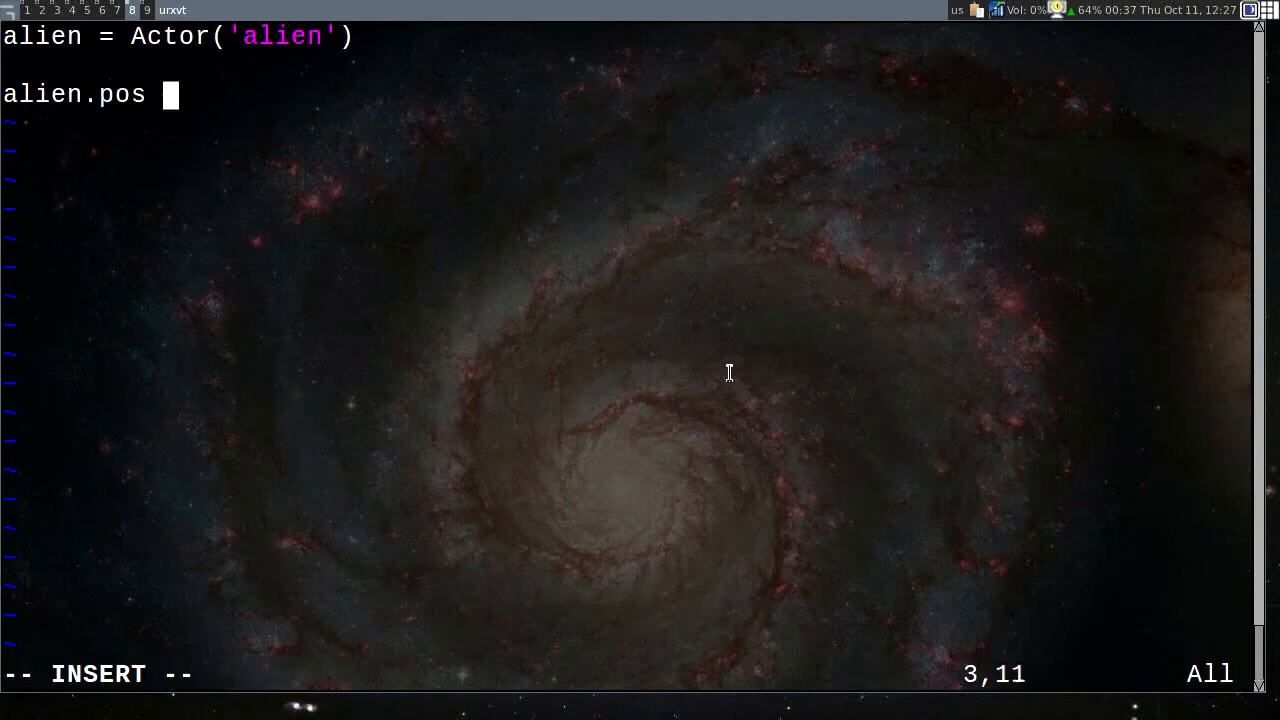
text(= (100, 100)
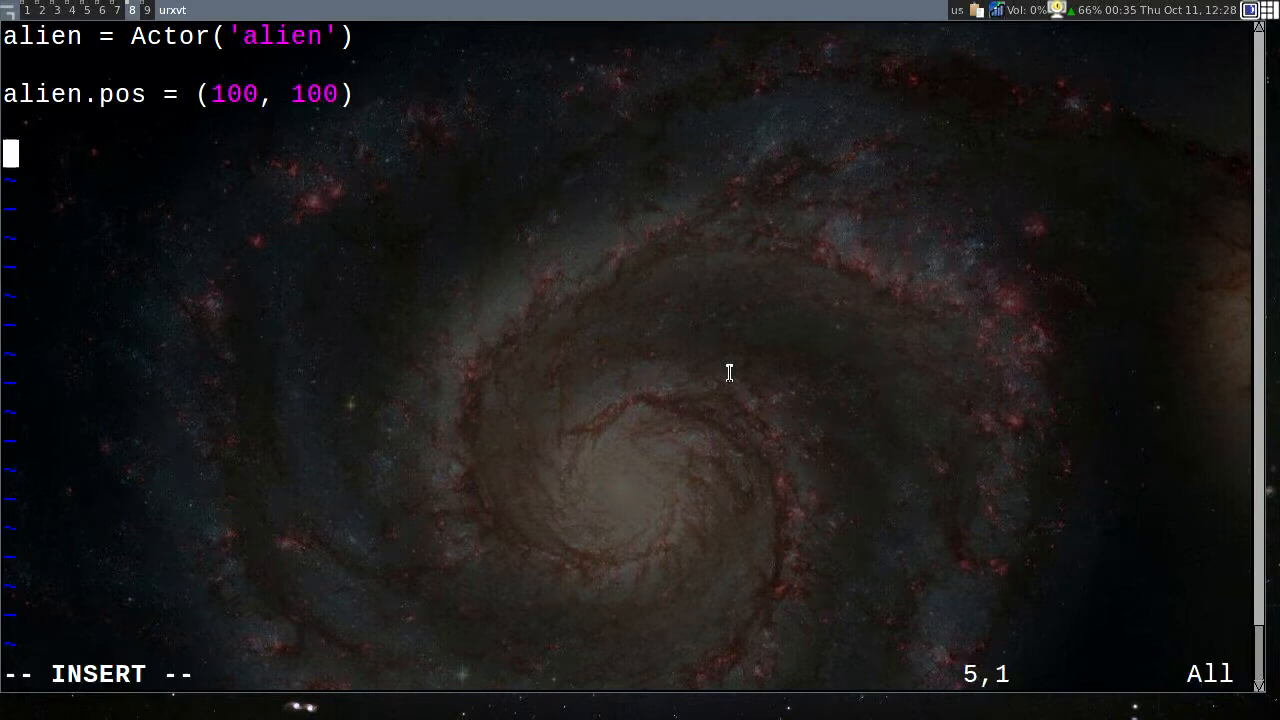
text(def update(dt):)
text(alie)
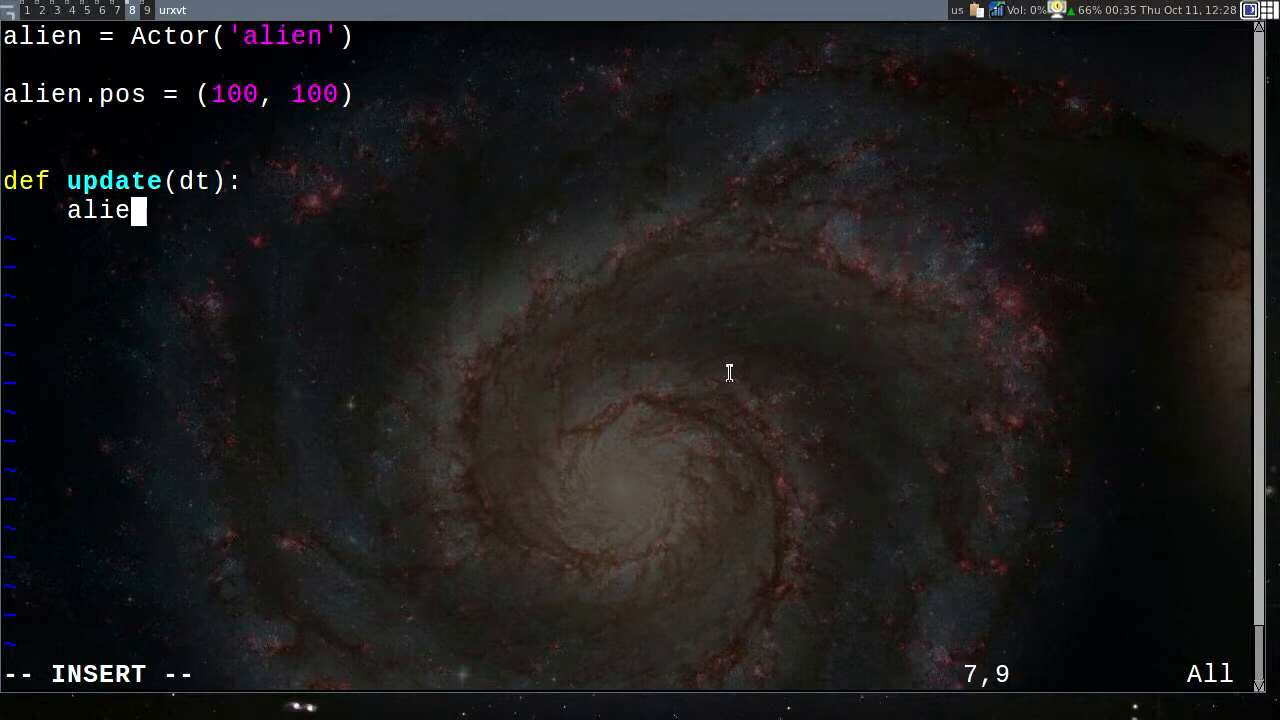
text(.draw())
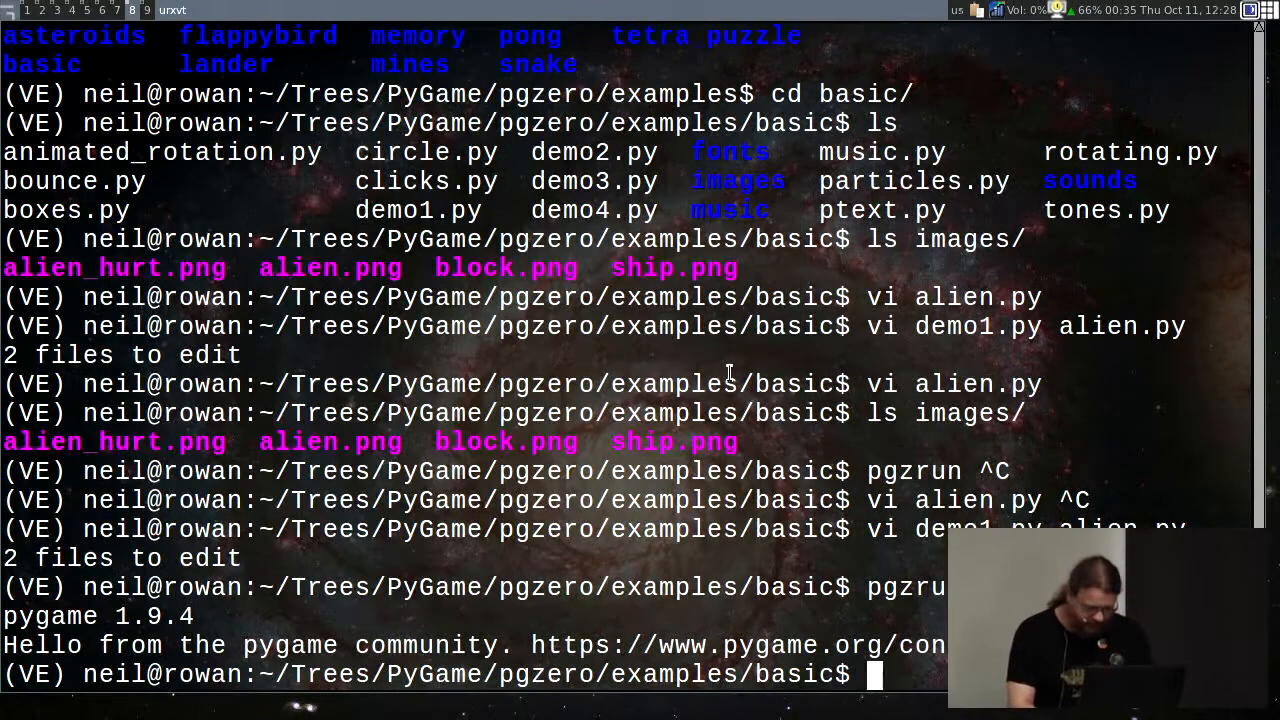
Step: Reopen alien.py in Vim with vi alien.py
text(vi a)
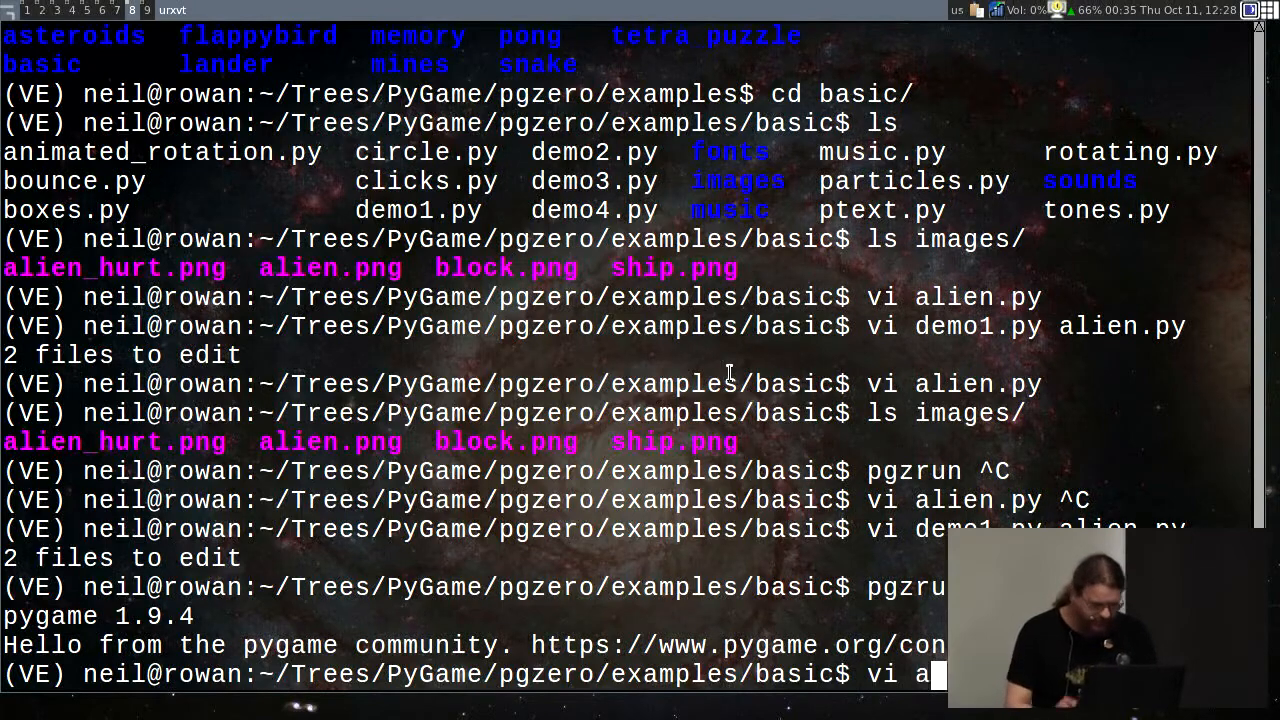
key(Return)
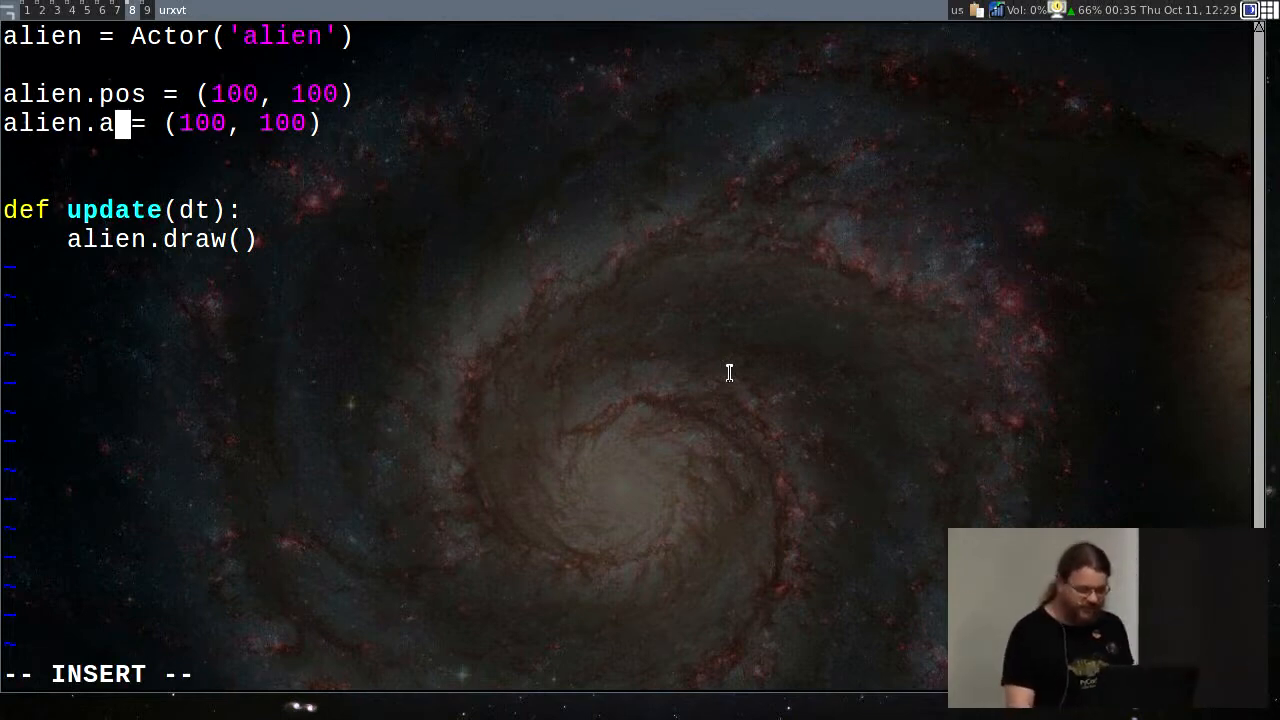
mouse_move(735, 388)
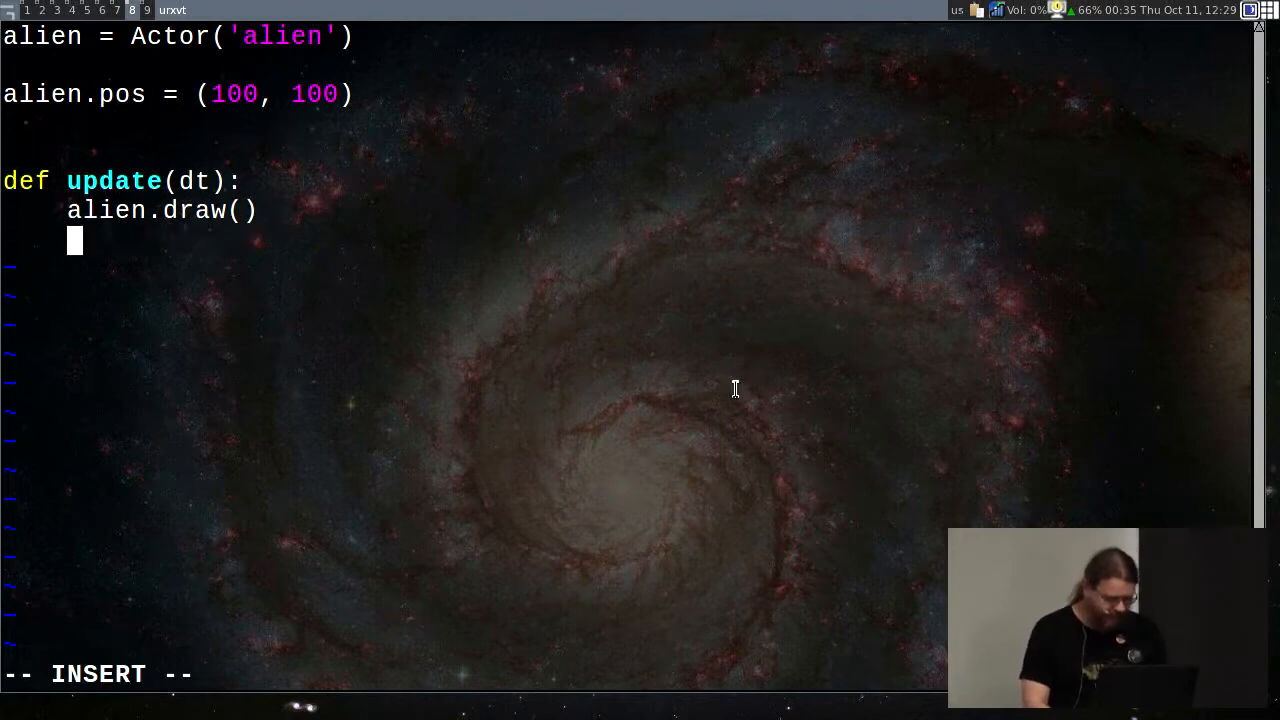
Step: Add alien.angle += 1 to the update function, removing a stray underscore typo
text(alien.)
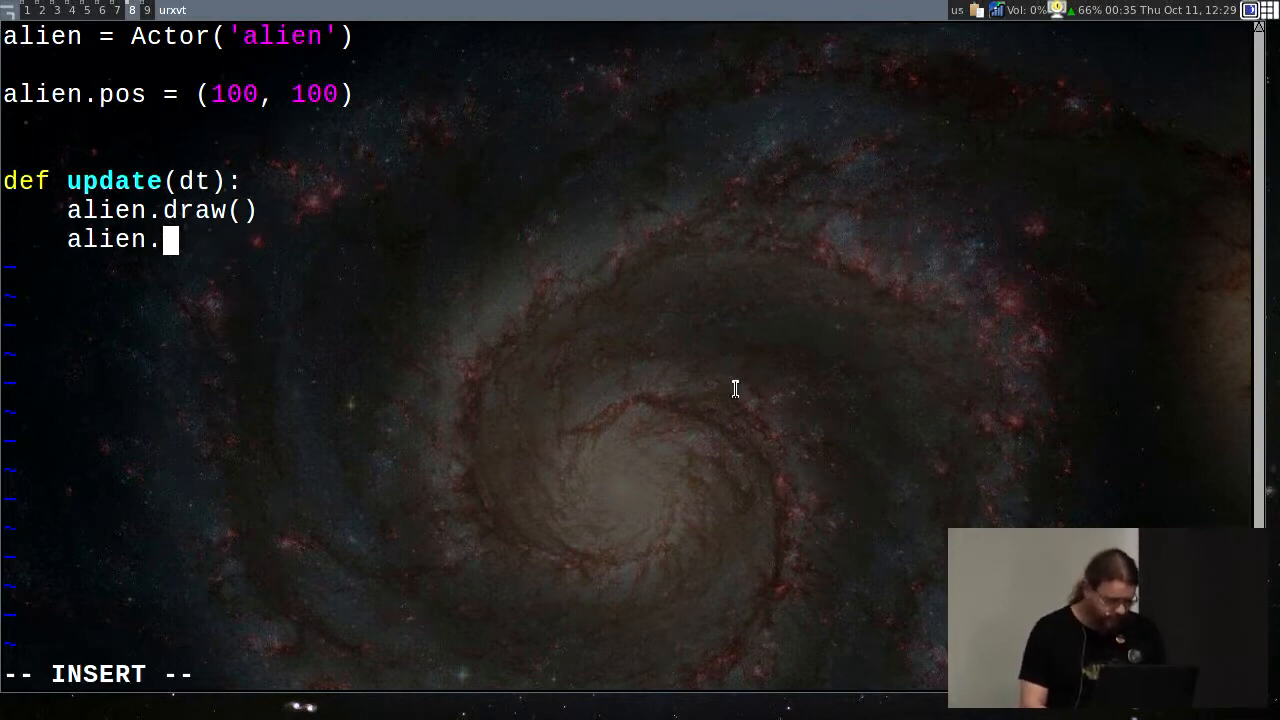
text(angle _+)
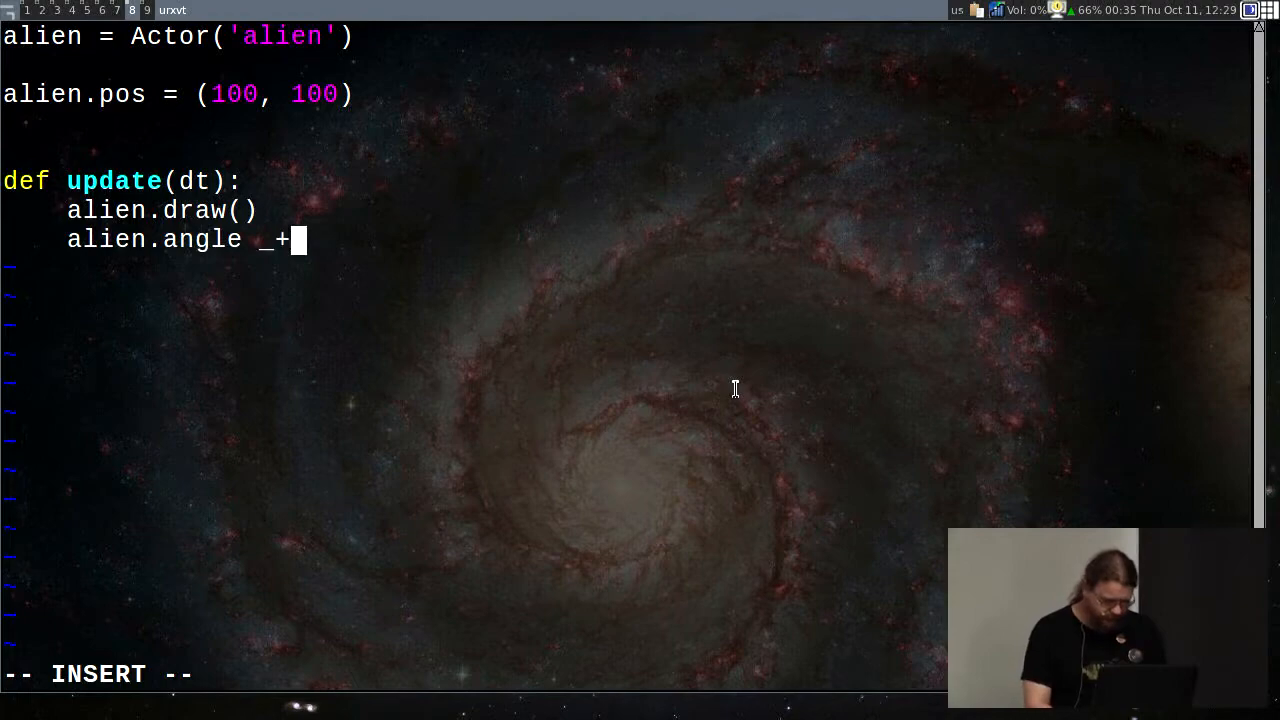
key(BackSpace)
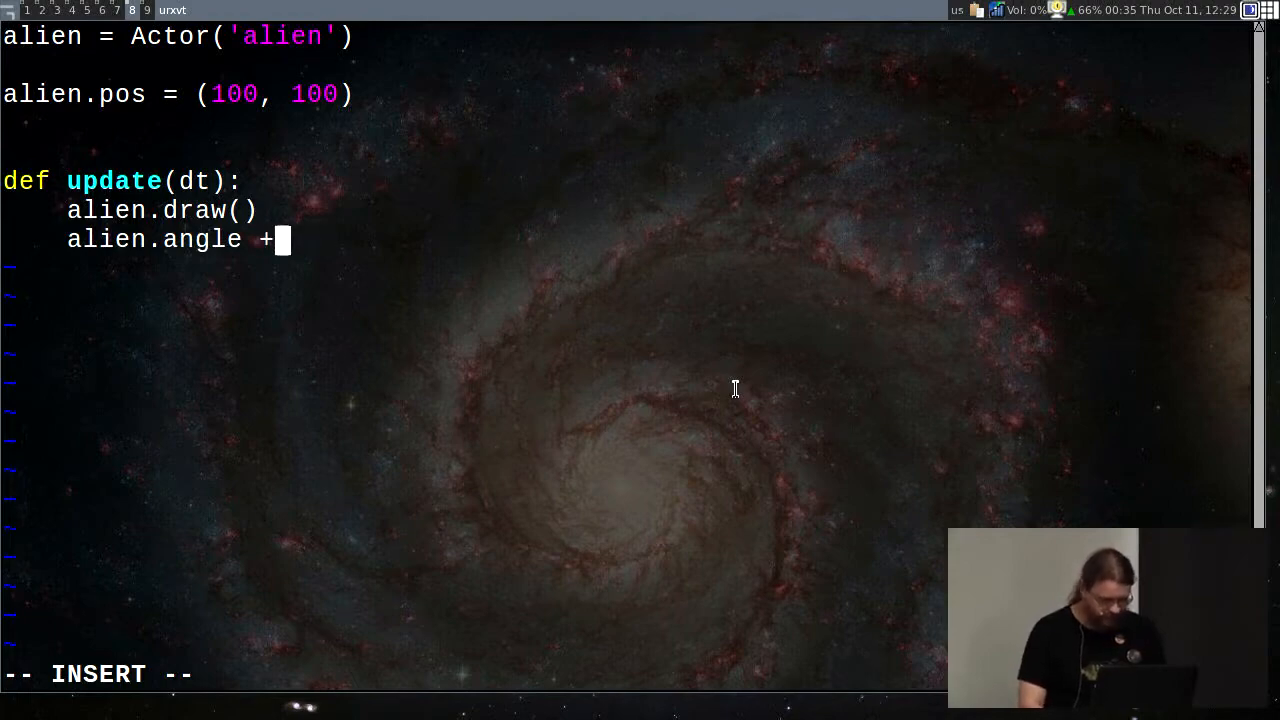
text(= 1)
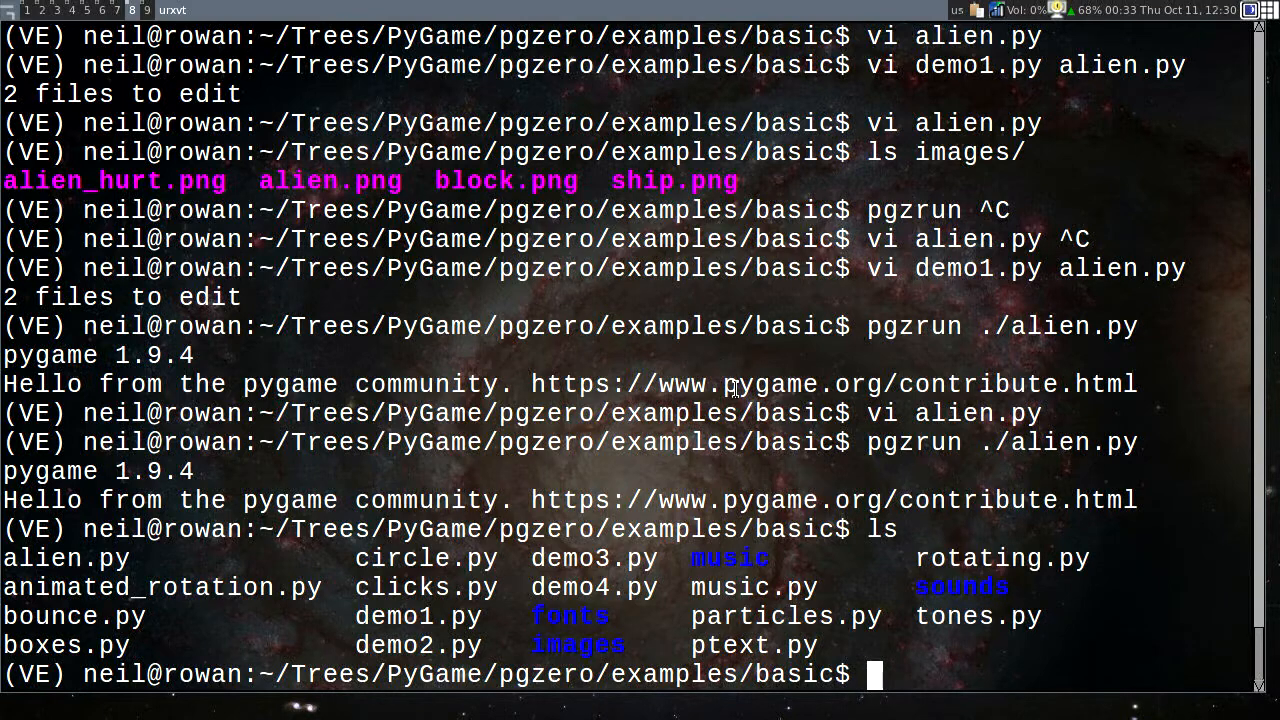
Step: Read demo2.py in Vim, then run demo3.py with plain python and hit the Actor NameError
text(vi demo)
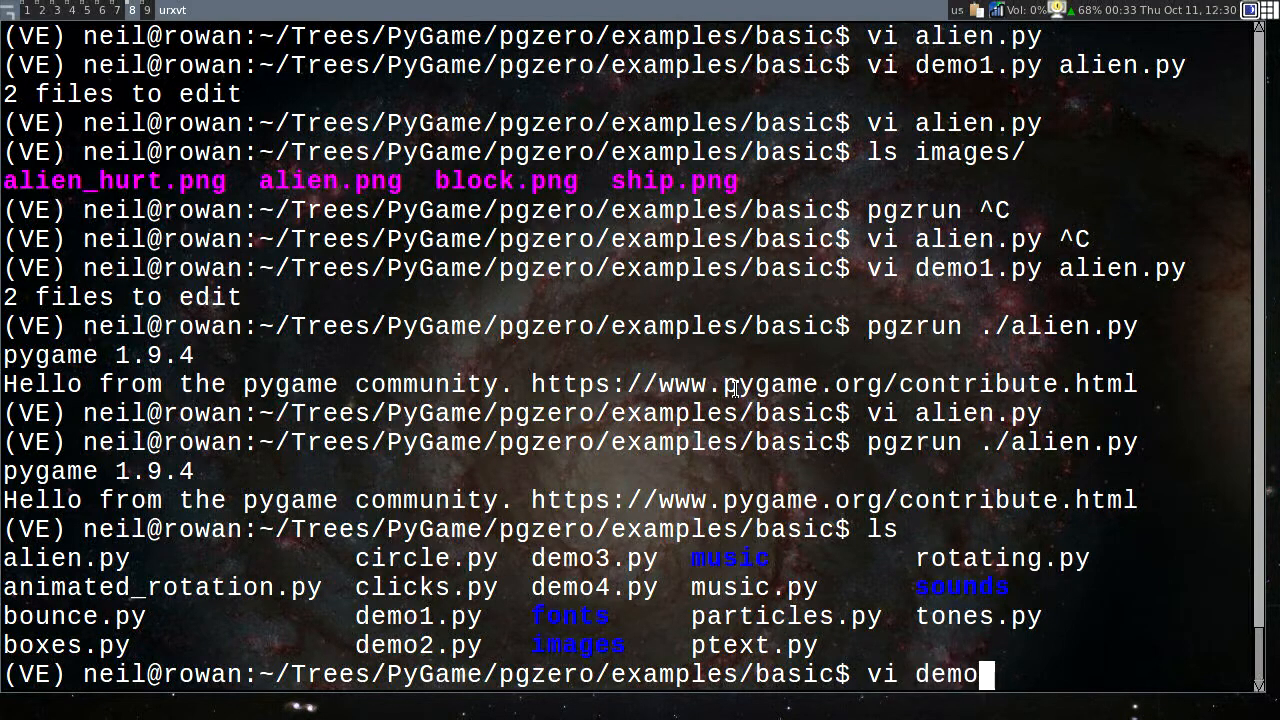
key(Return)
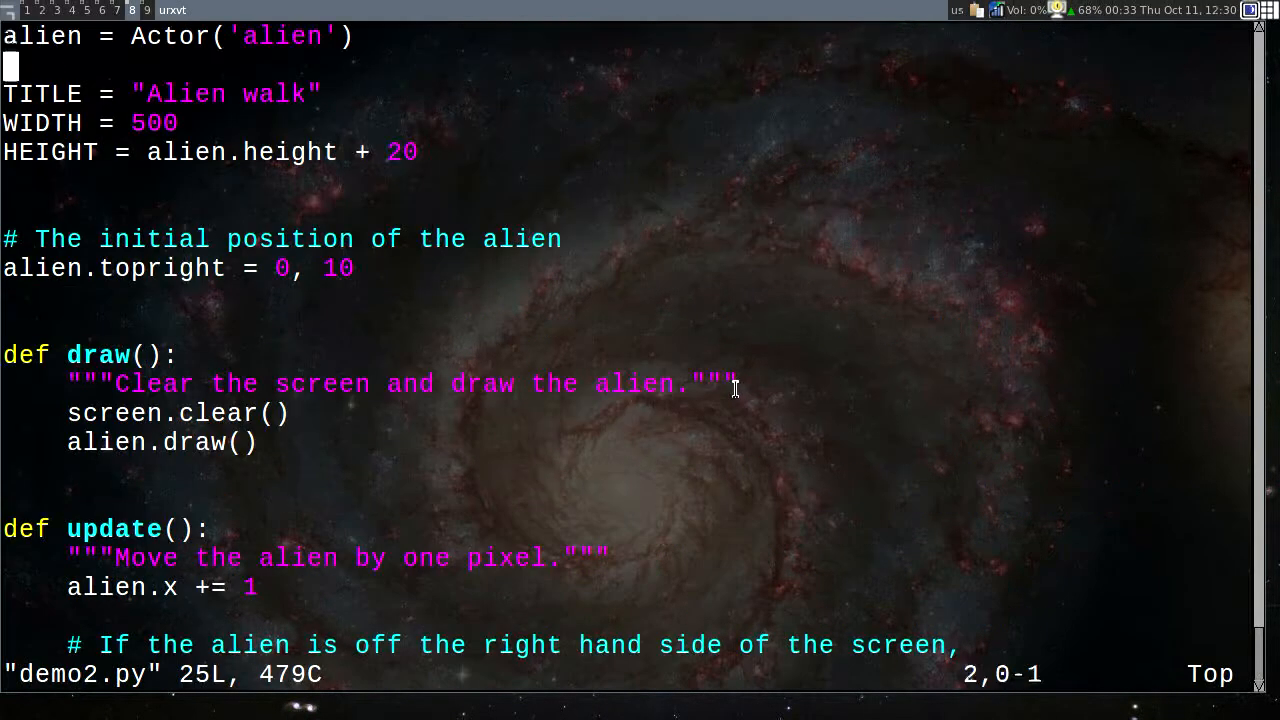
scroll(down, 3)
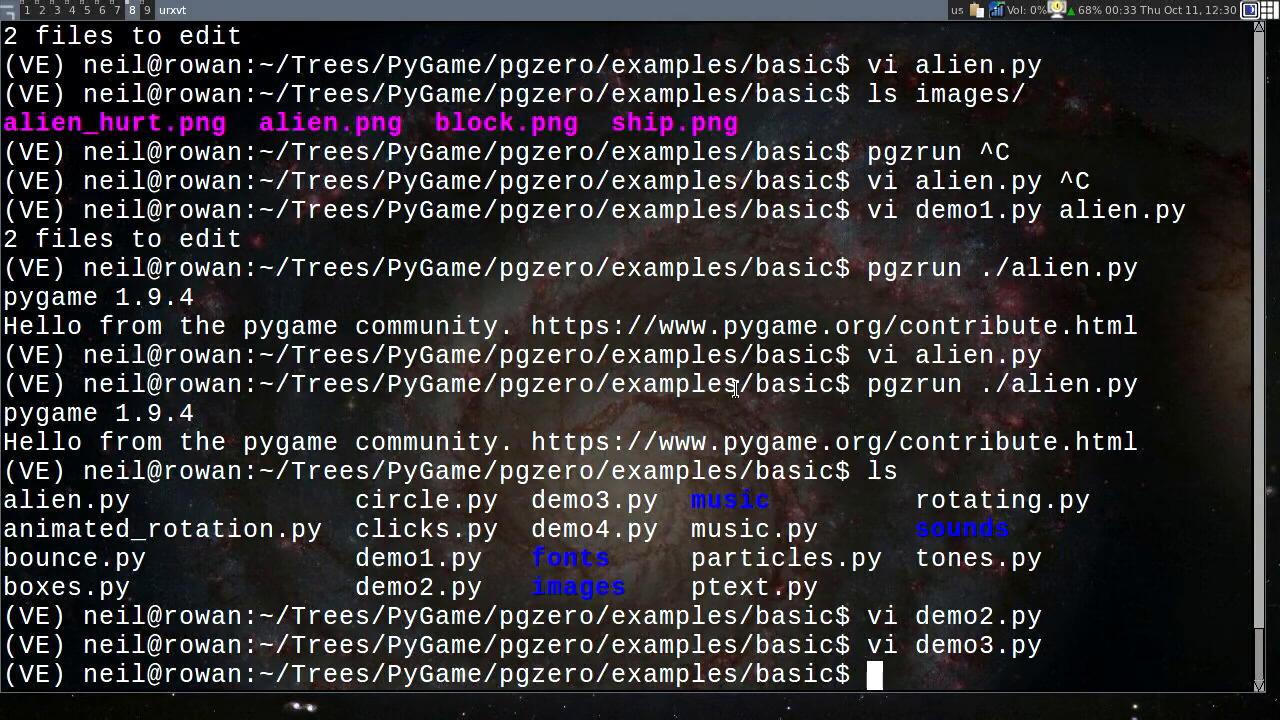
text(python ./demo3.py)
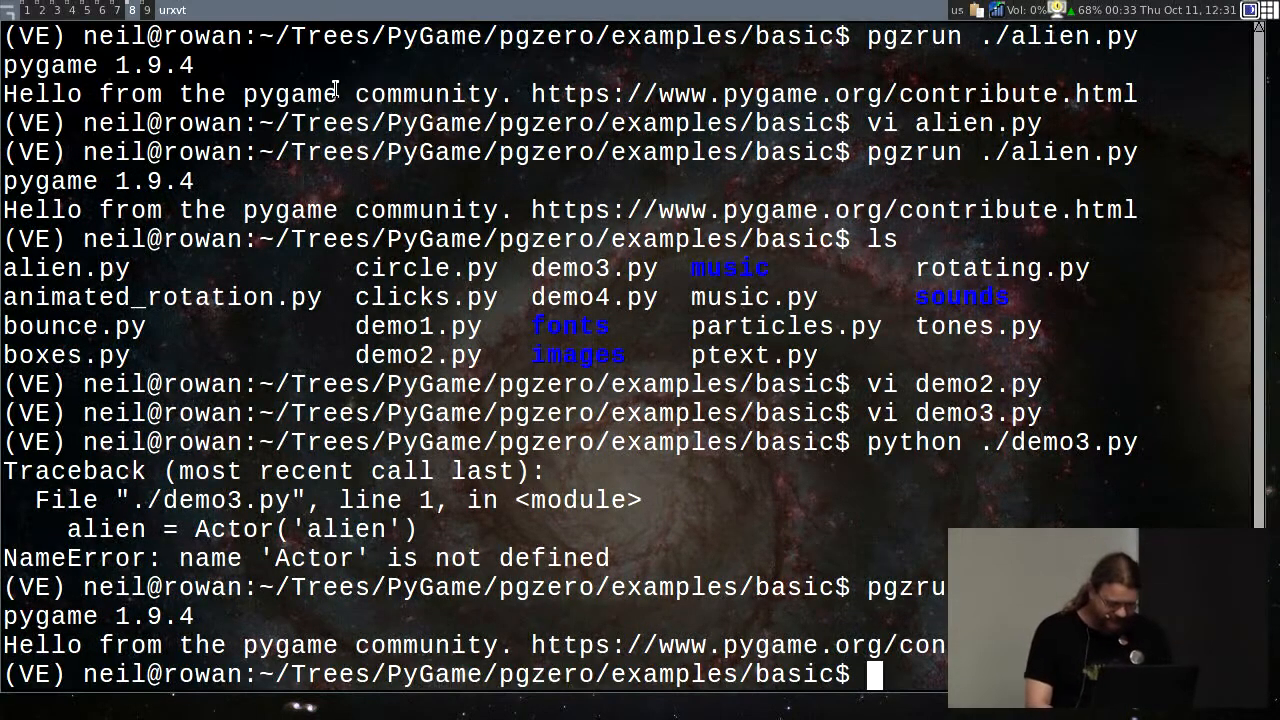
Step: Open demo3.py in Vim and scroll to the update that wraps the alien past WIDTH
text(vi de)
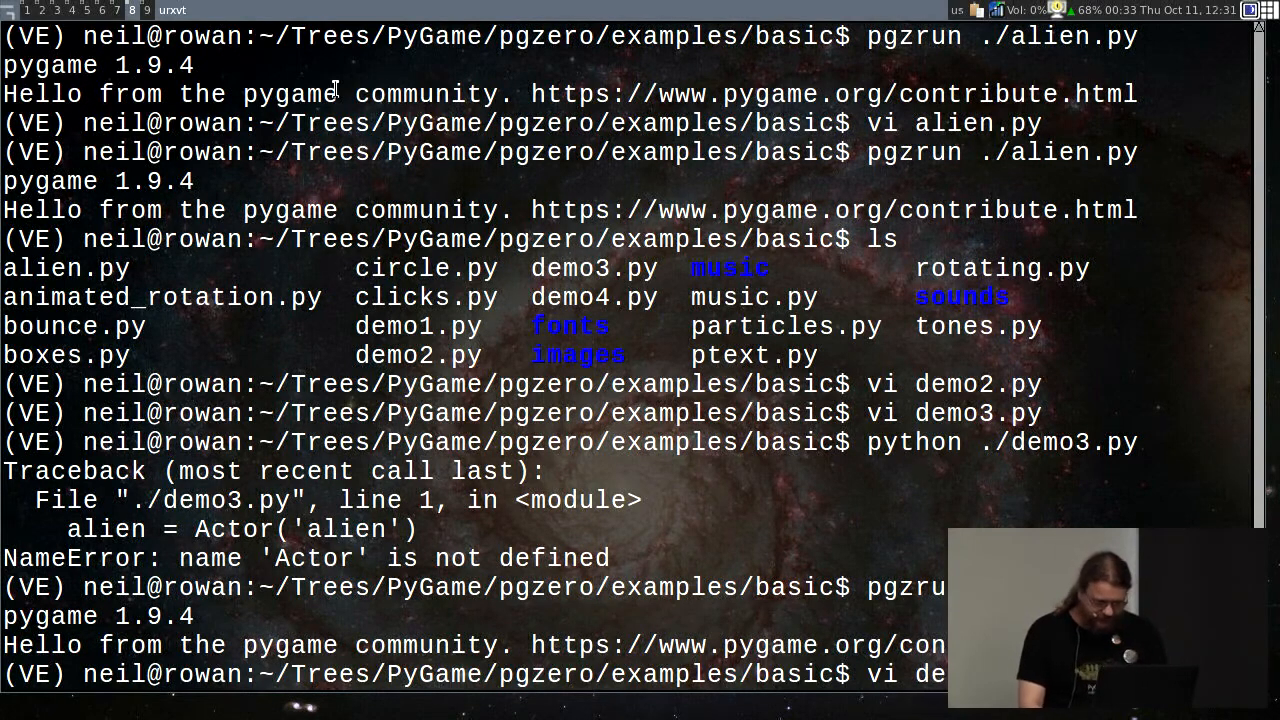
key(Return)
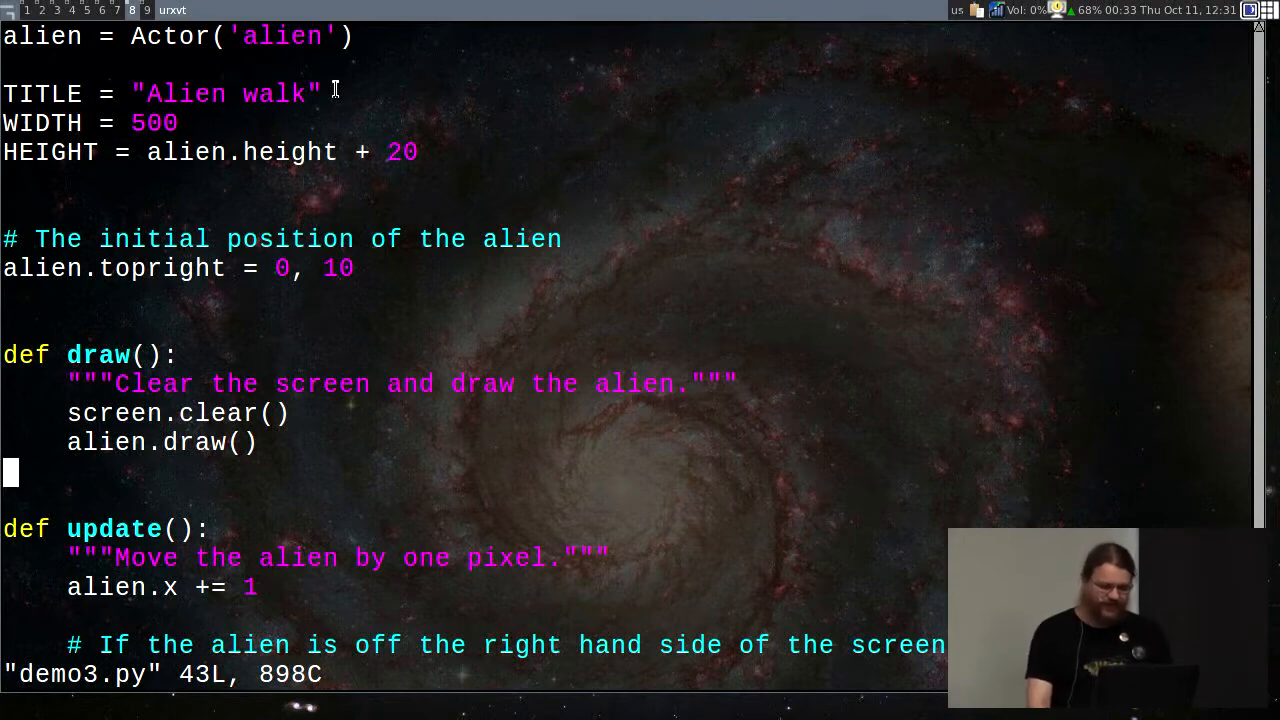
scroll(down, 3)
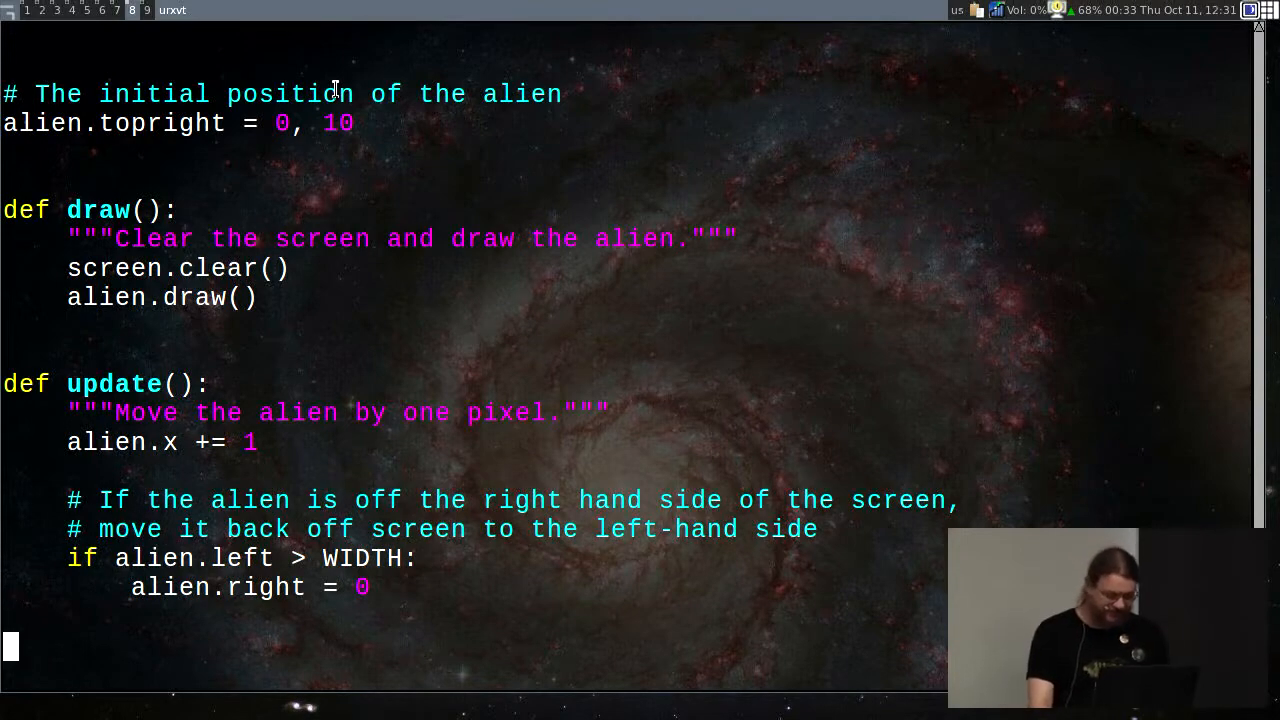
scroll(down, 3)
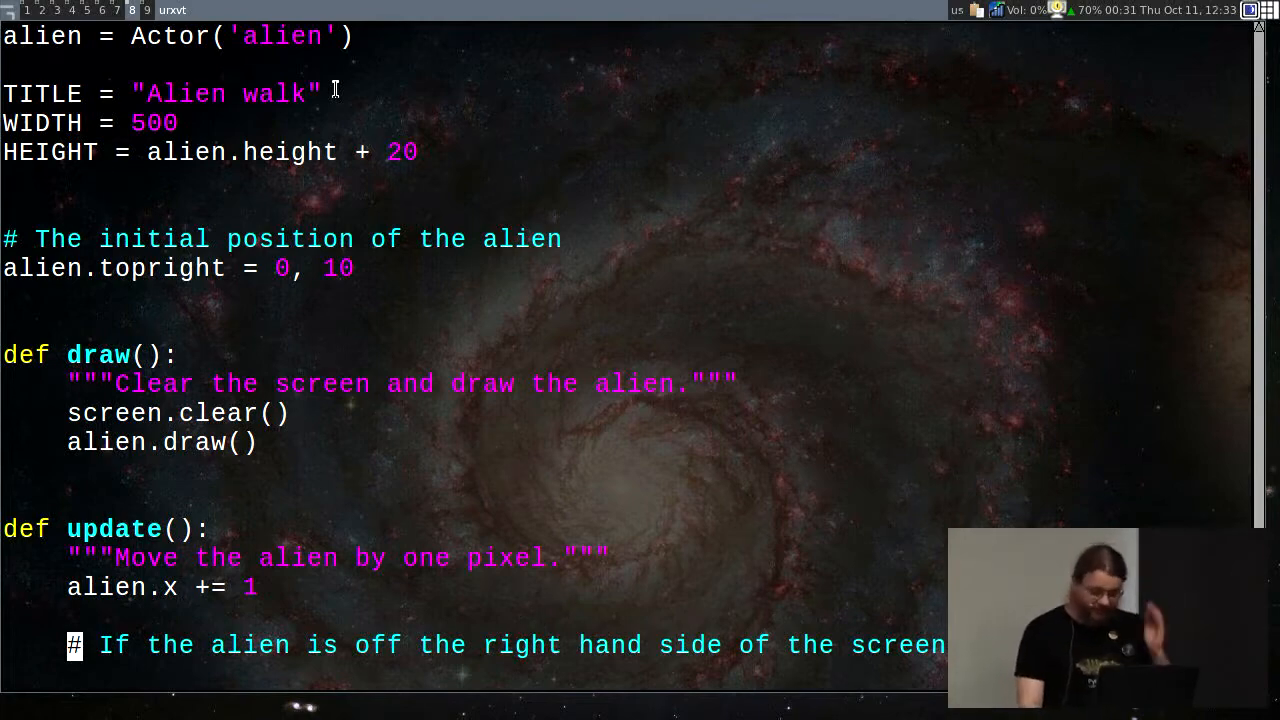
Step: Scroll to demo3.py's click handler, quit Vim without saving, and begin the next shell command
scroll(down, 3)
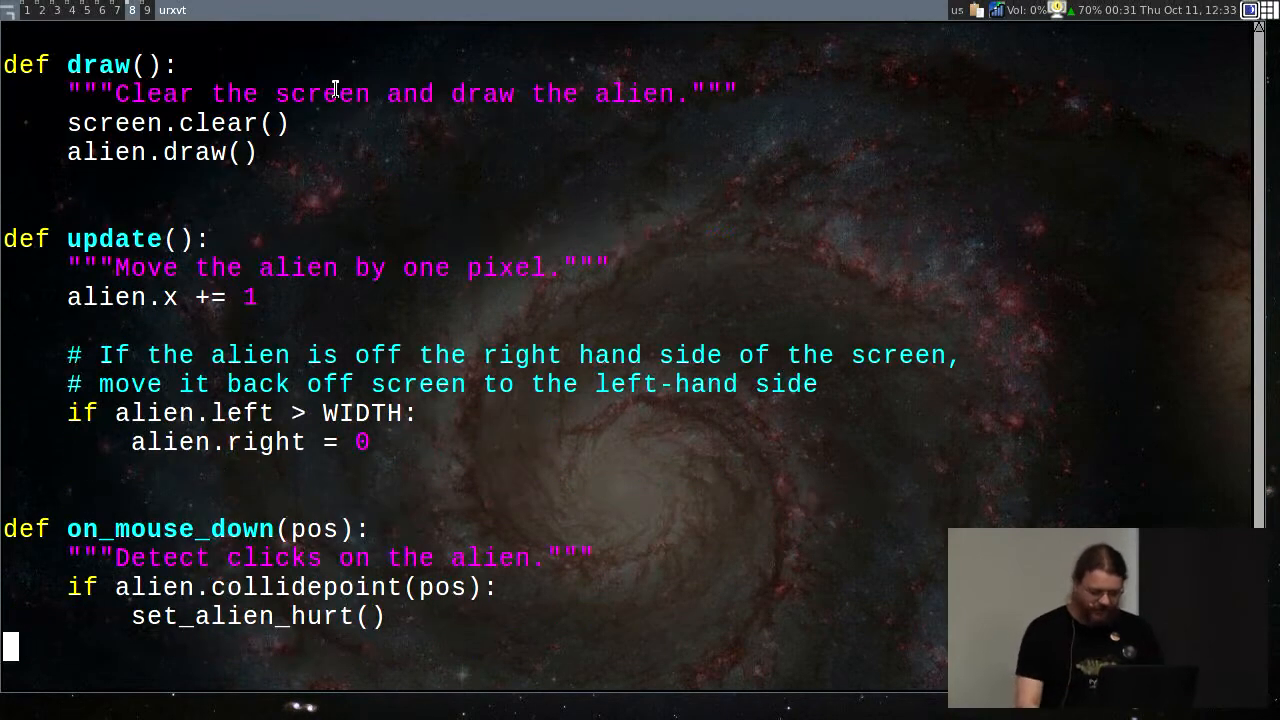
text(:)
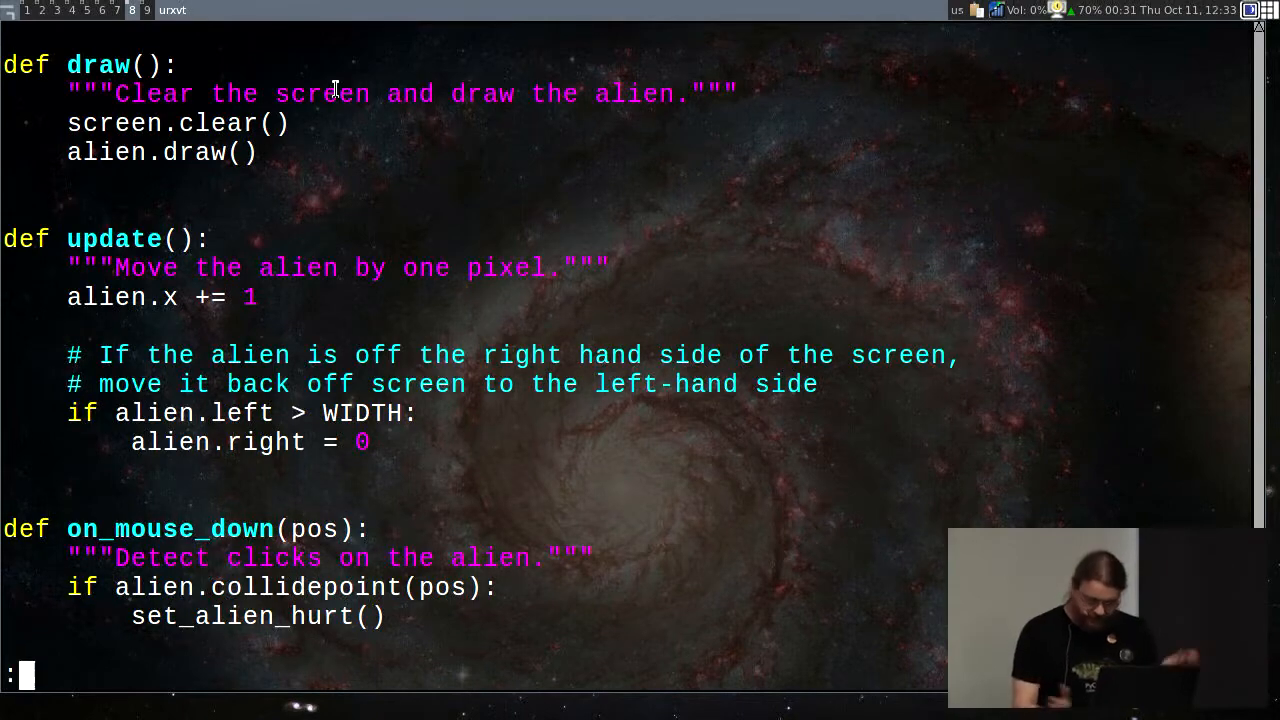
text(q!)
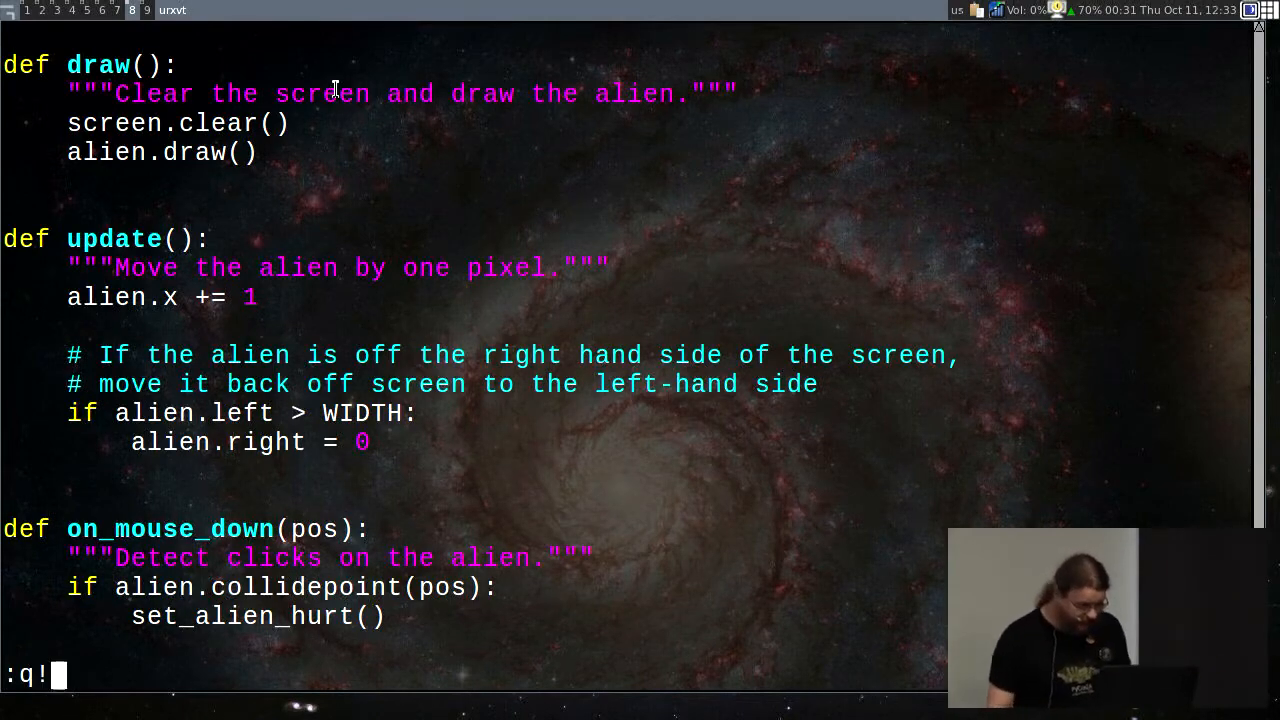
key(Return)
text(ls)
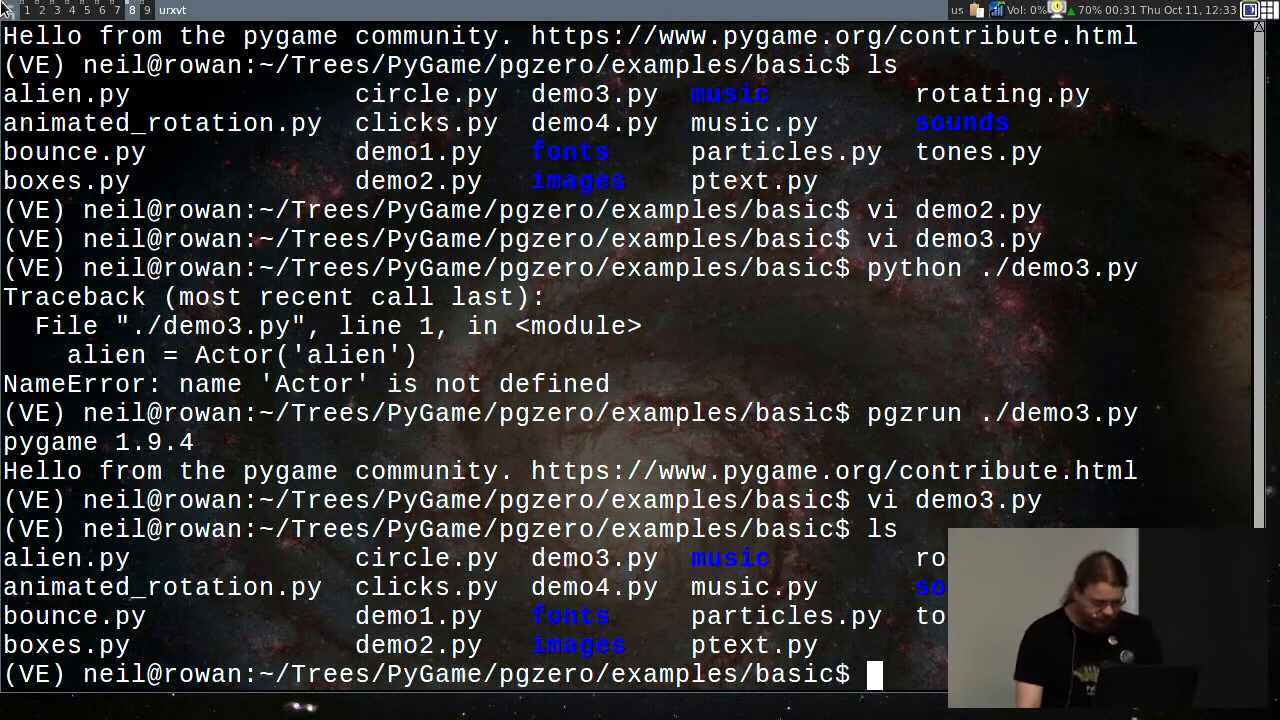
text(ru)
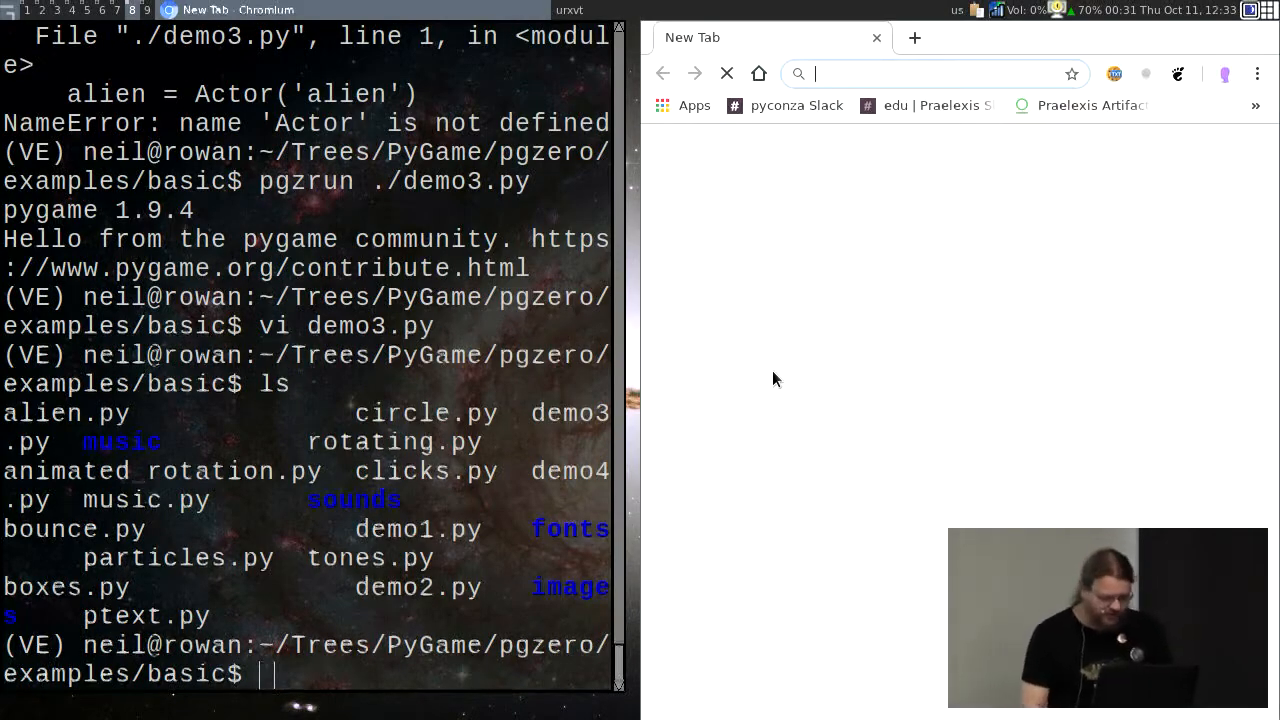
Step: Search Google in Chromium for 'pygame zero readthedocs'
text(pg)
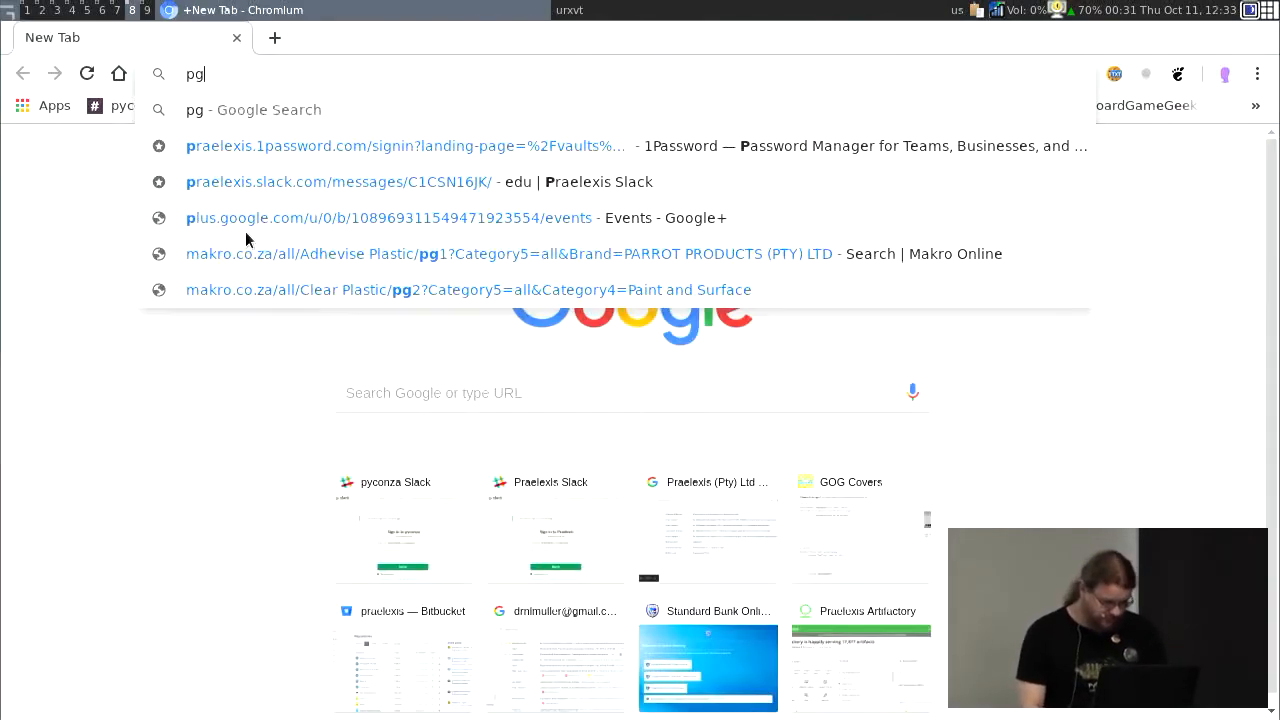
text(z)
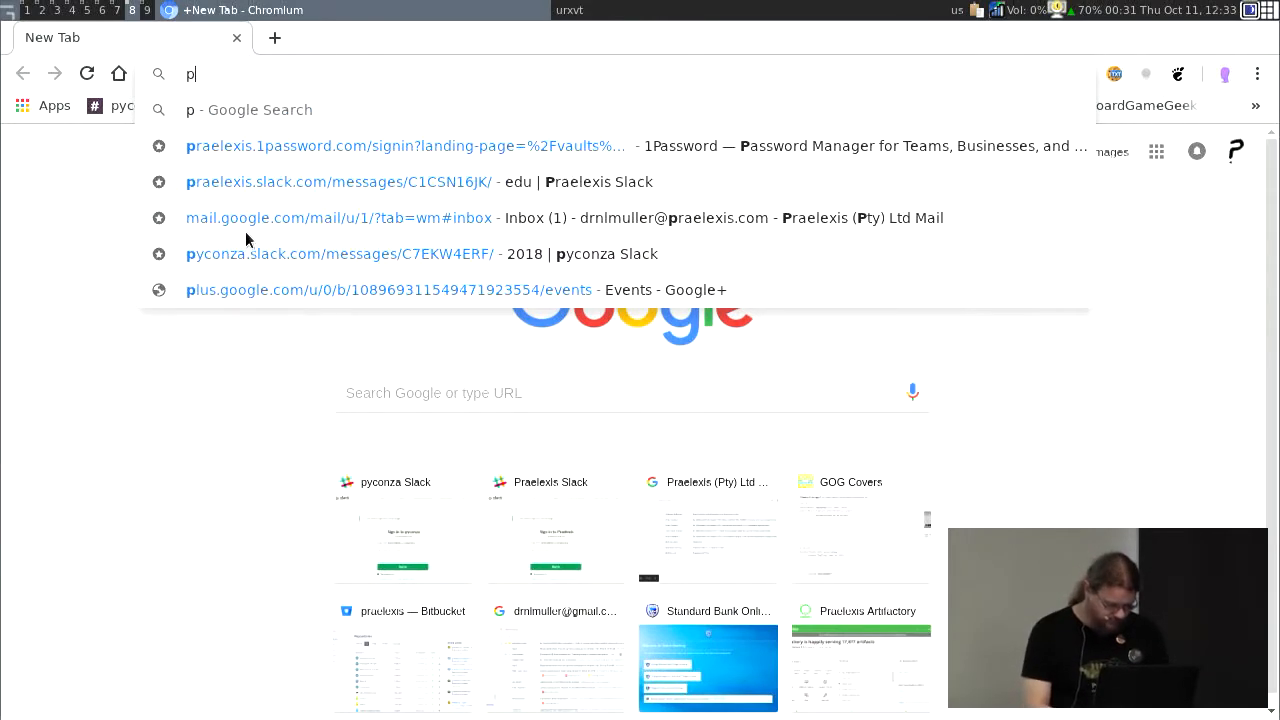
text(ygame zero readthedocs)
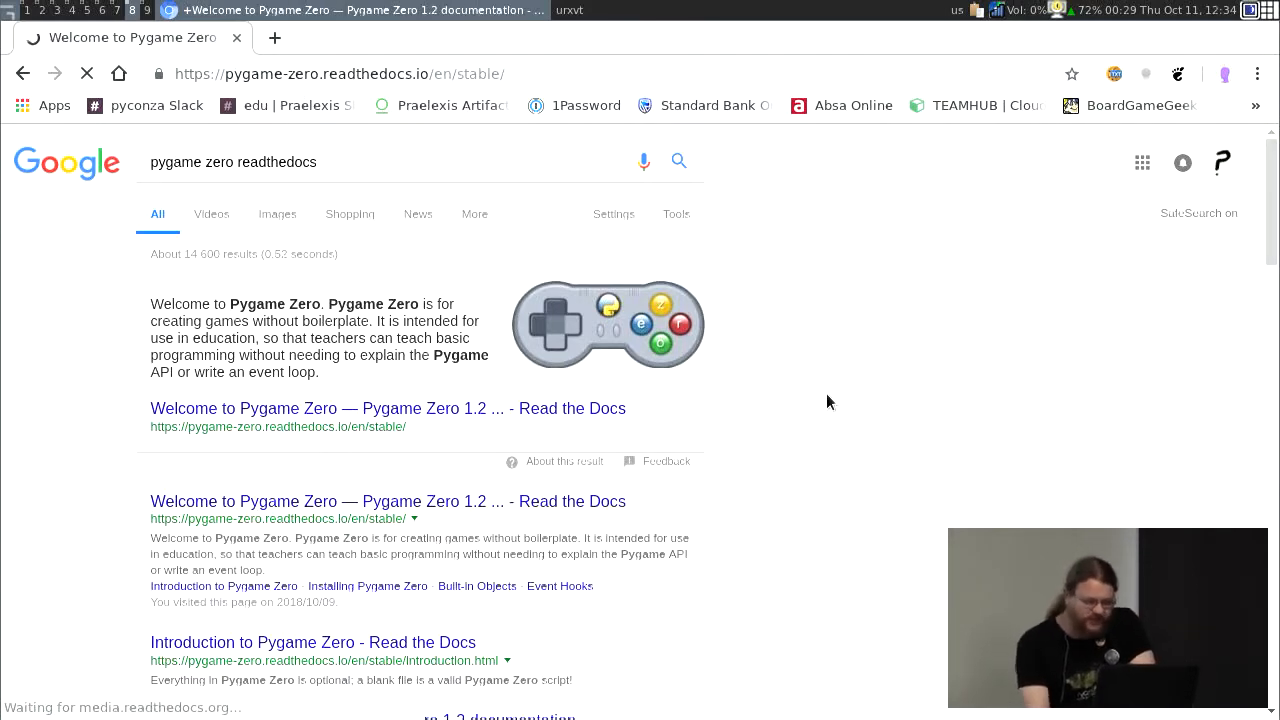
Step: Open the 'Welcome to Pygame Zero' result and scroll down to its Reference contents
click(387, 408)
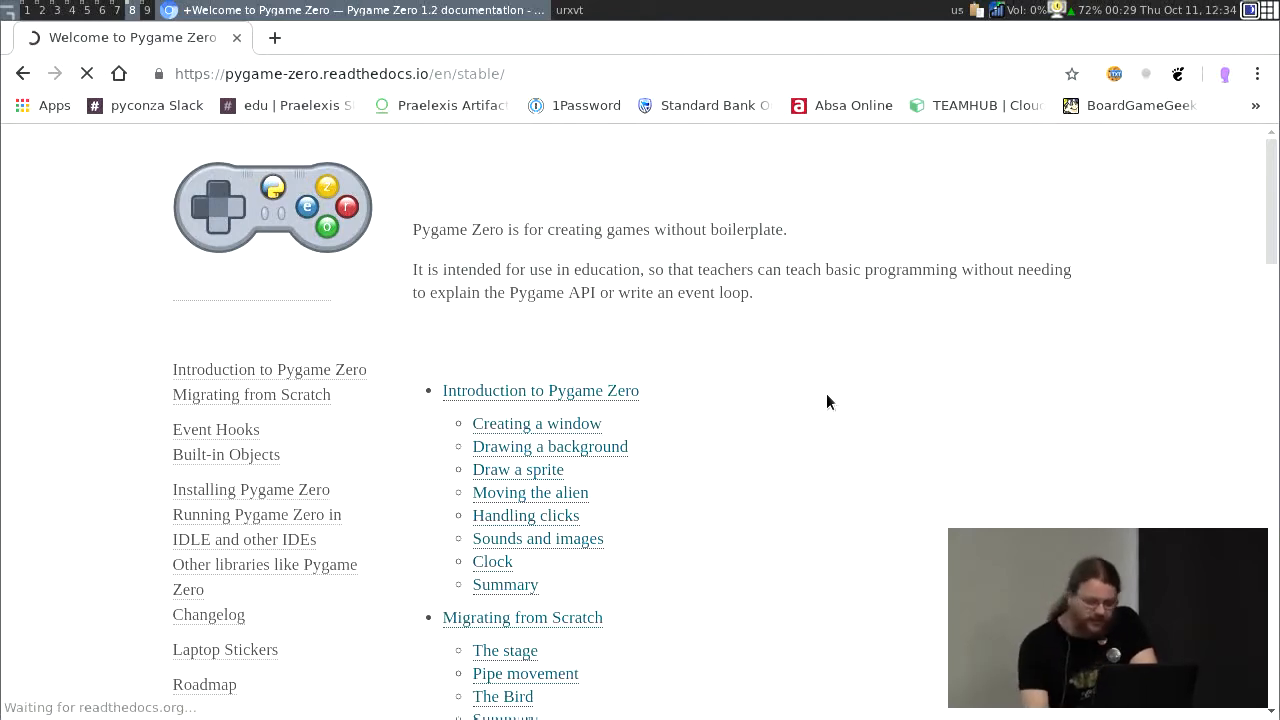
scroll(down, 3)
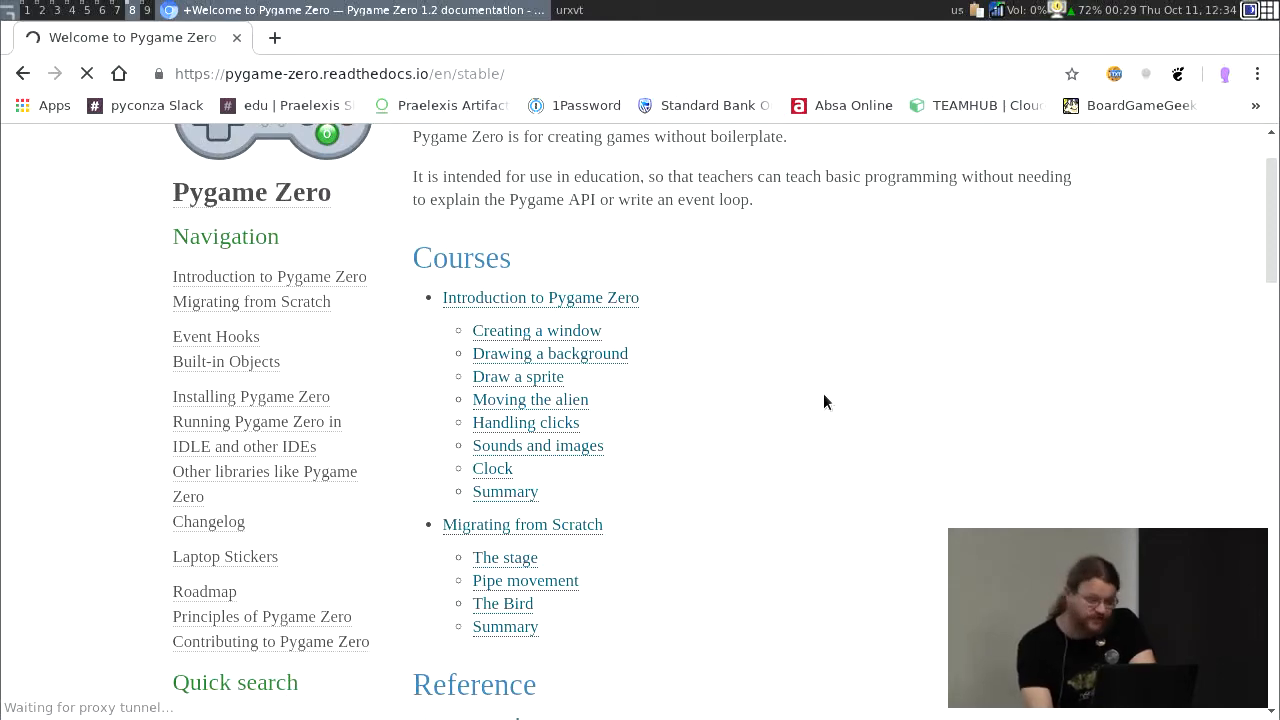
scroll(down, 3)
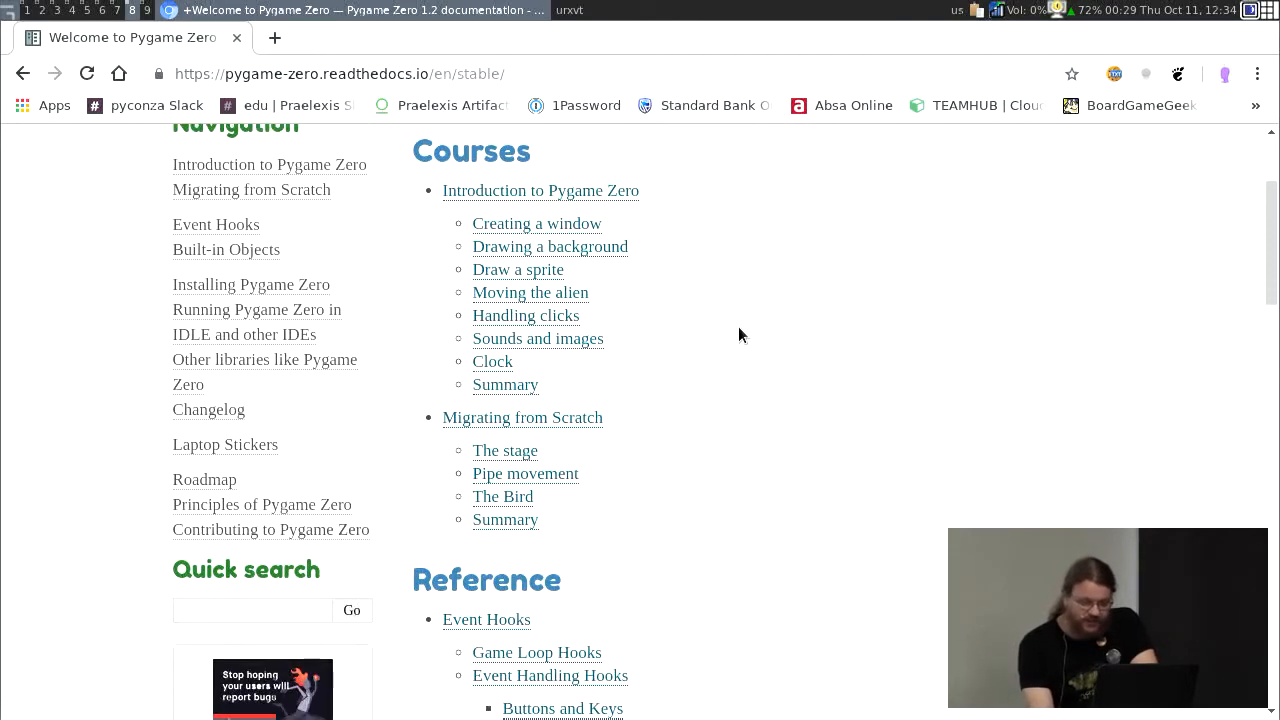
scroll(down, 3)
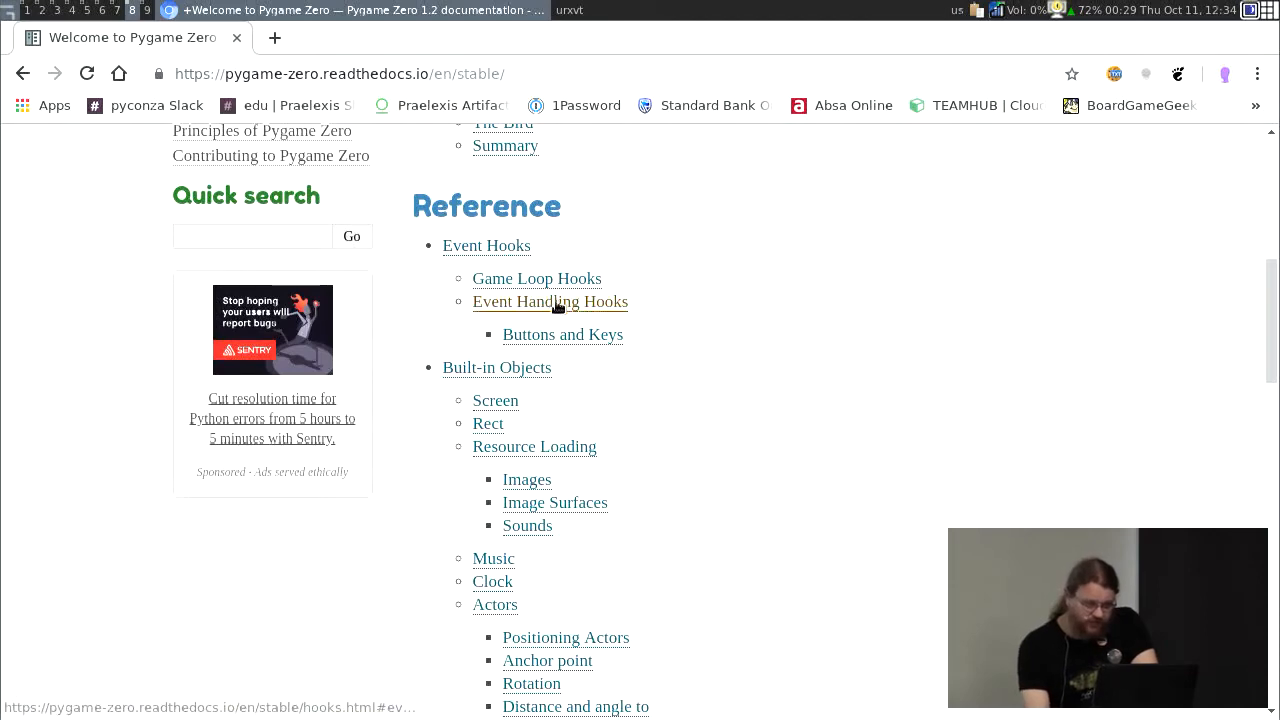
Step: Open Game Loop Hooks and read through the draw() and update() sections
click(549, 301)
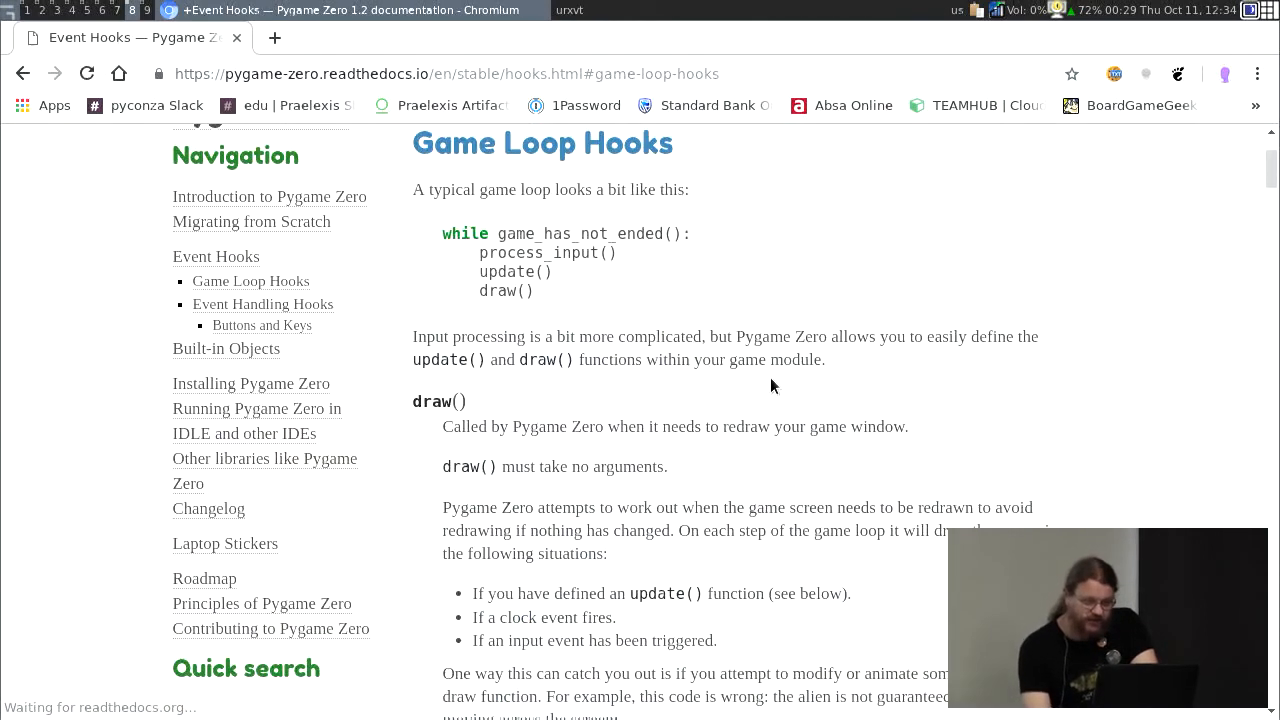
scroll(down, 3)
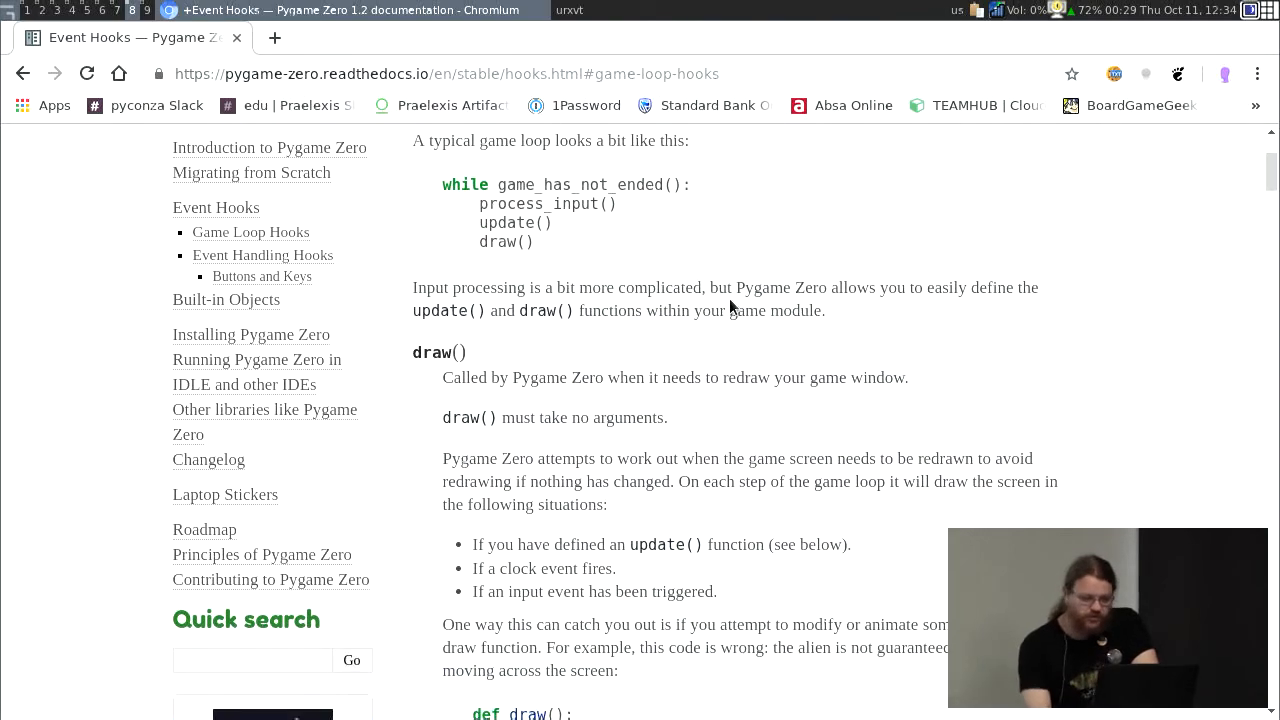
scroll(down, 3)
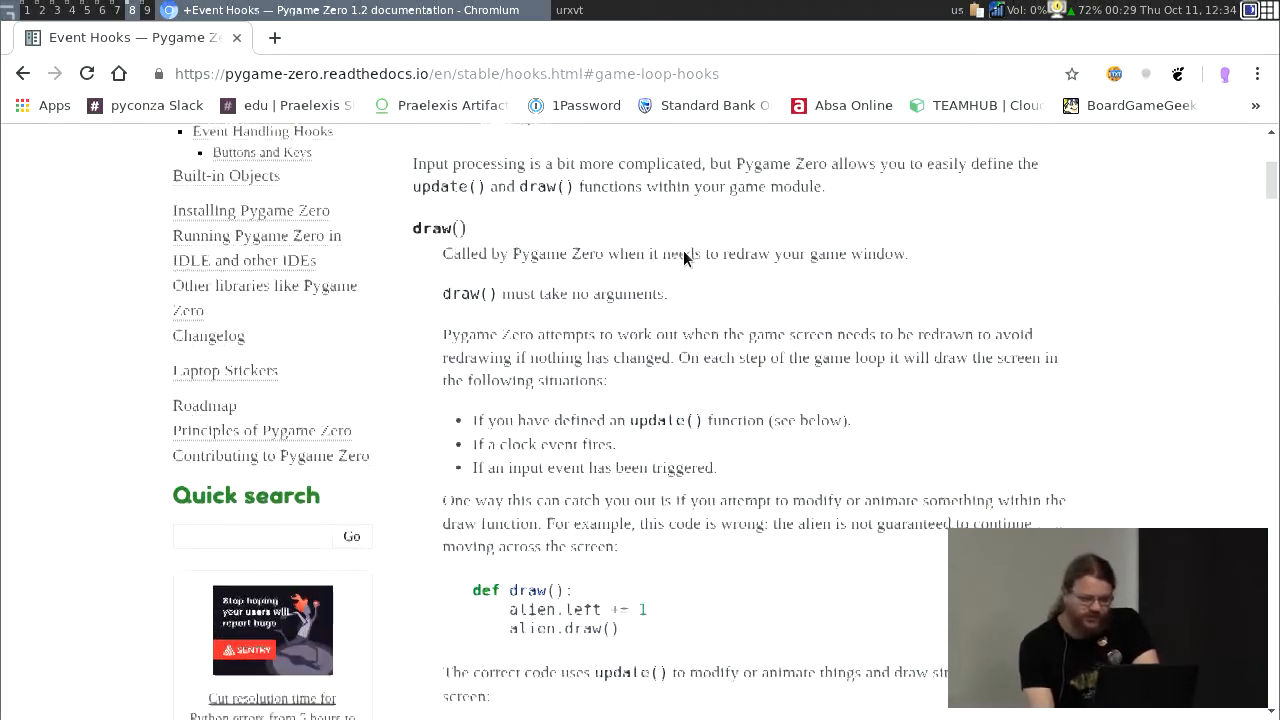
scroll(down, 3)
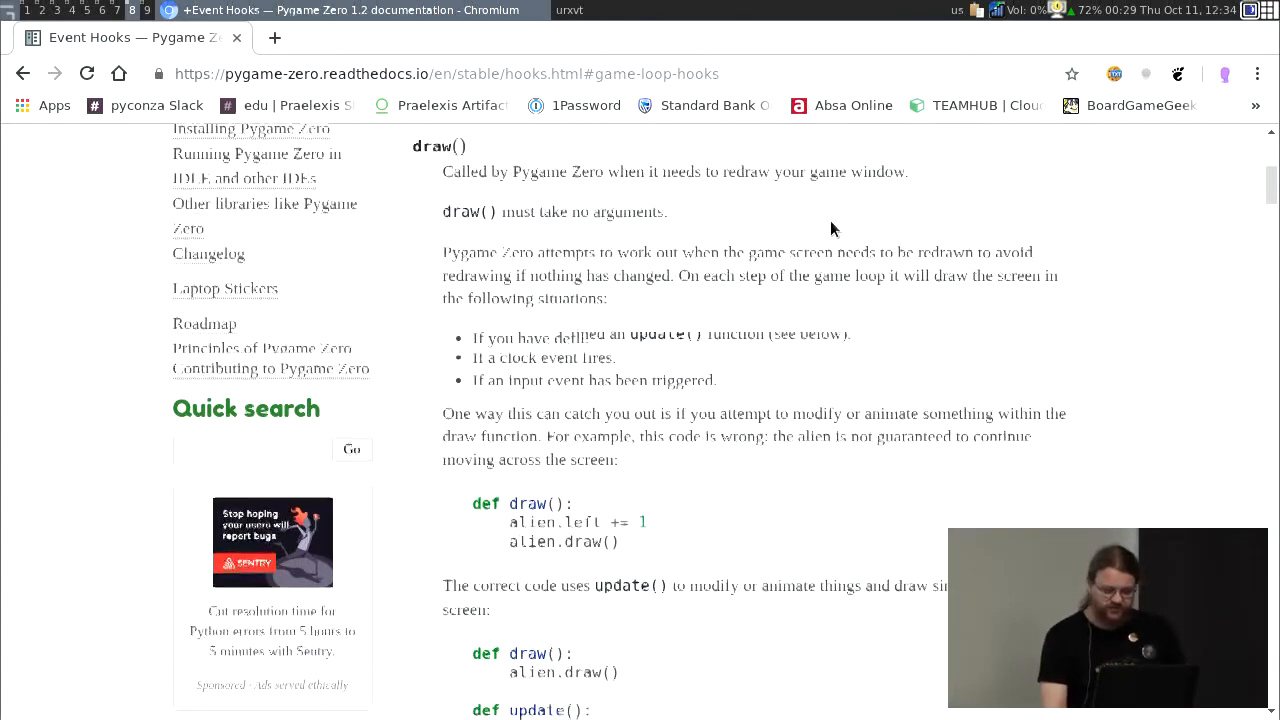
scroll(down, 3)
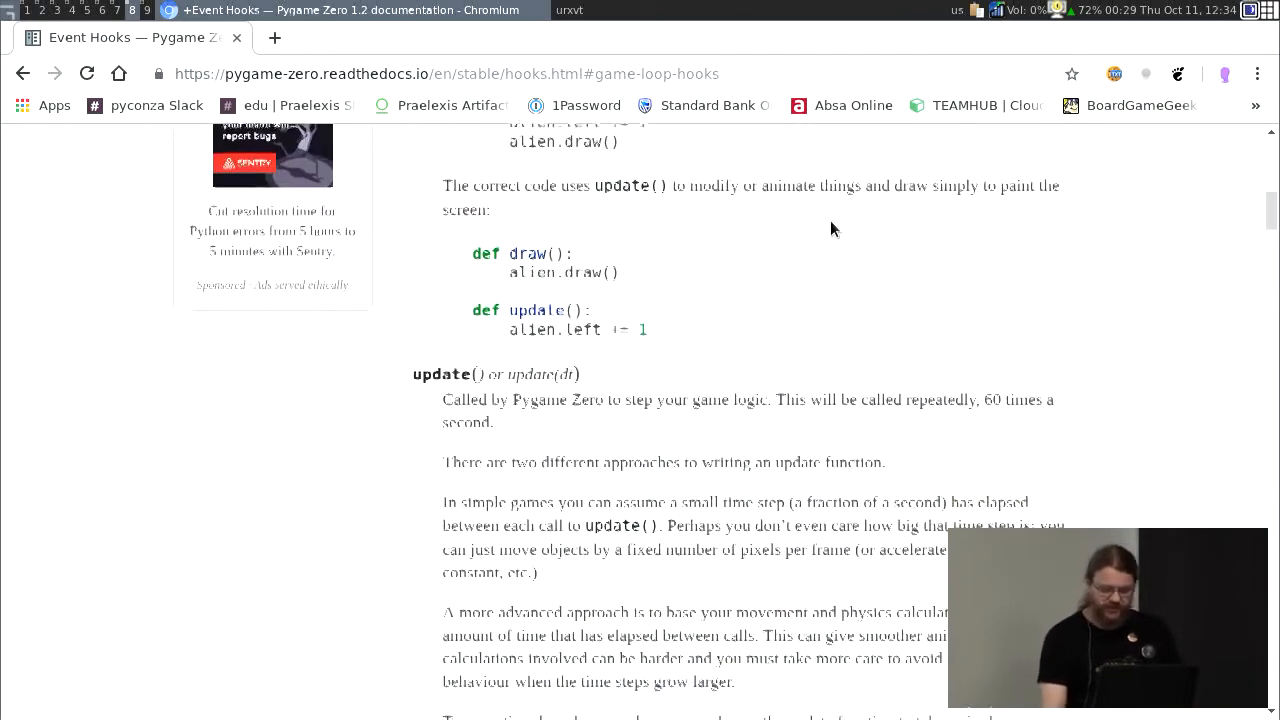
scroll(down, 3)
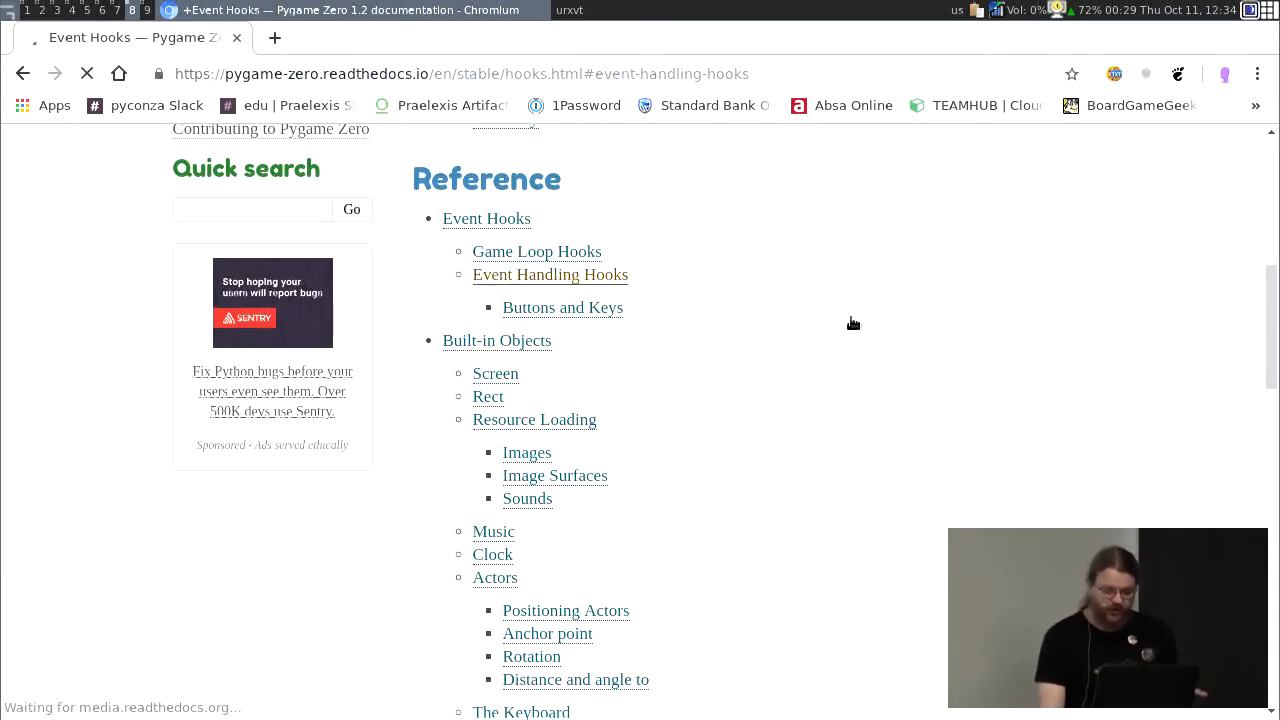
Step: Open Event Handling Hooks and read through the mouse, key and music hooks
click(550, 274)
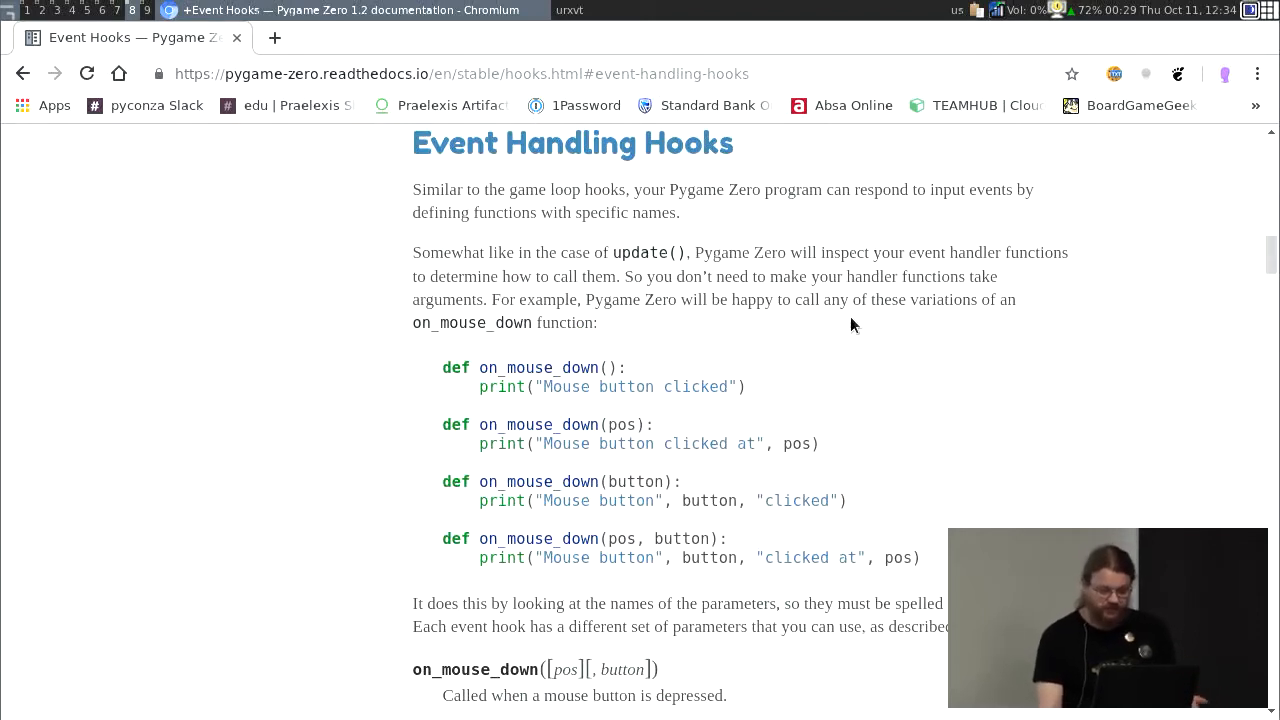
scroll(down, 3)
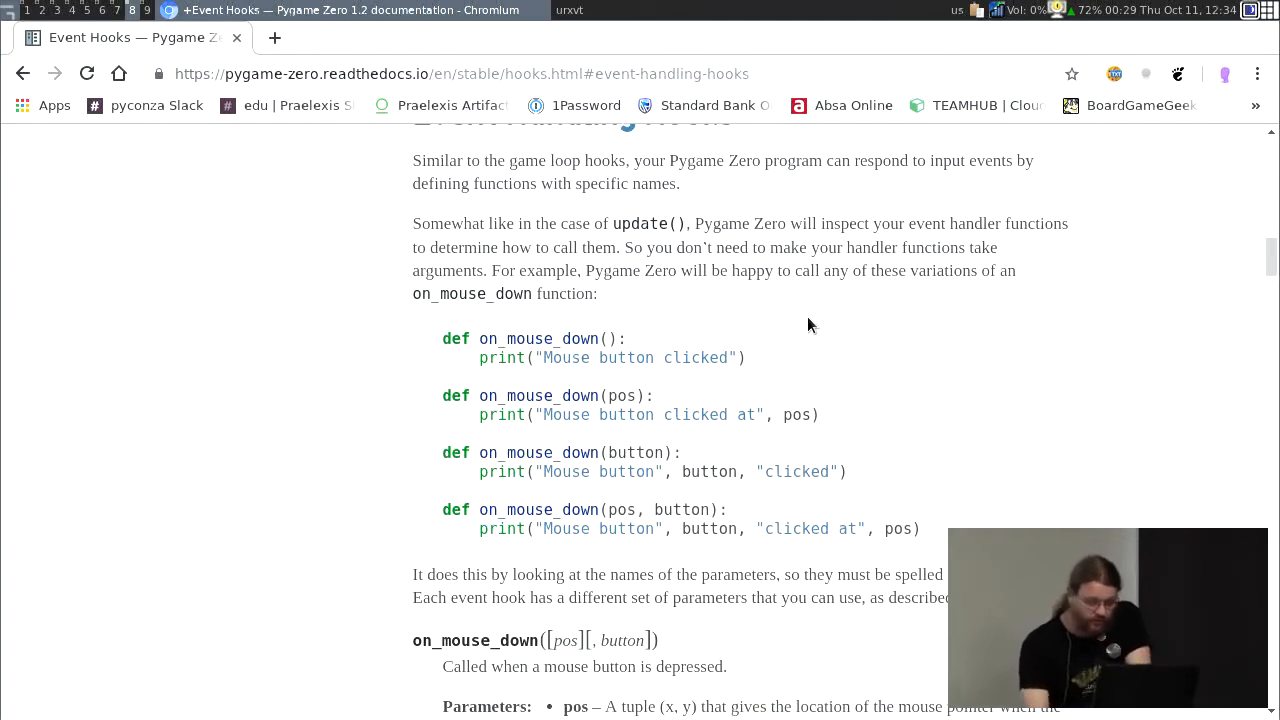
scroll(down, 3)
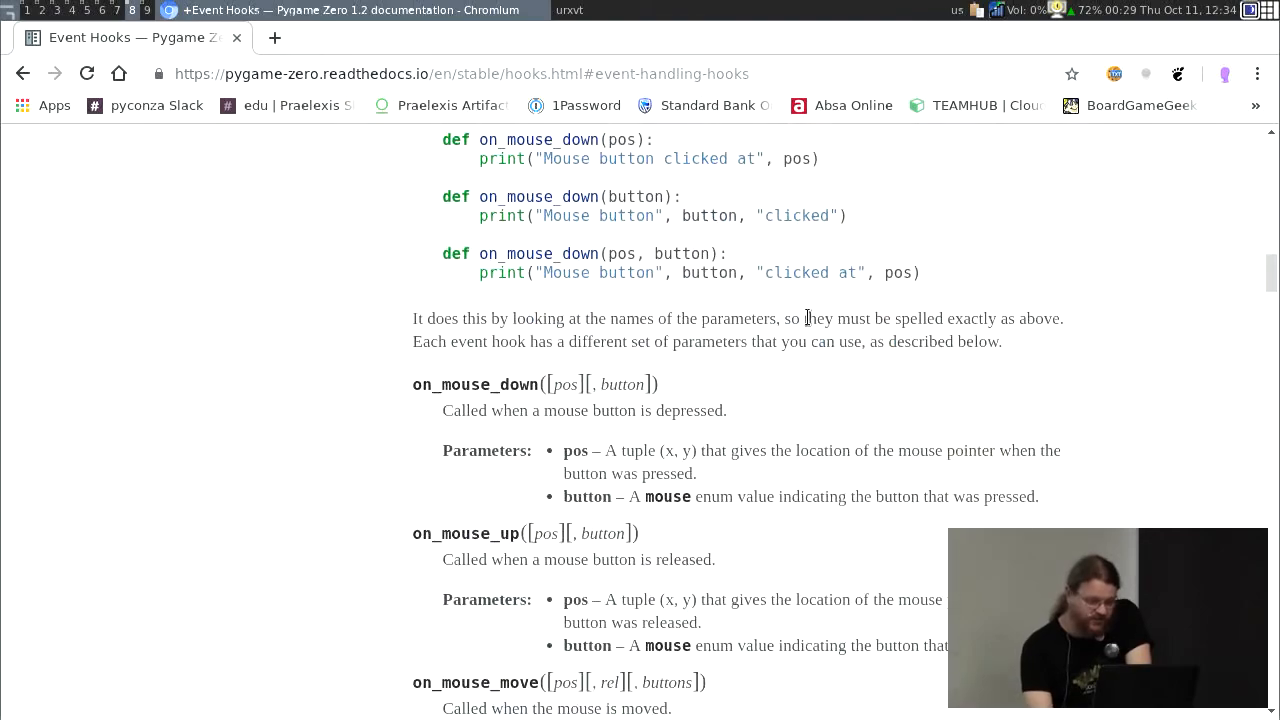
scroll(down, 3)
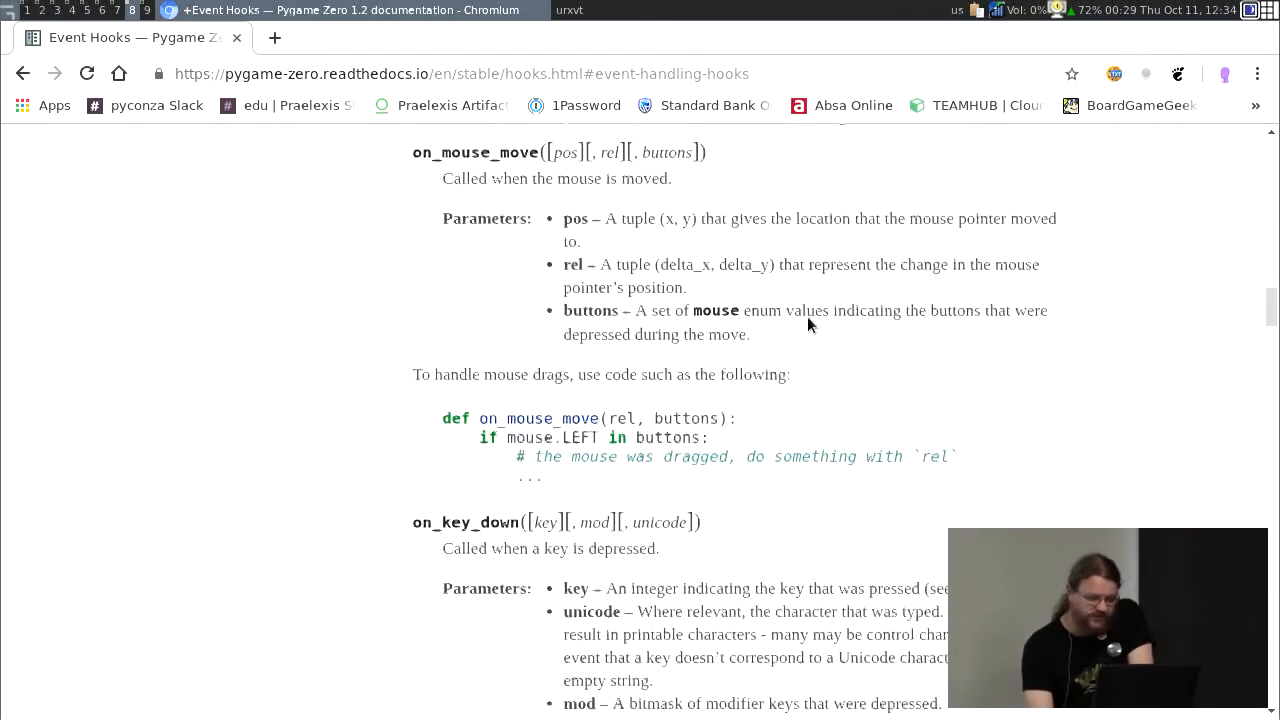
scroll(down, 3)
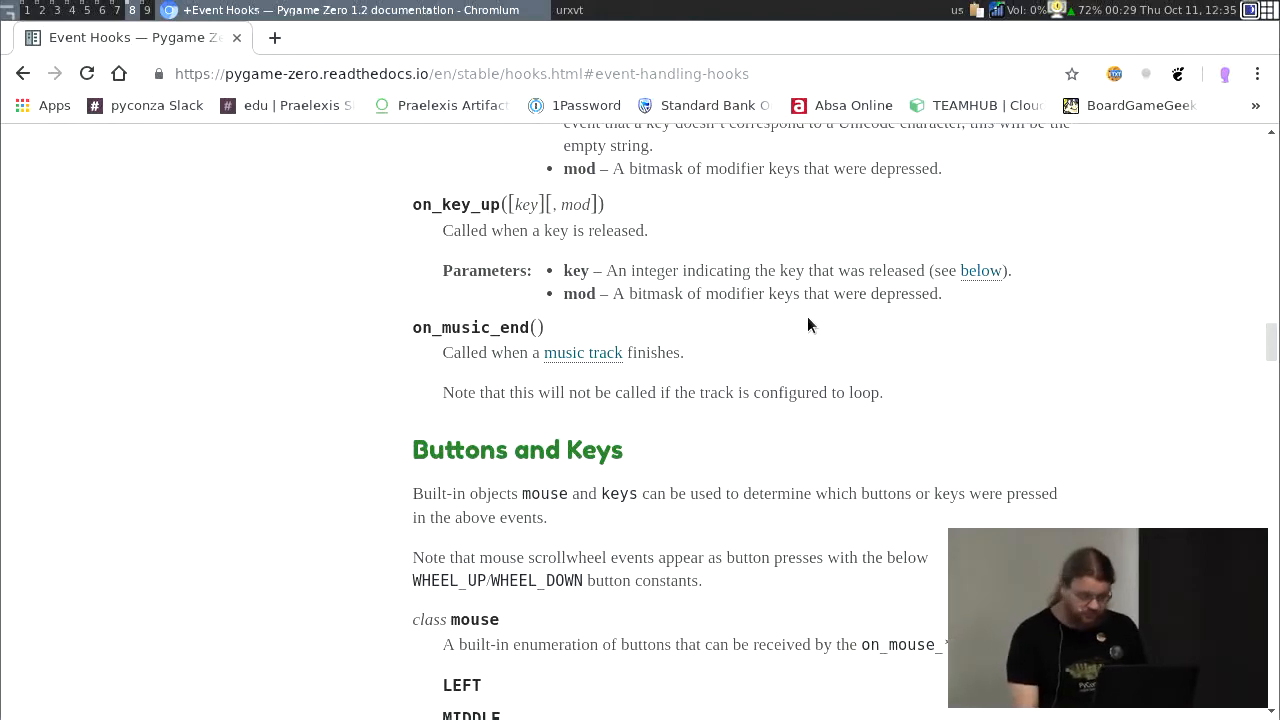
scroll(down, 3)
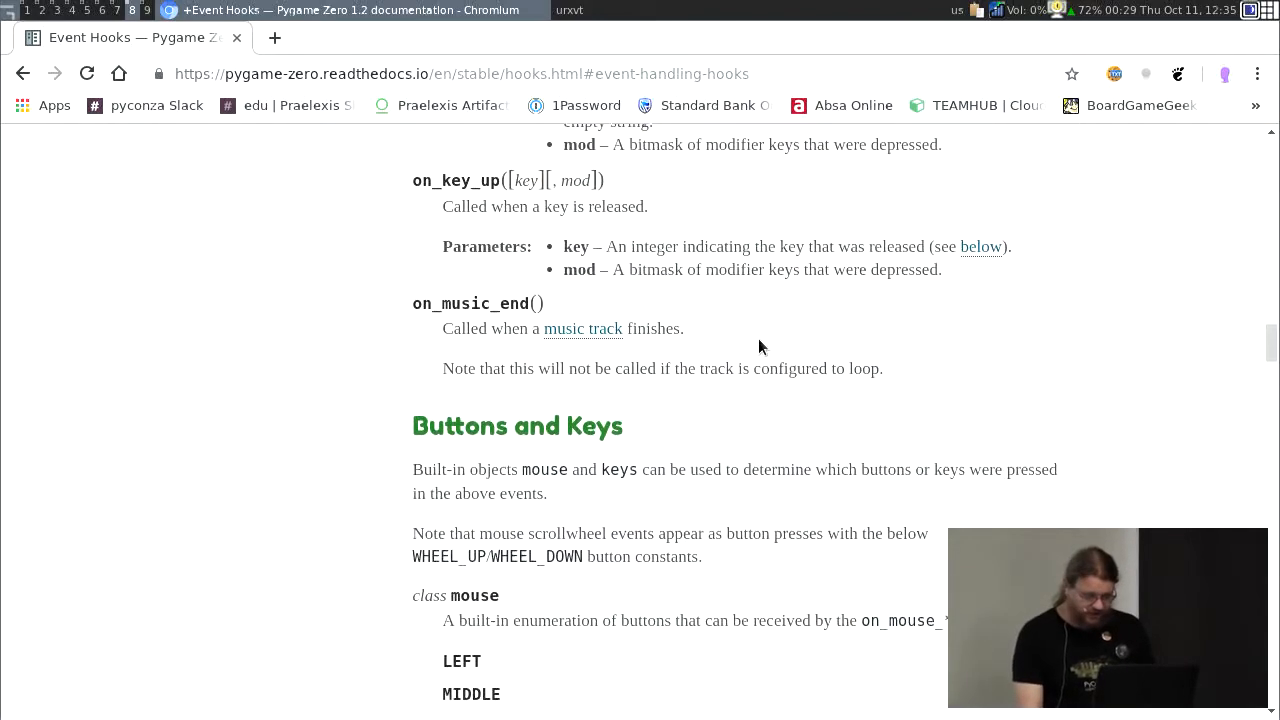
scroll(up, 3)
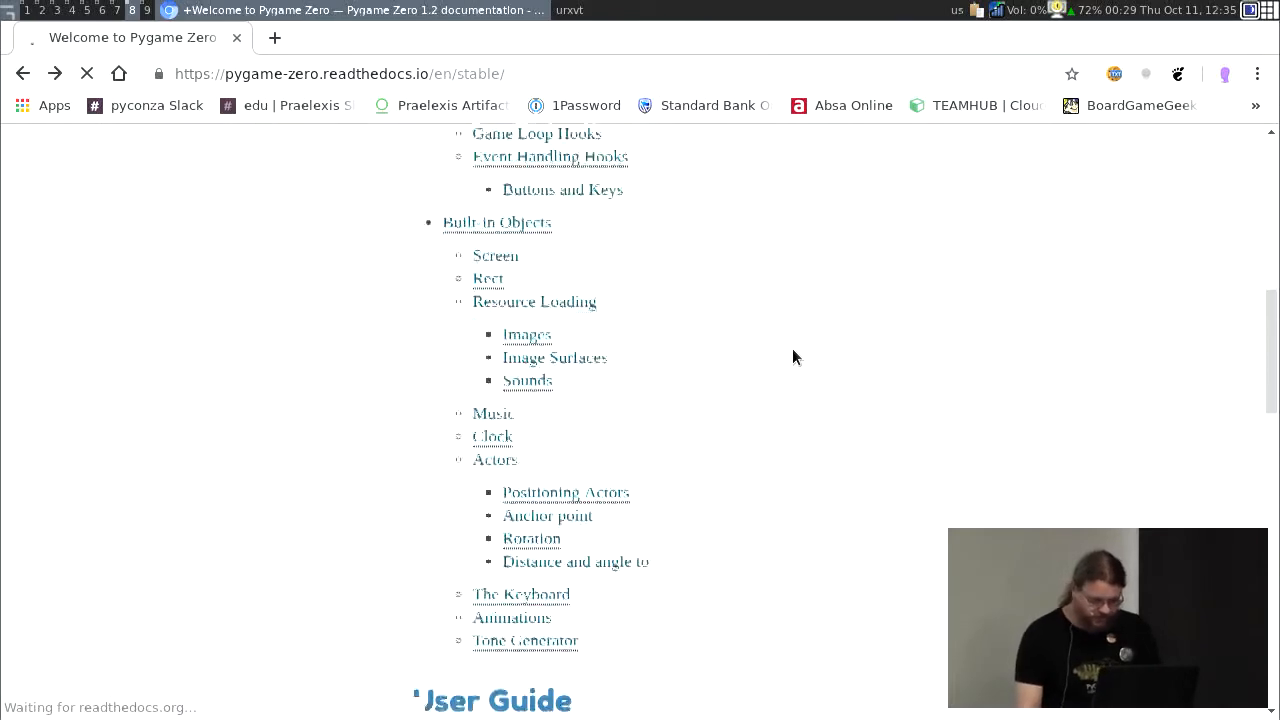
scroll(down, 3)
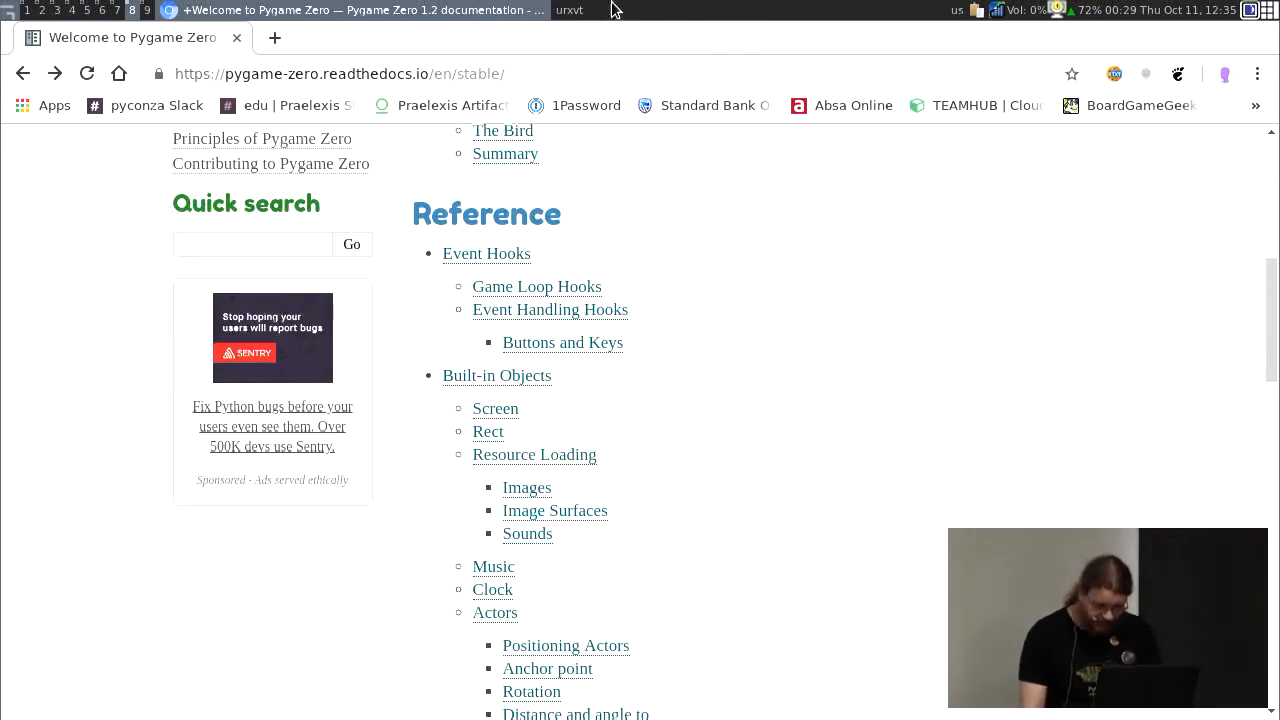
Step: Bring the urxvt terminal to the front and open animated_rotation.py in Vim
click(569, 10)
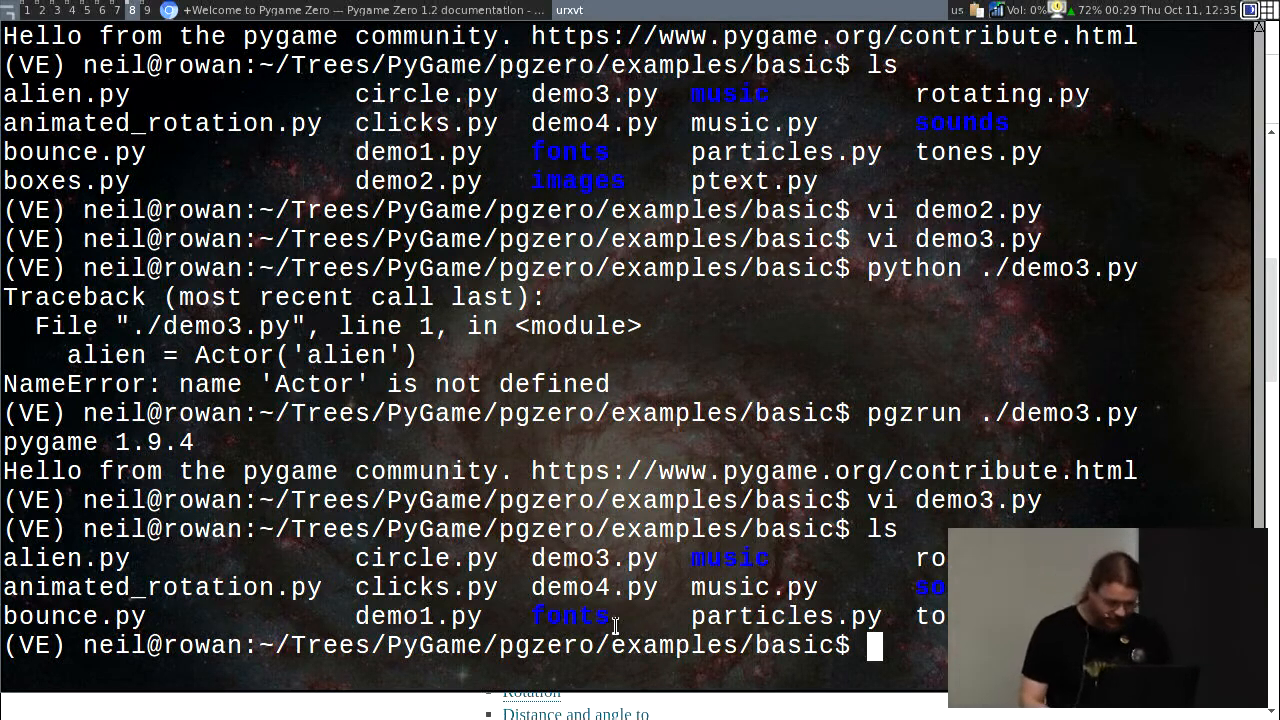
text(vi)
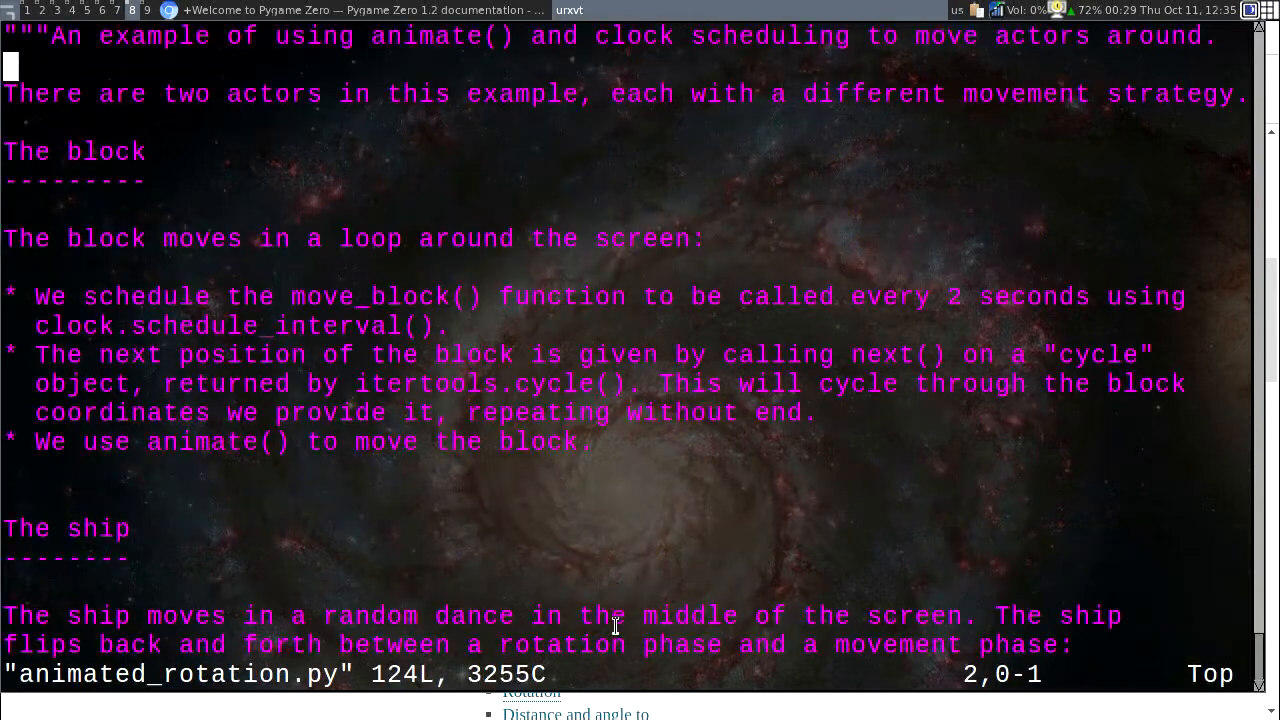
Step: Scroll through animated_rotation.py from the animate() docstring to the ship movement code
scroll(down, 3)
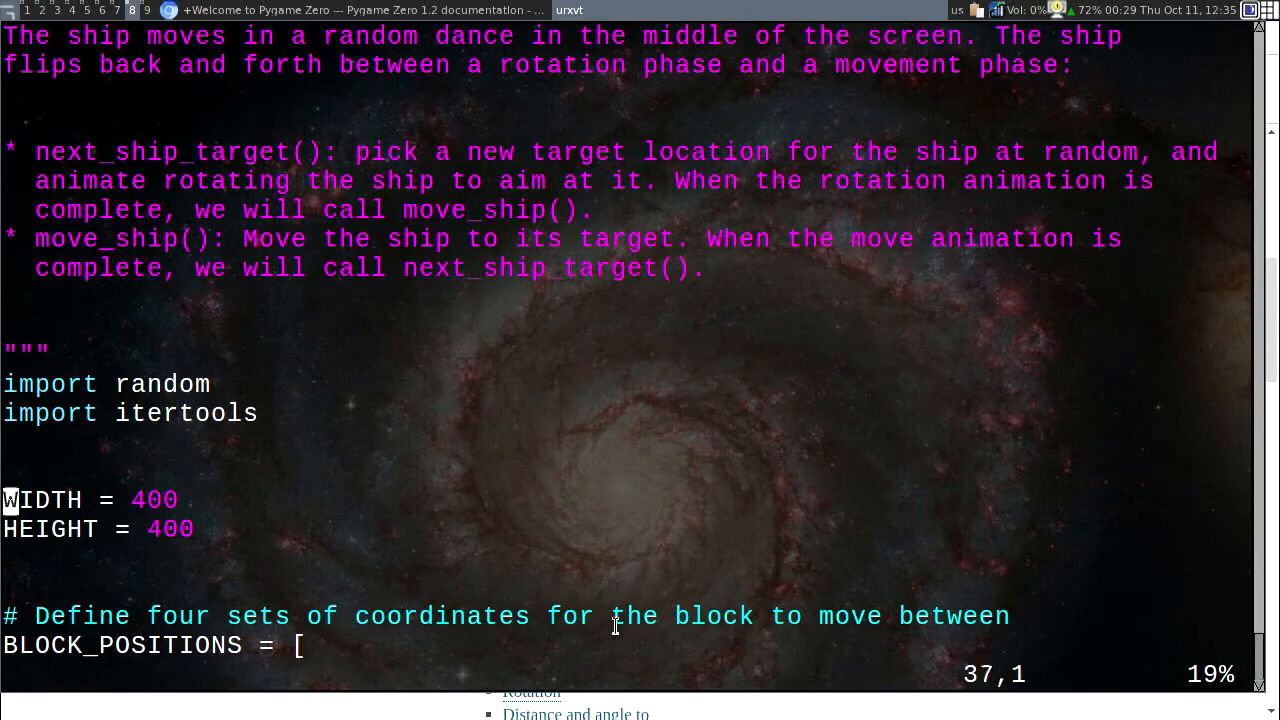
scroll(down, 3)
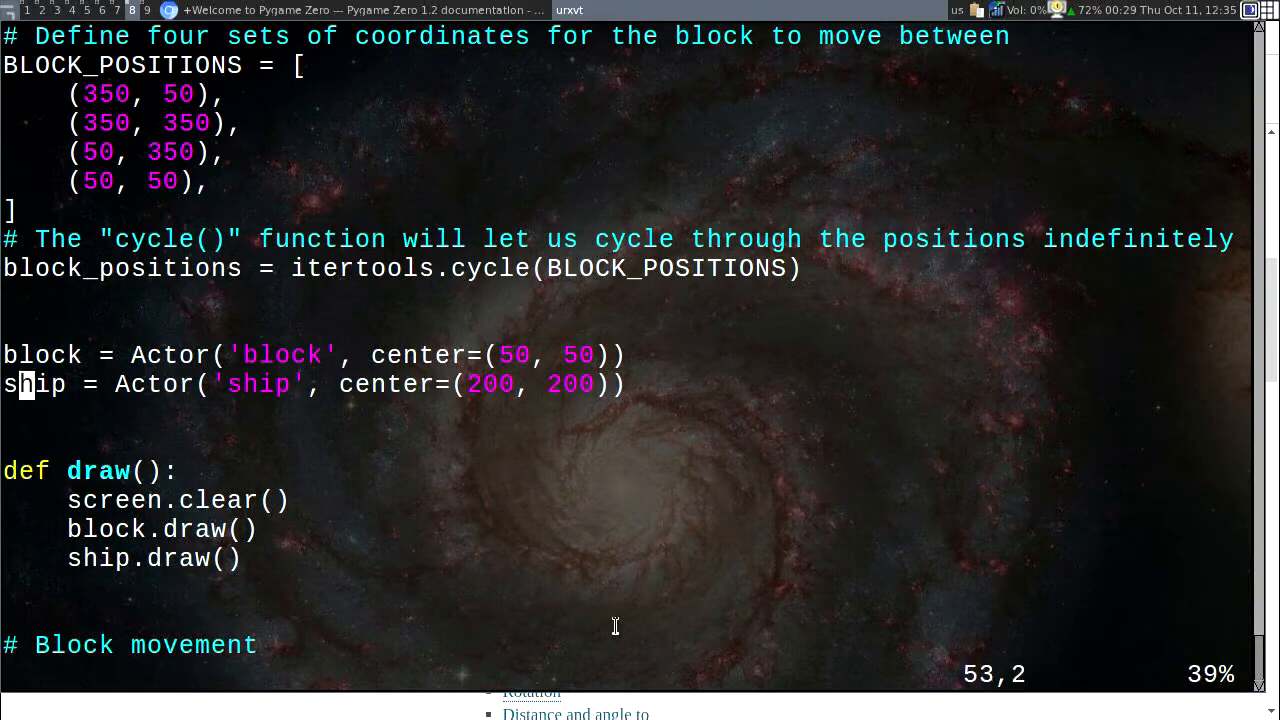
scroll(down, 3)
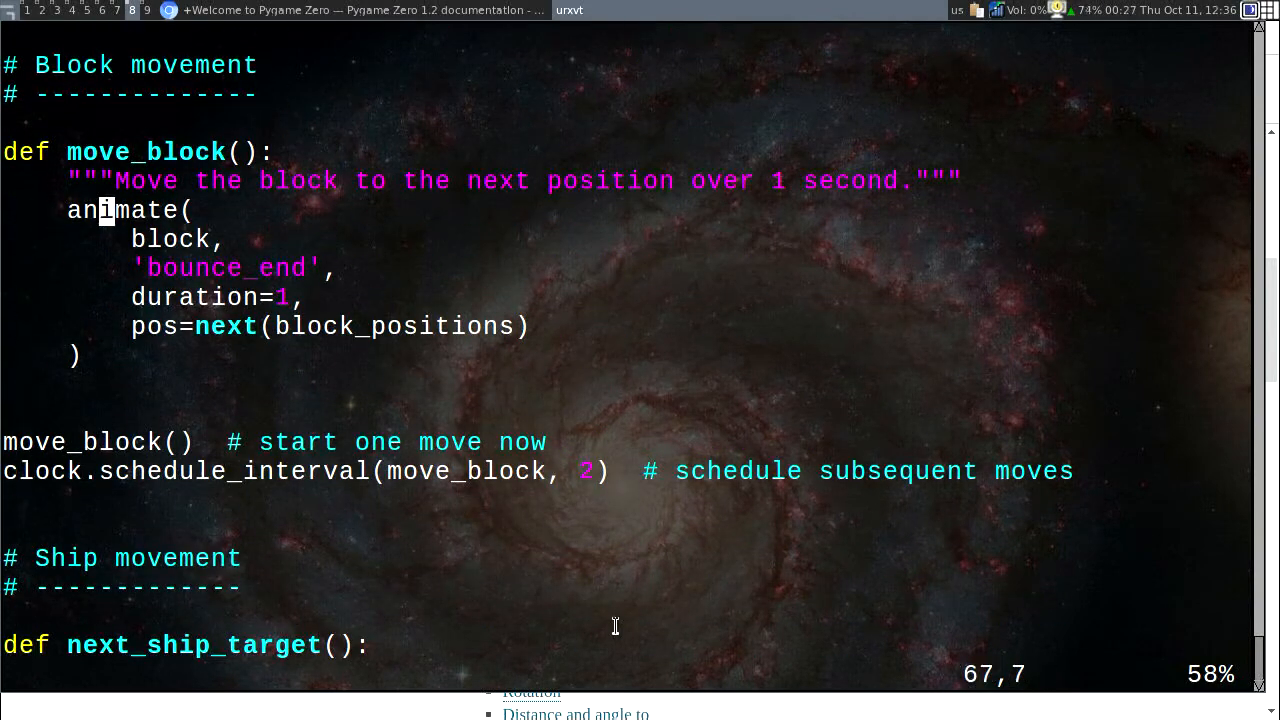
mouse_move(143, 210)
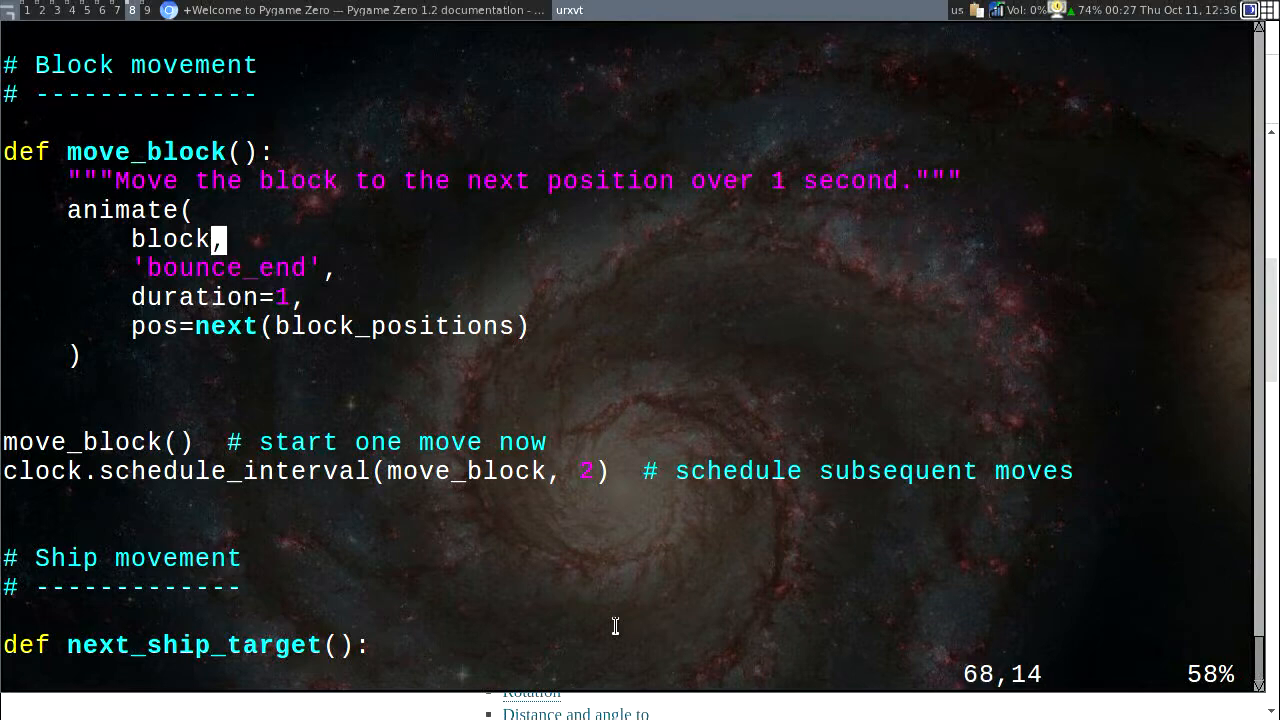
scroll(down, 3)
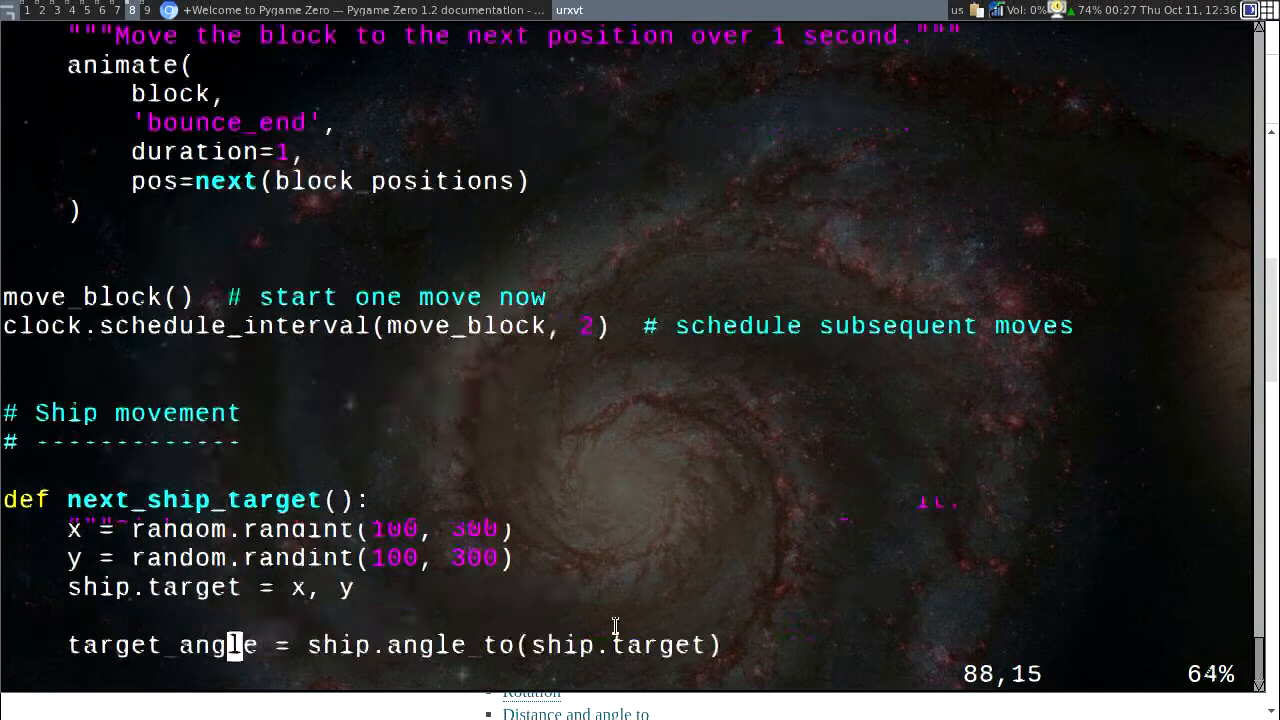
scroll(down, 3)
text(py)
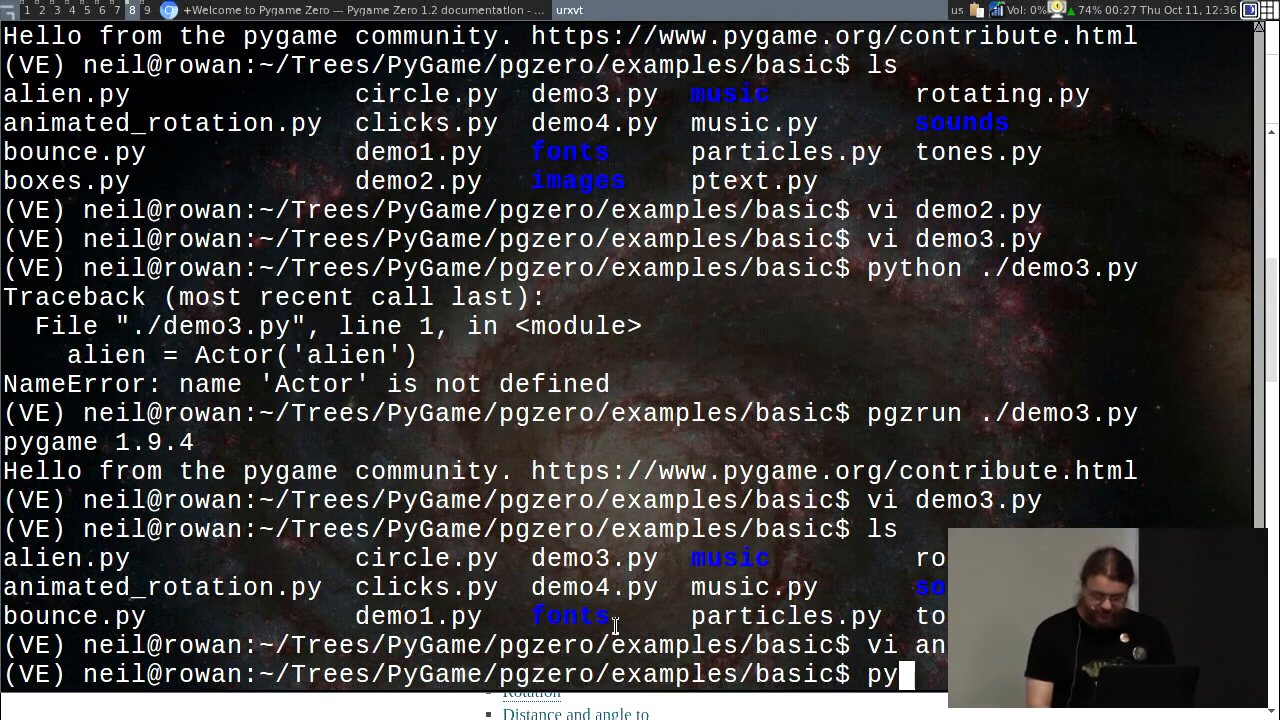
Step: Type a 'pgzrun ./a…' command at the bash prompt
text(tho)
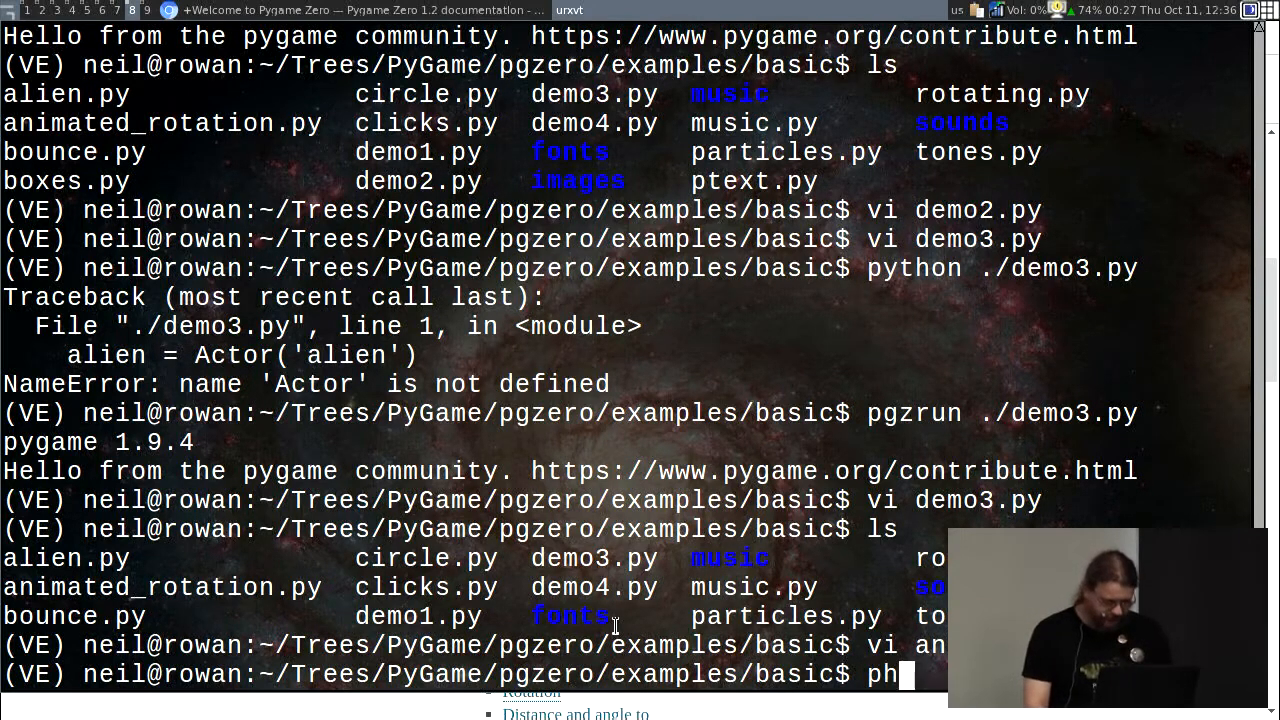
text(gzrun ./a)
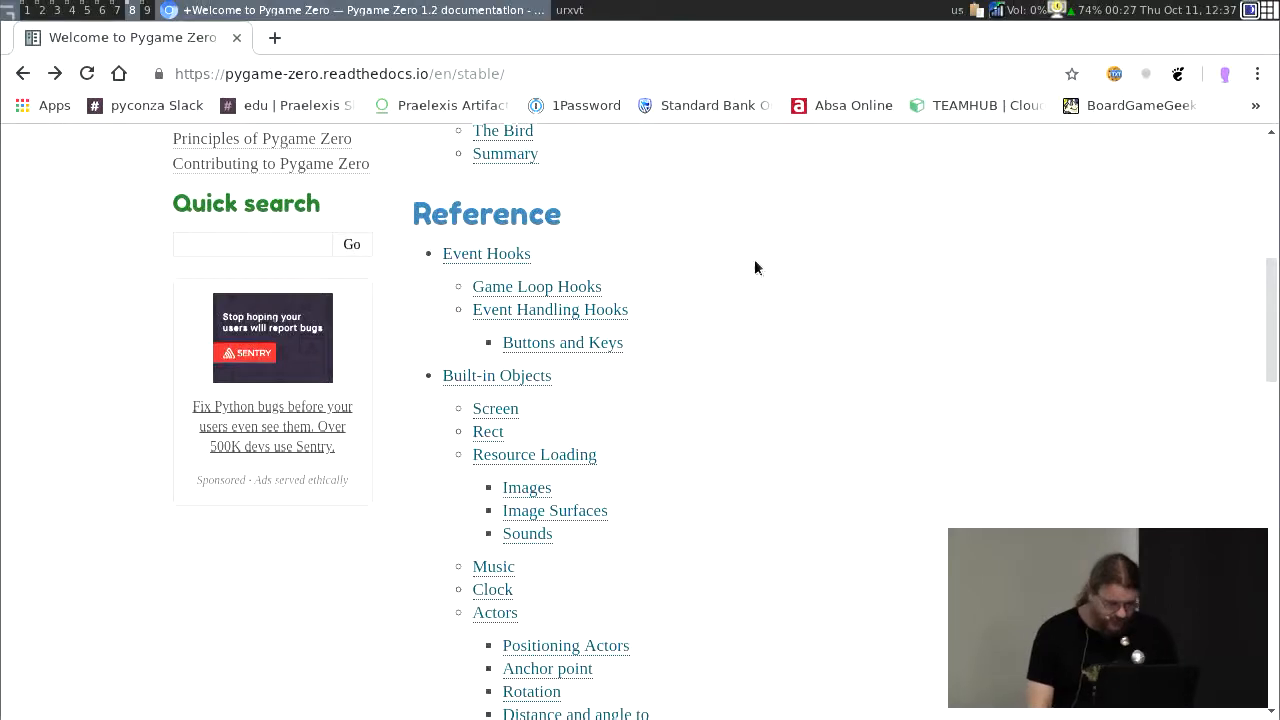
scroll(down, 3)
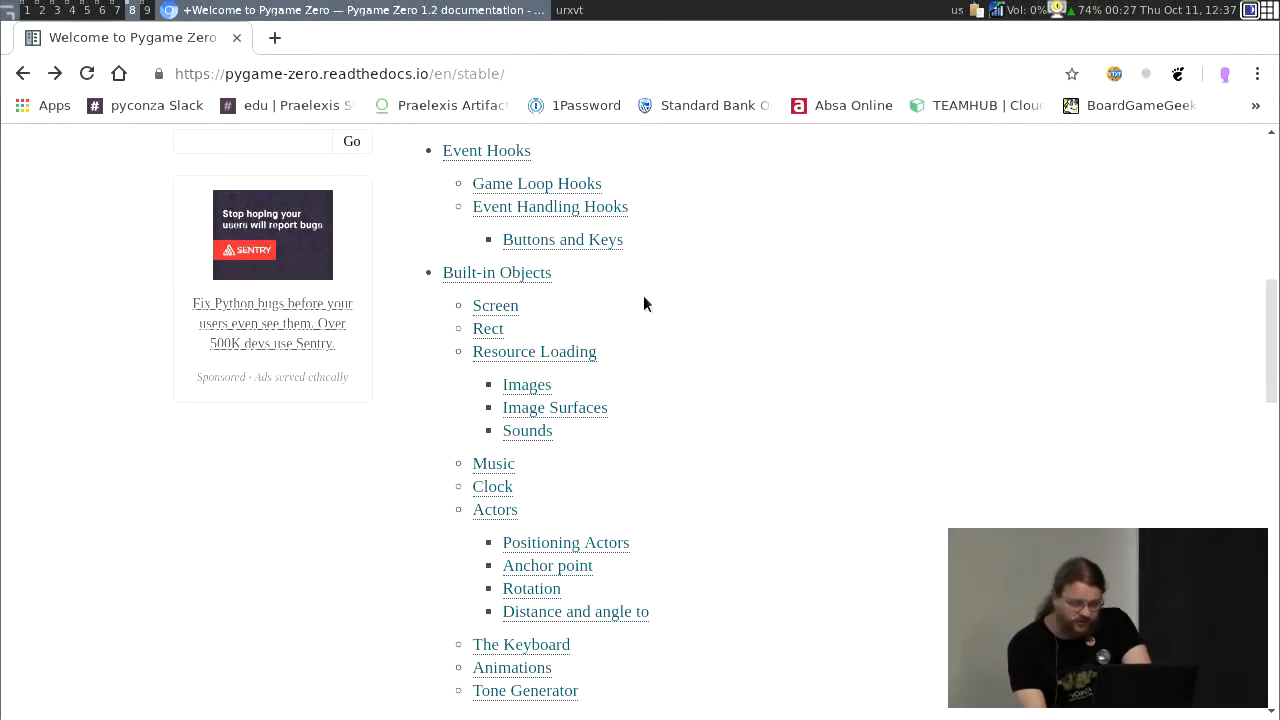
scroll(down, 3)
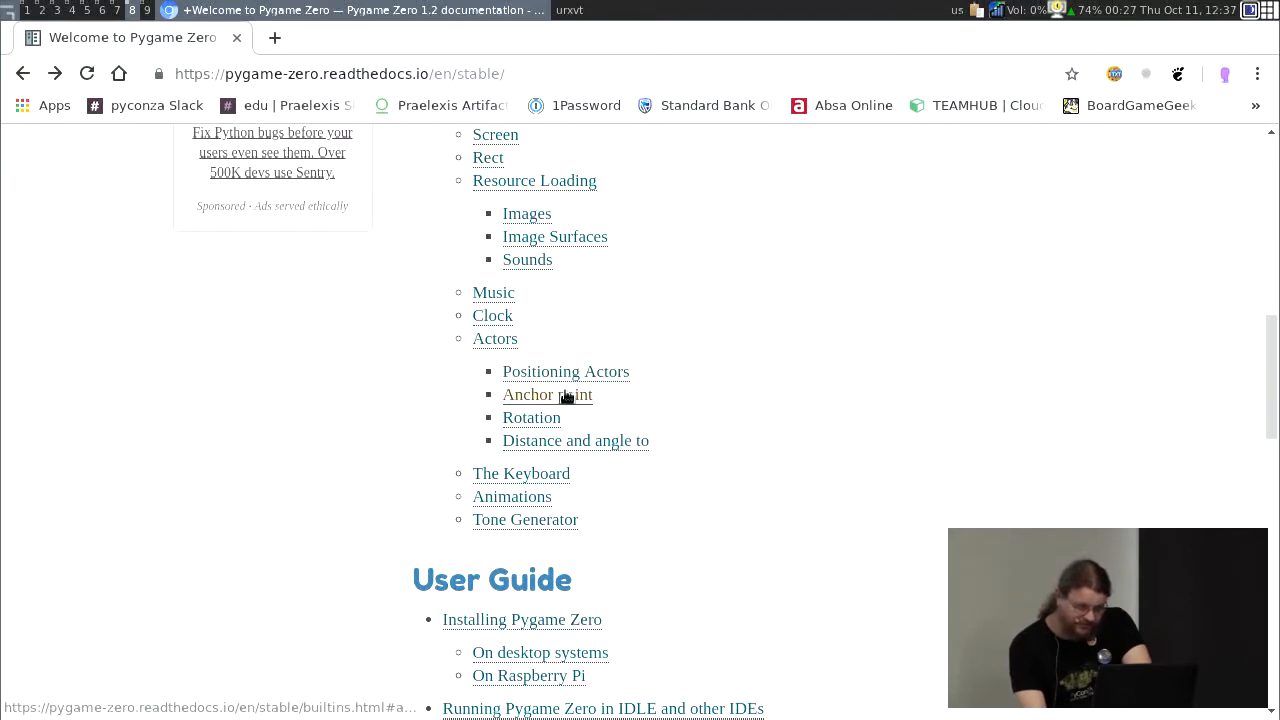
click(547, 394)
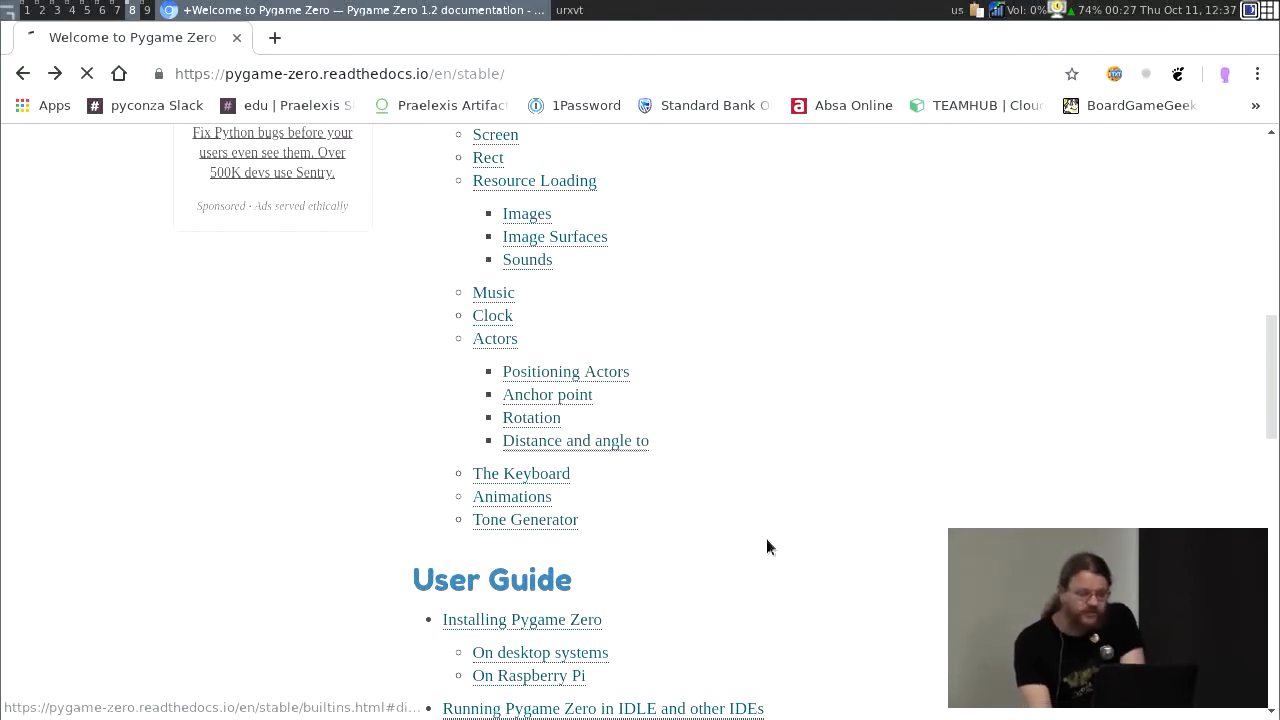
click(575, 440)
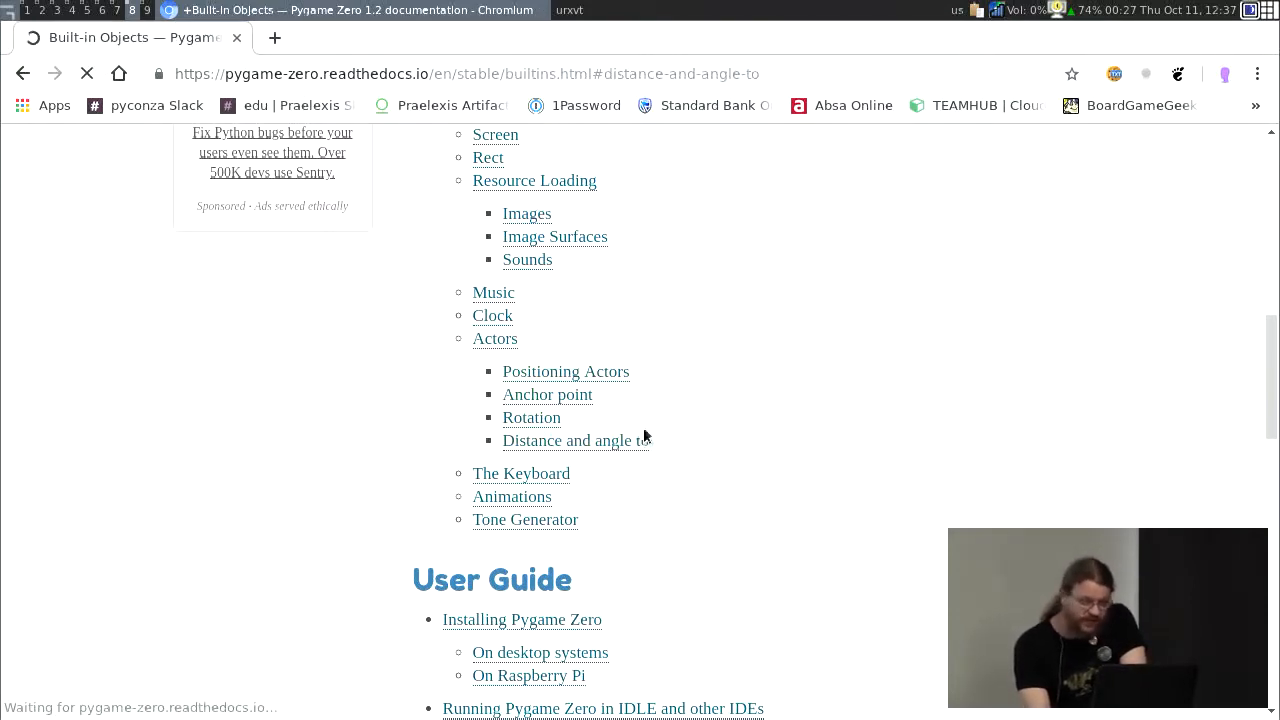
click(575, 440)
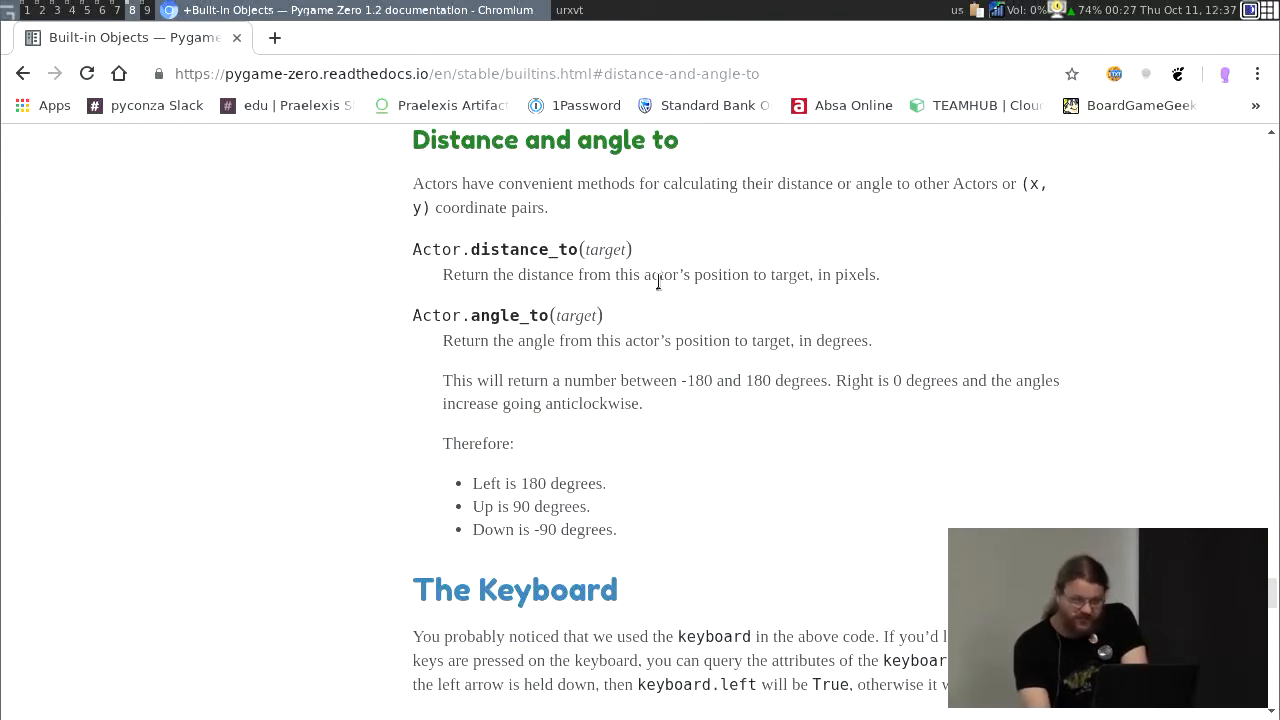
scroll(down, 3)
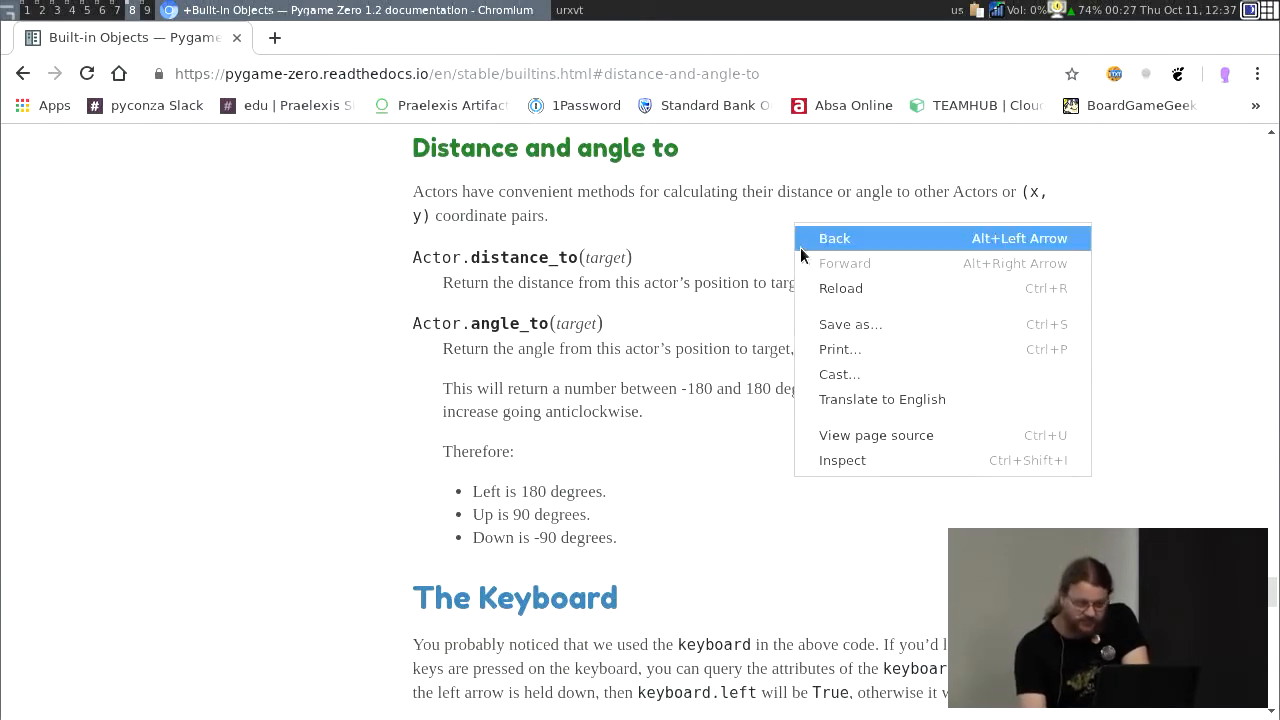
click(834, 238)
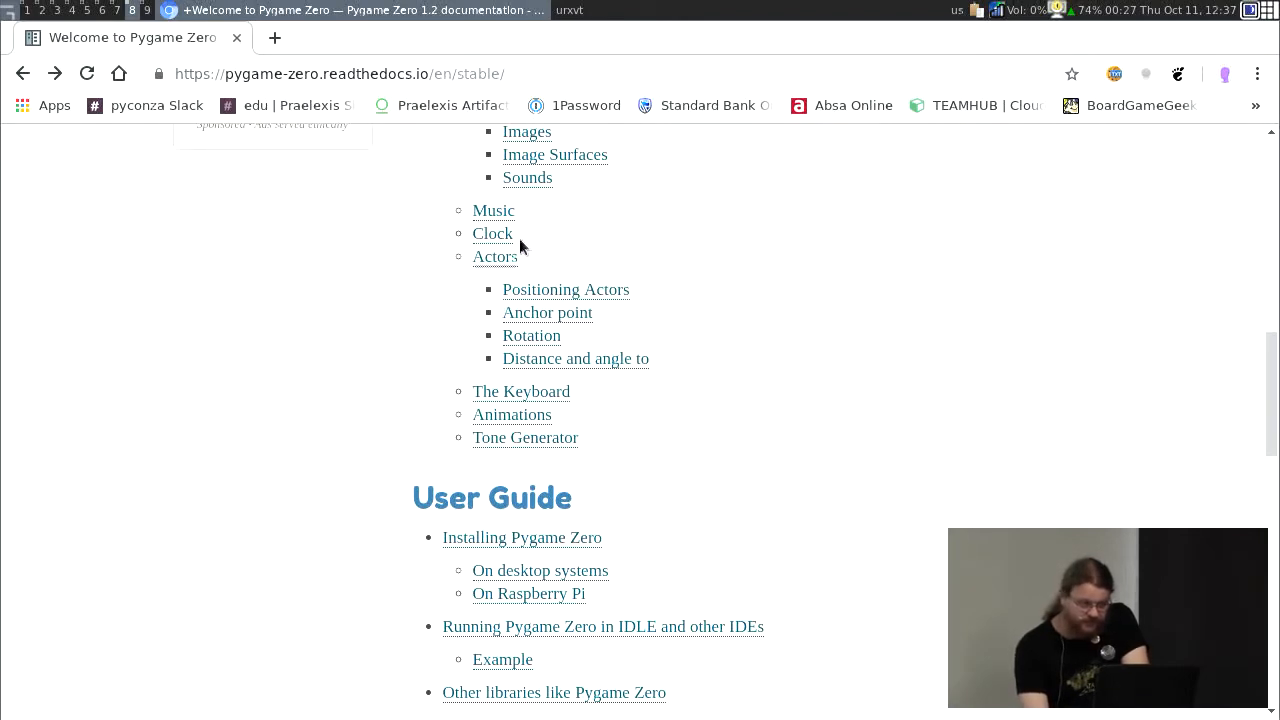
Step: Open the Clock section and read schedule, schedule_interval and unschedule down to Actors
click(492, 233)
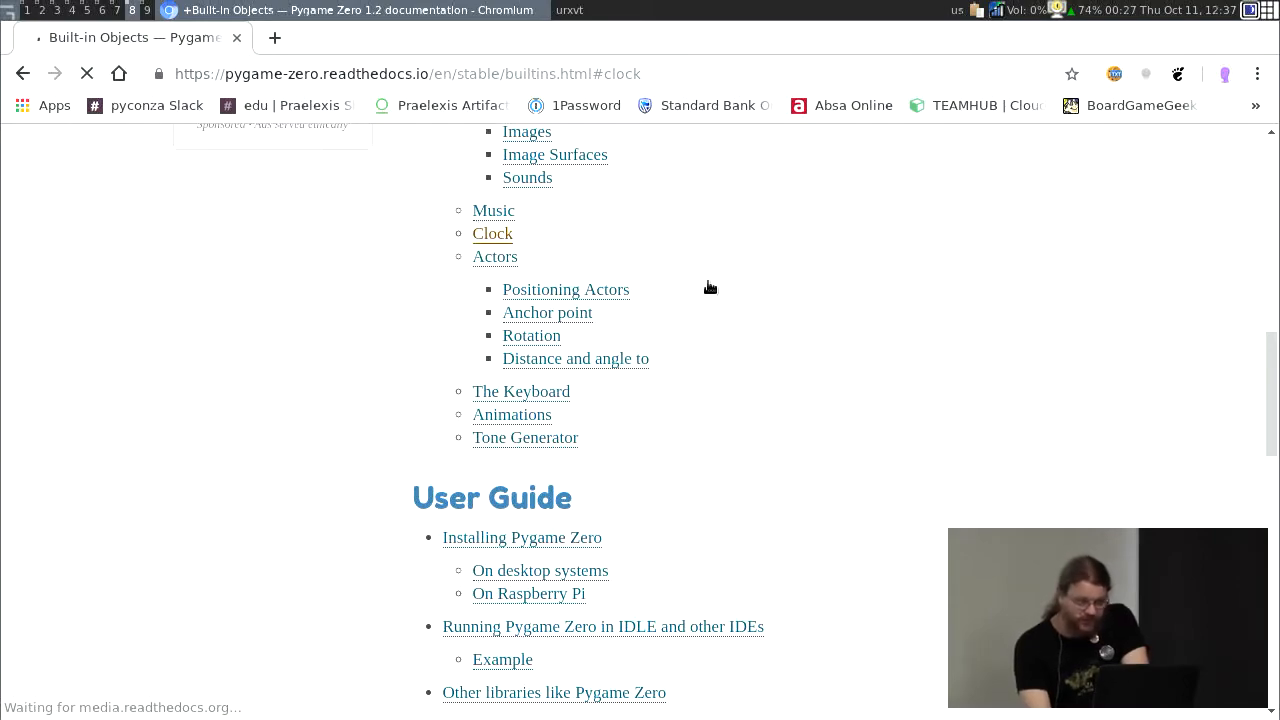
click(492, 233)
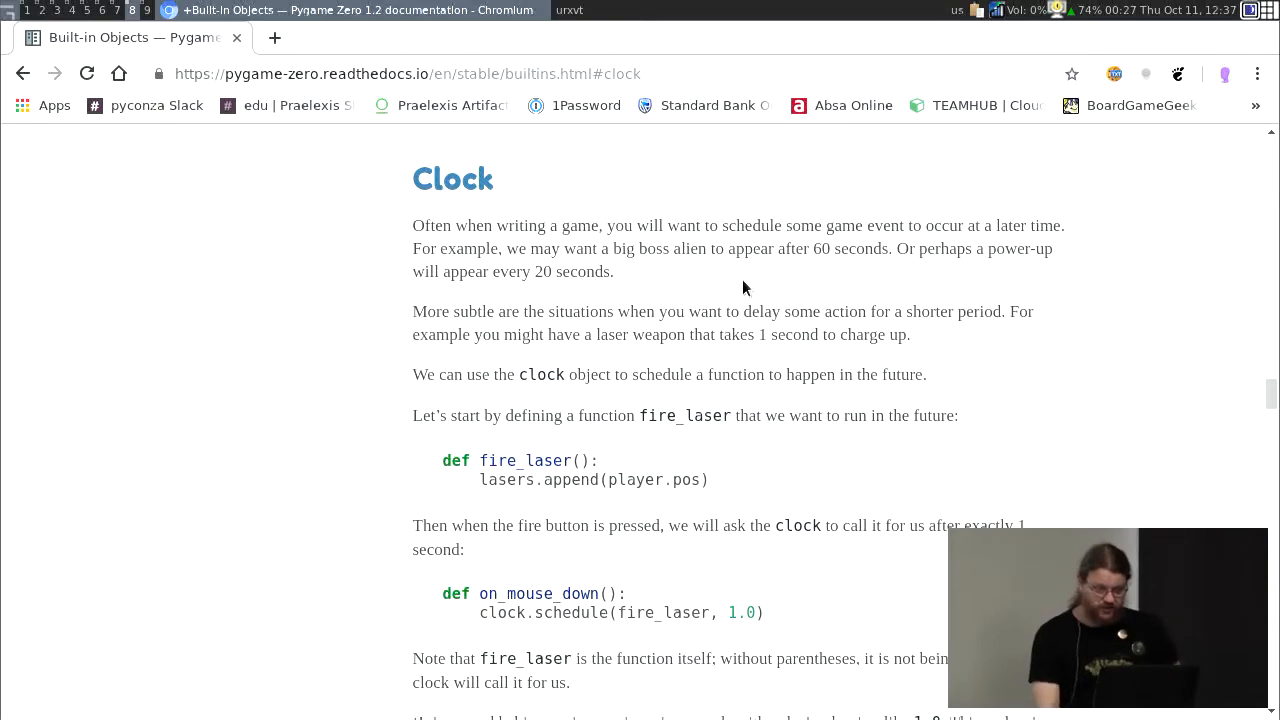
scroll(down, 3)
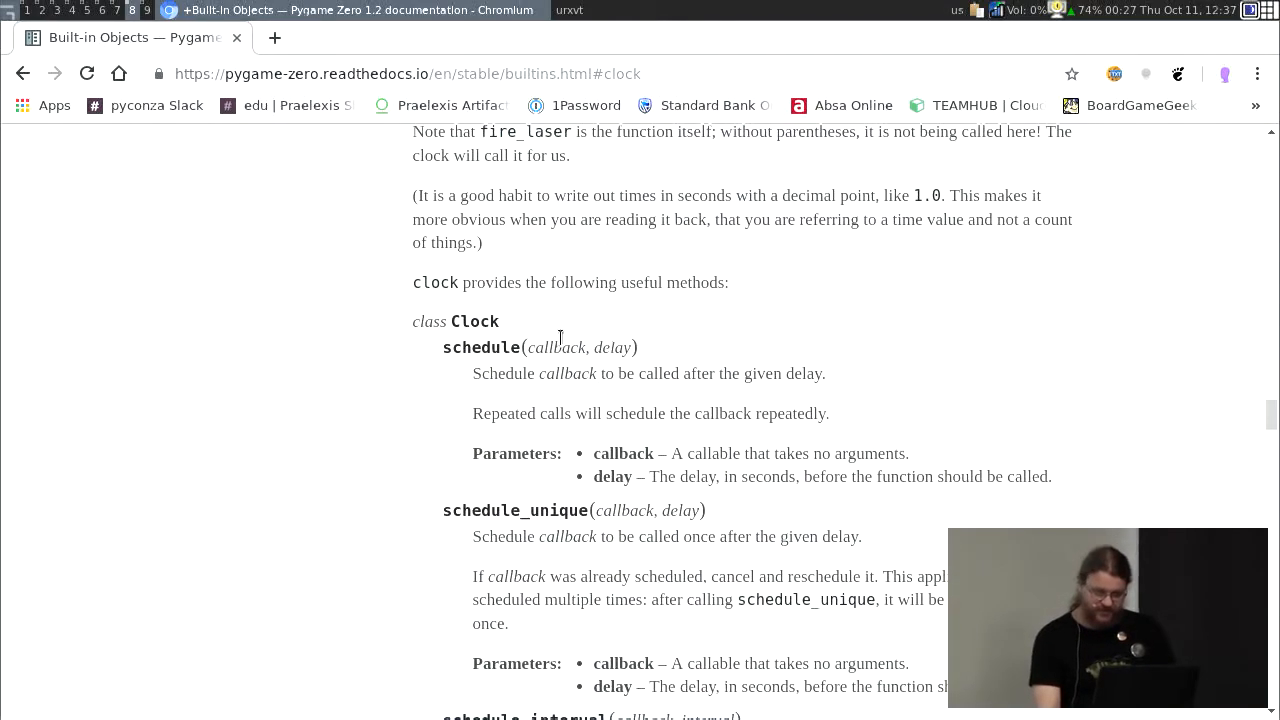
scroll(down, 3)
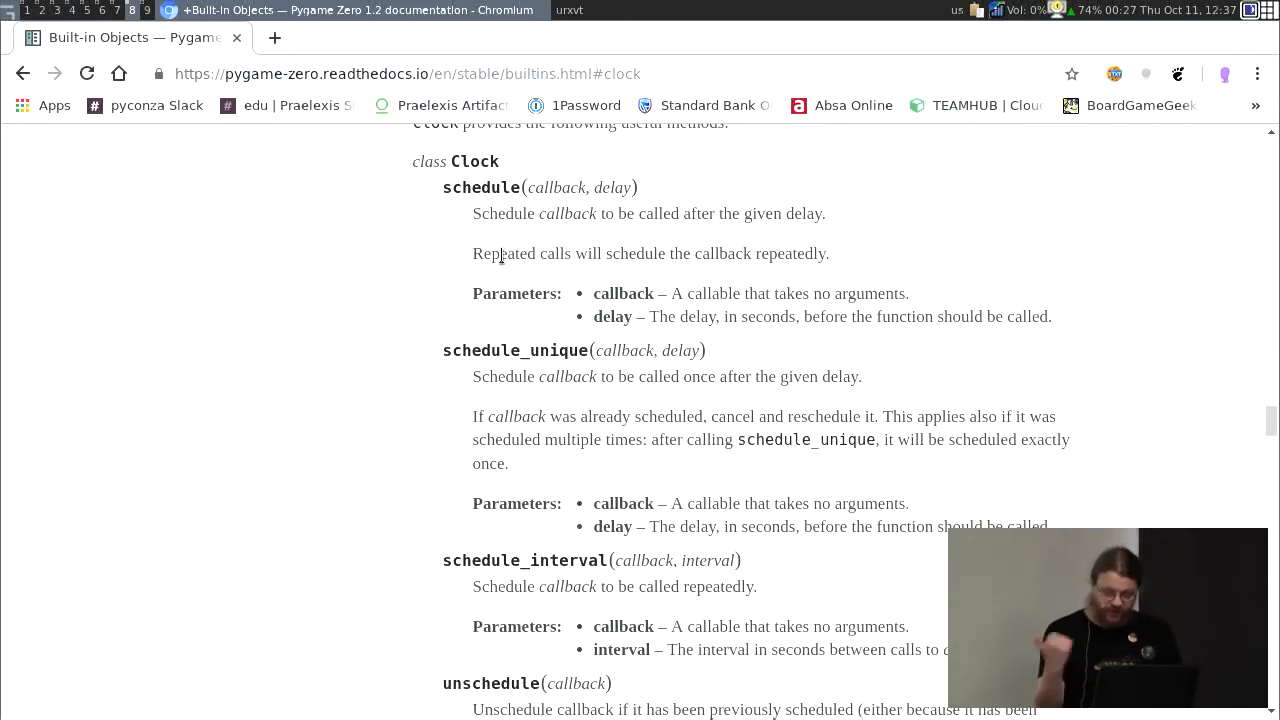
scroll(down, 3)
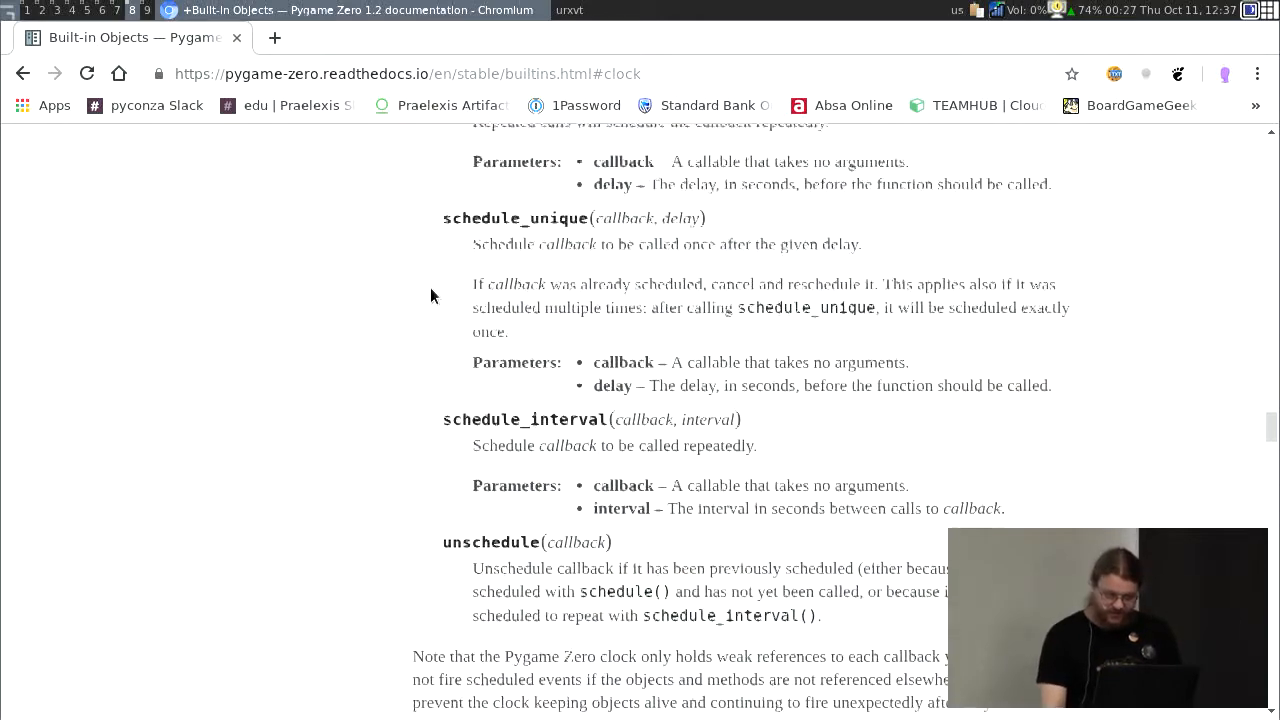
scroll(down, 3)
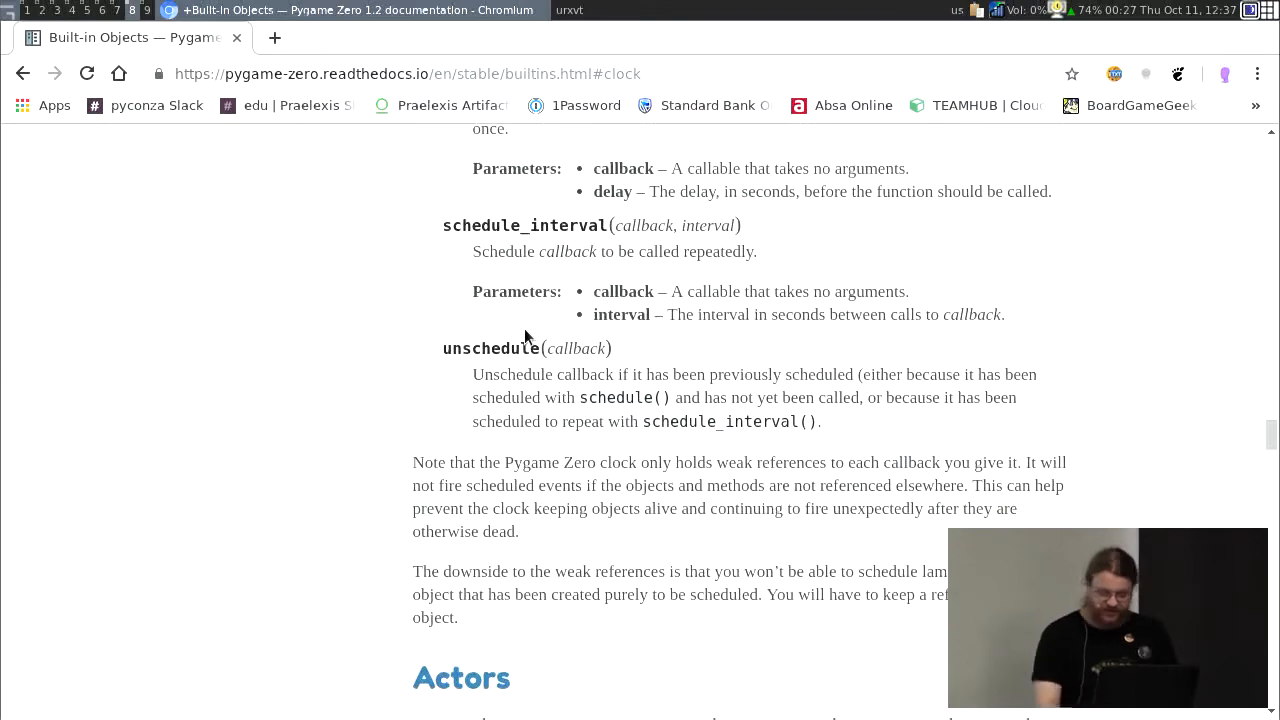
scroll(down, 3)
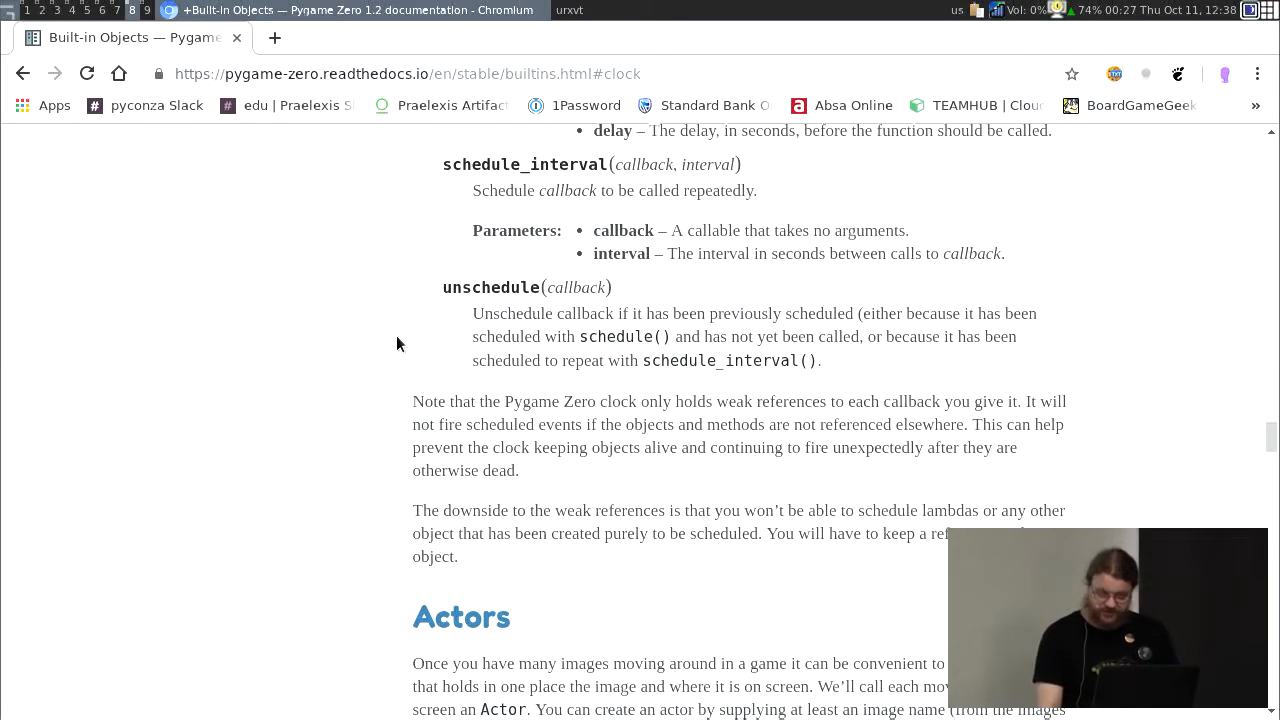
scroll(down, 3)
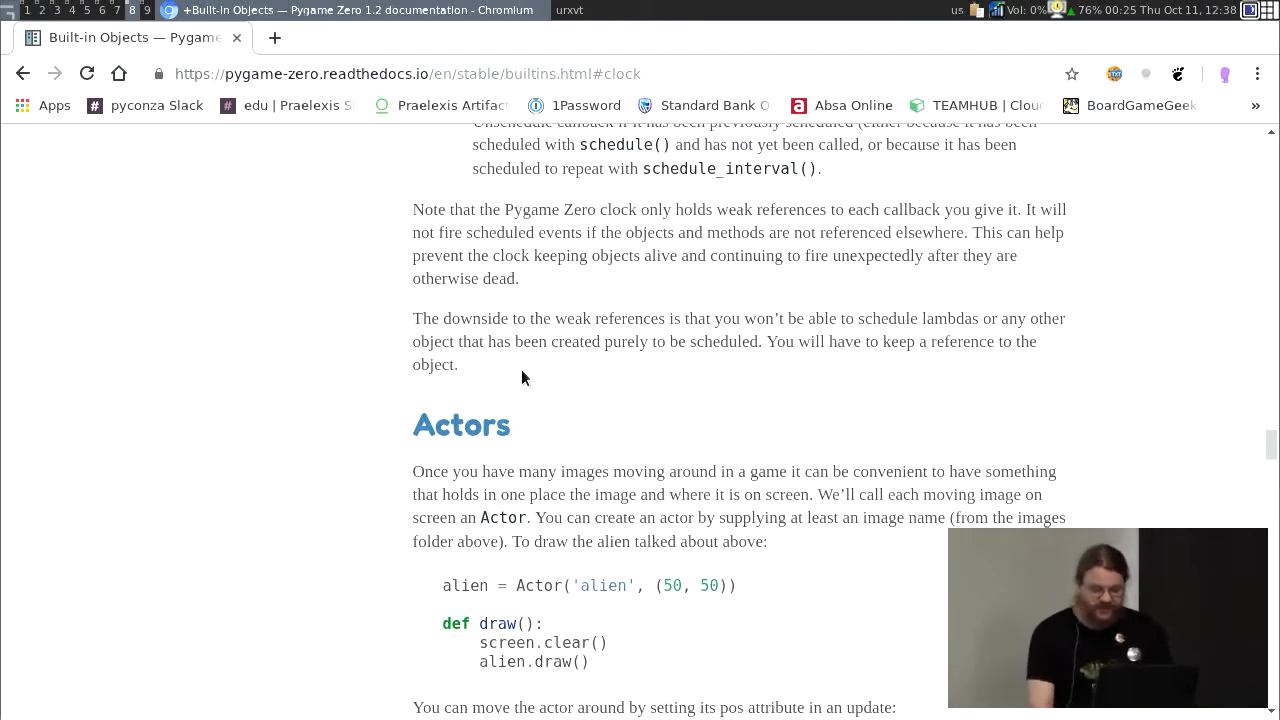
scroll(down, 3)
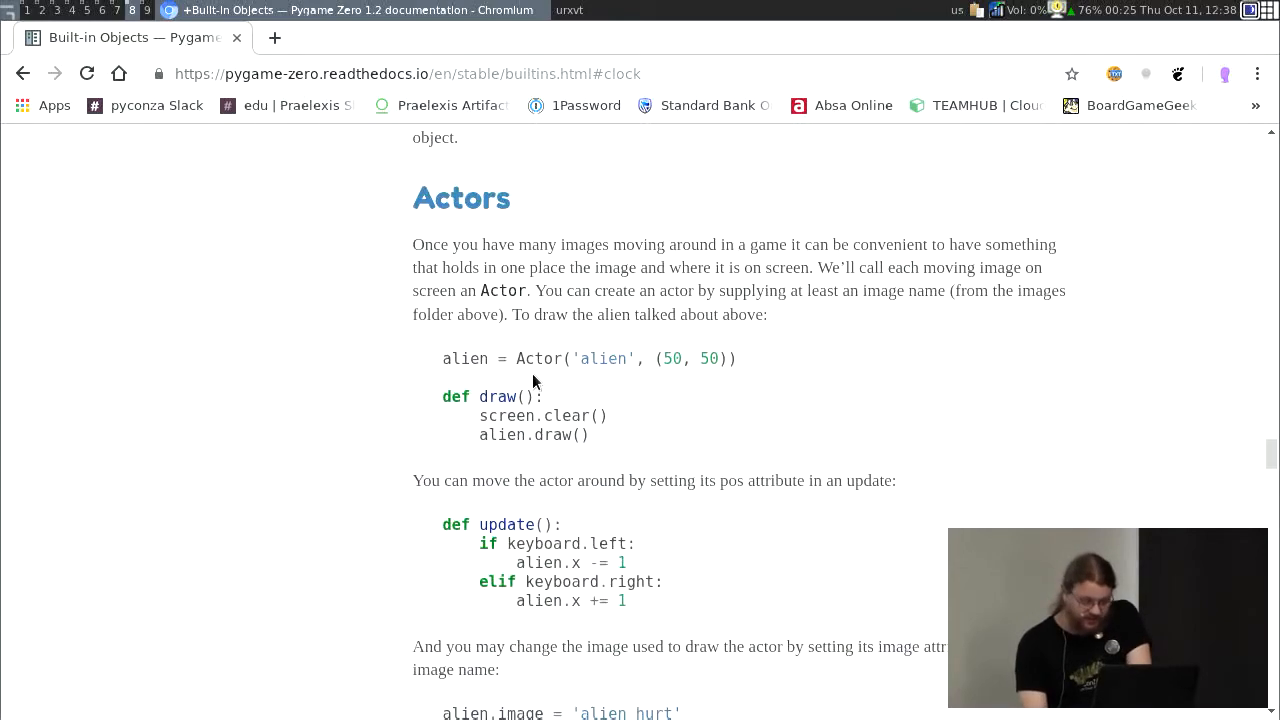
scroll(down, 3)
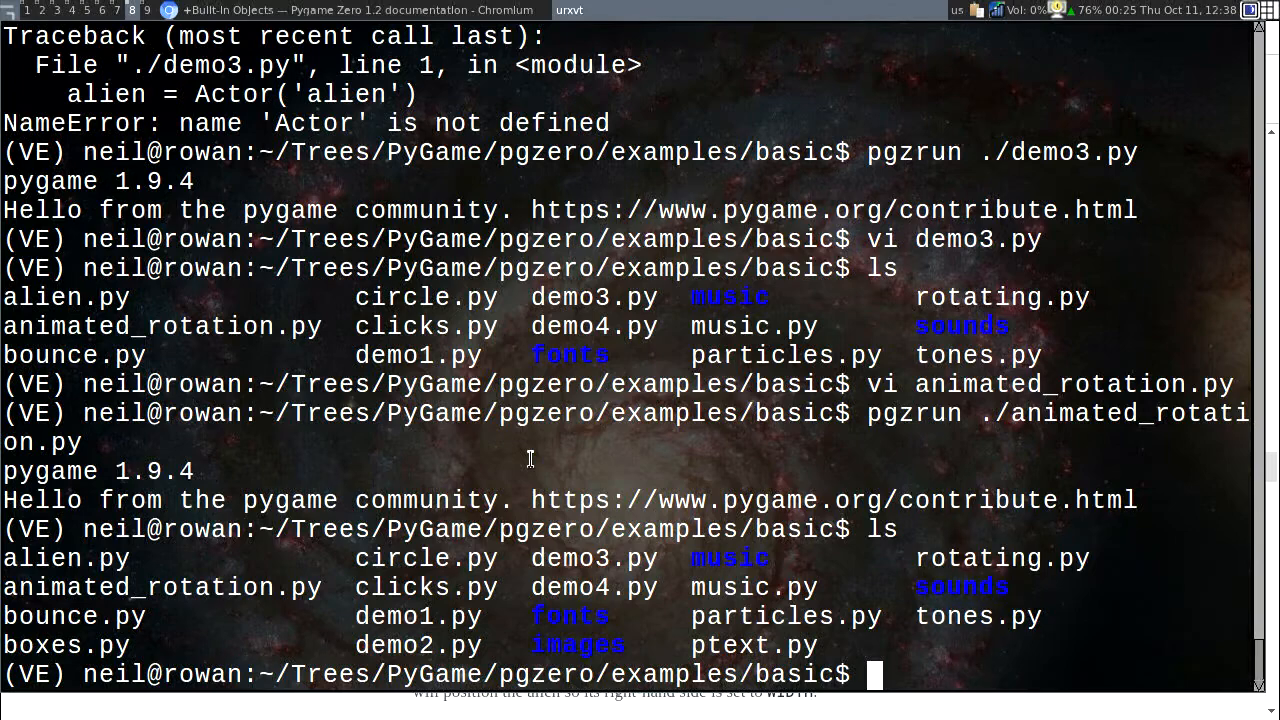
Step: Open circle.py and then boxes.py in Vim from the shell
text(vi circle.py)
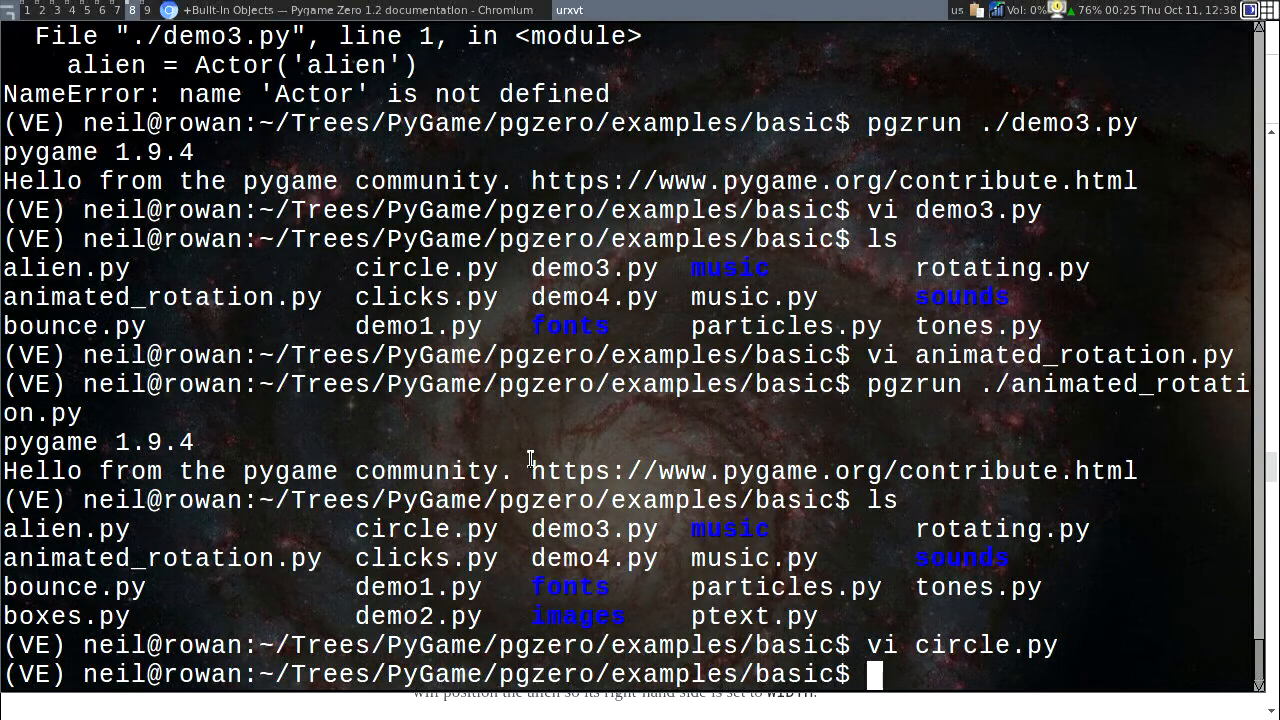
text(vi)
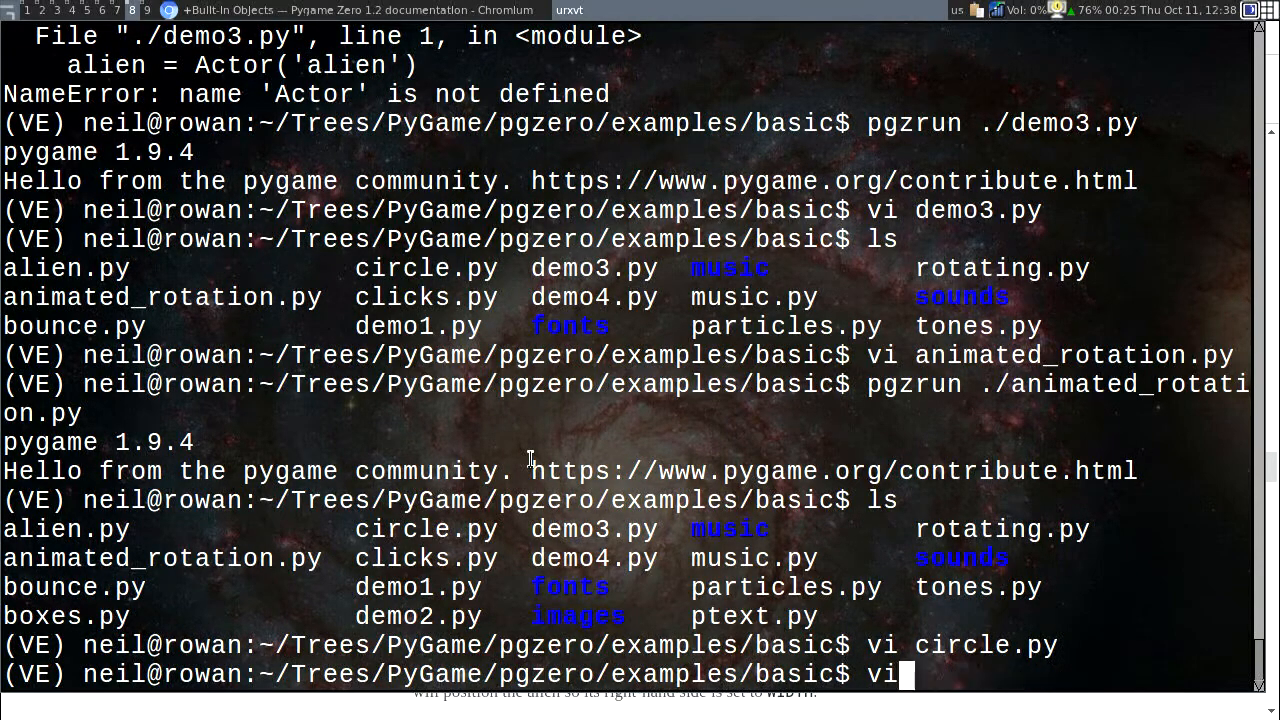
text(boxes.py)
text(pgzru)
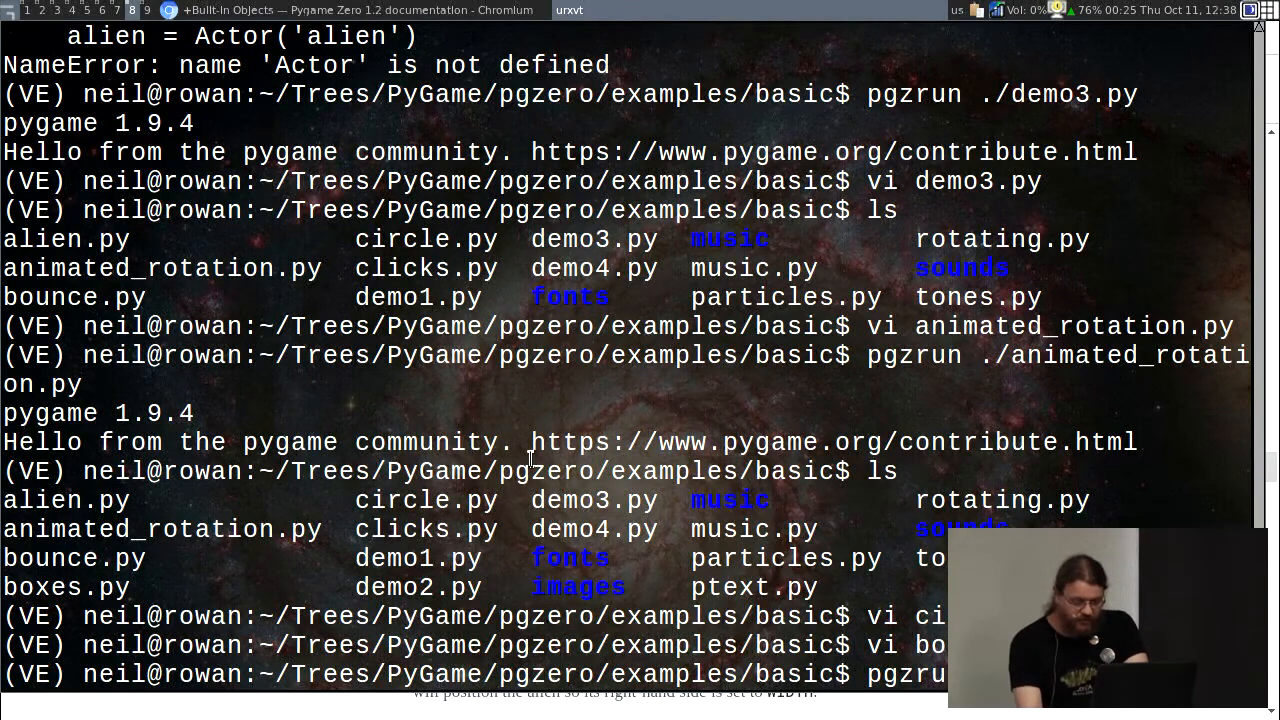
Step: Scroll the boxes output, open particles.py in Vim, and type cd back at the shell
scroll(down, 3)
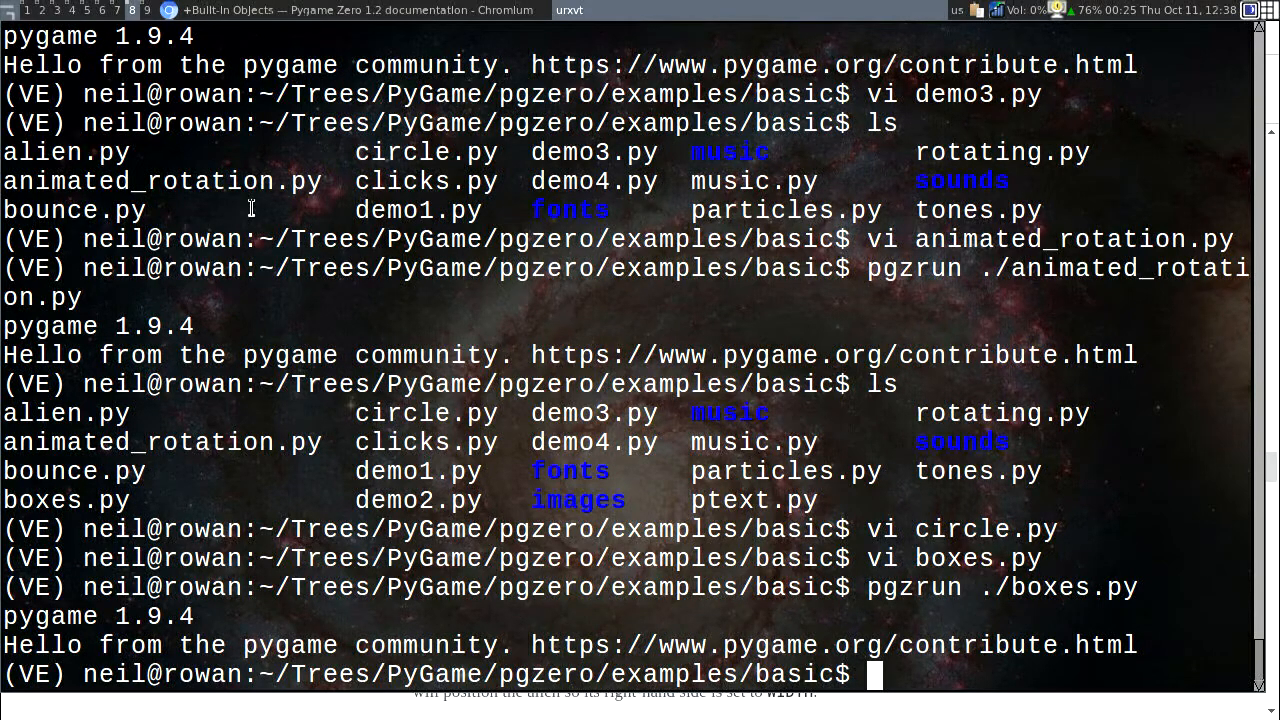
text(vi particles.py)
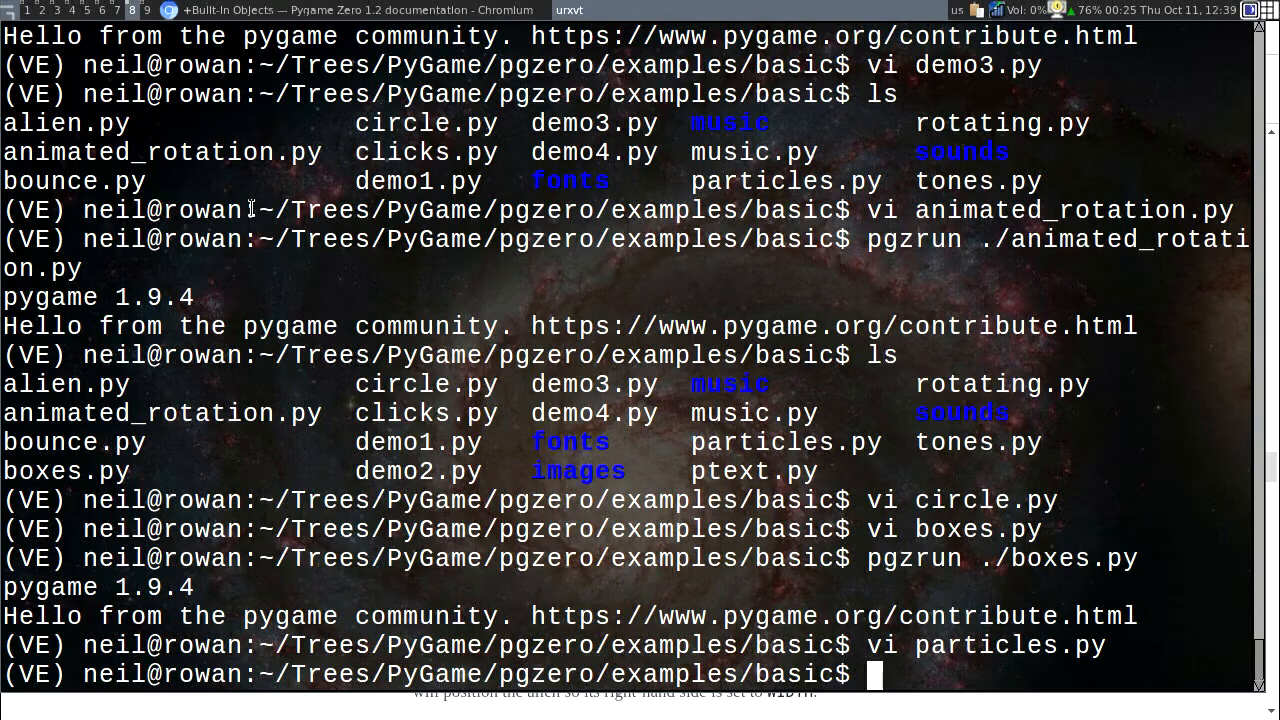
text(cd)
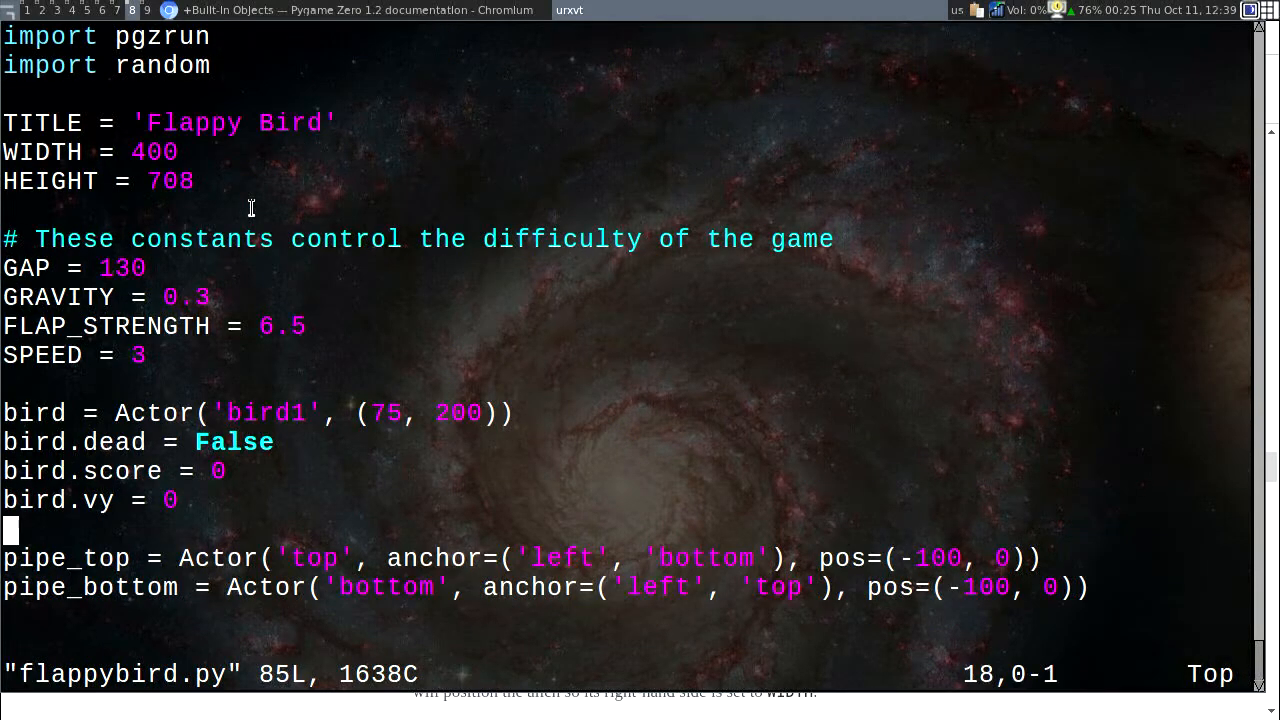
Step: Scroll flappybird.py past the difficulty constants to reset_pipes(), update_pipes() and bird collision logic
scroll(down, 3)
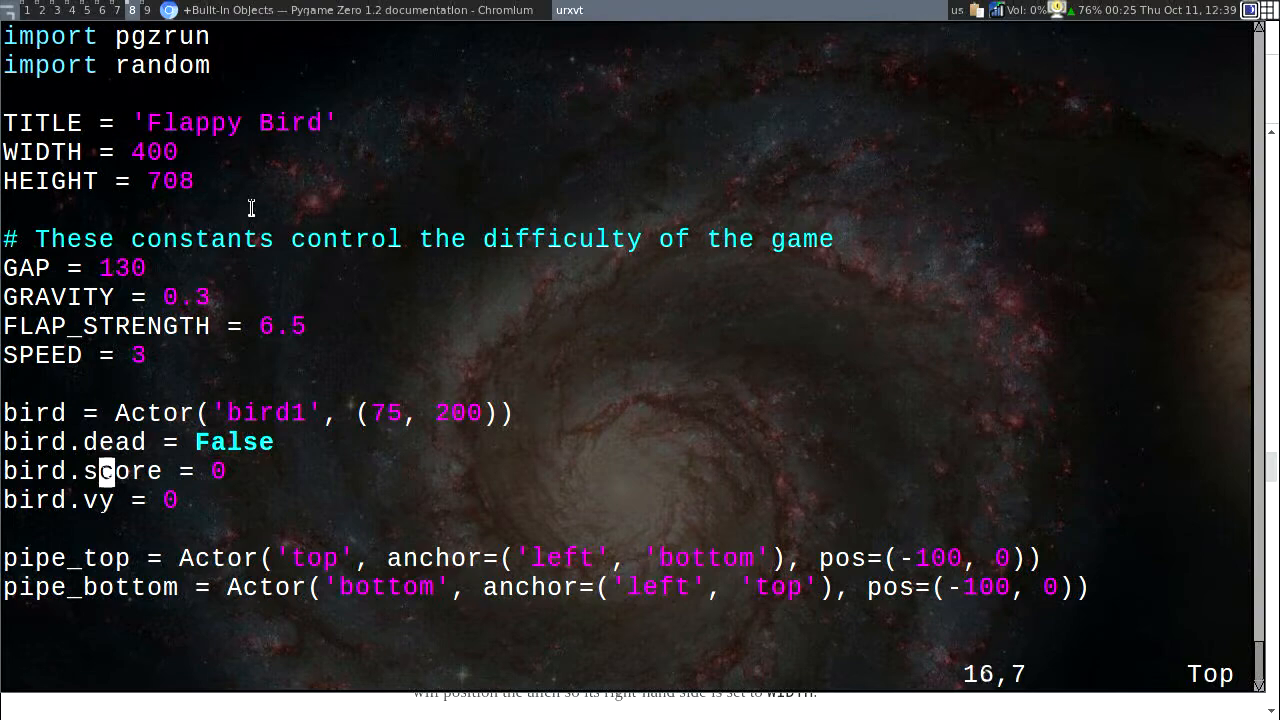
scroll(down, 3)
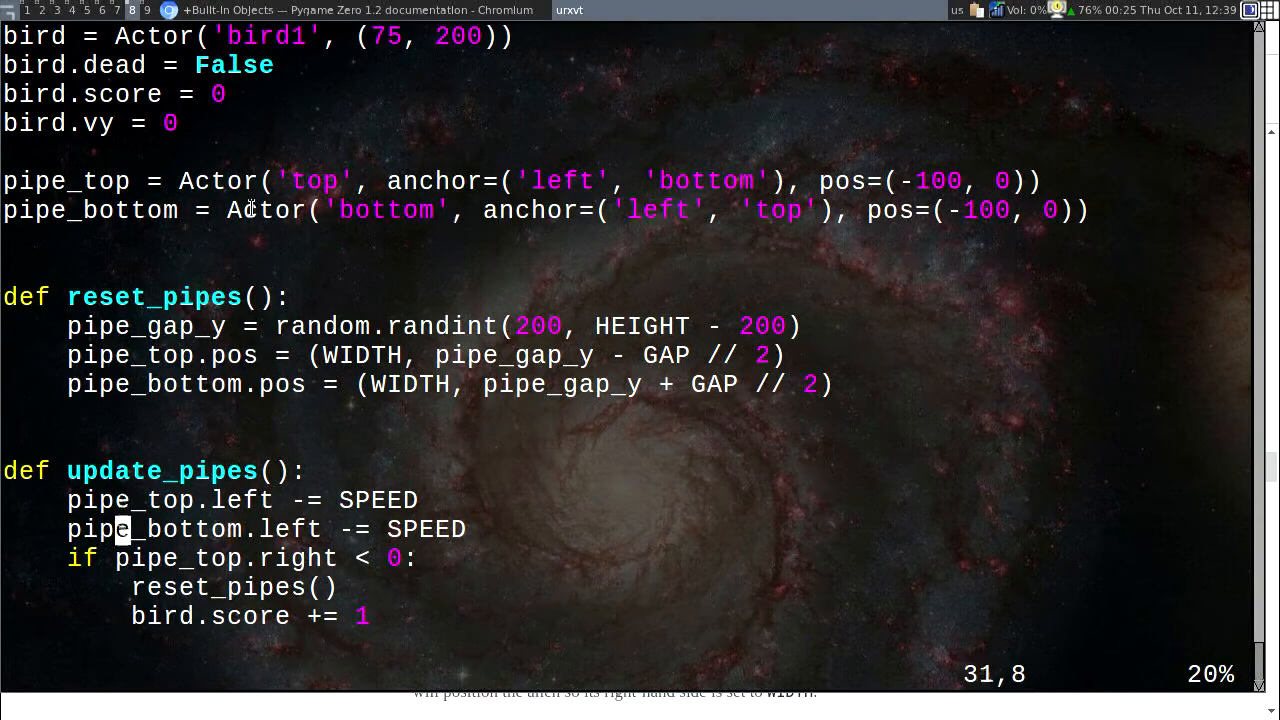
scroll(down, 3)
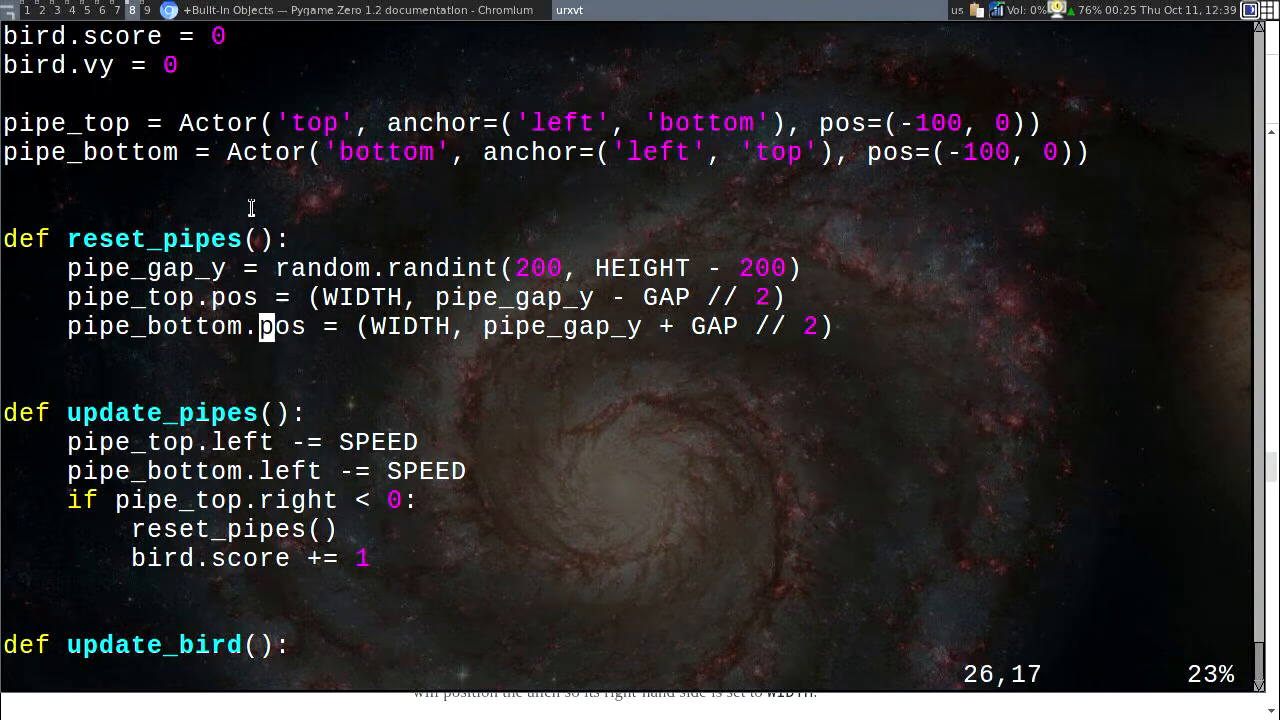
scroll(down, 3)
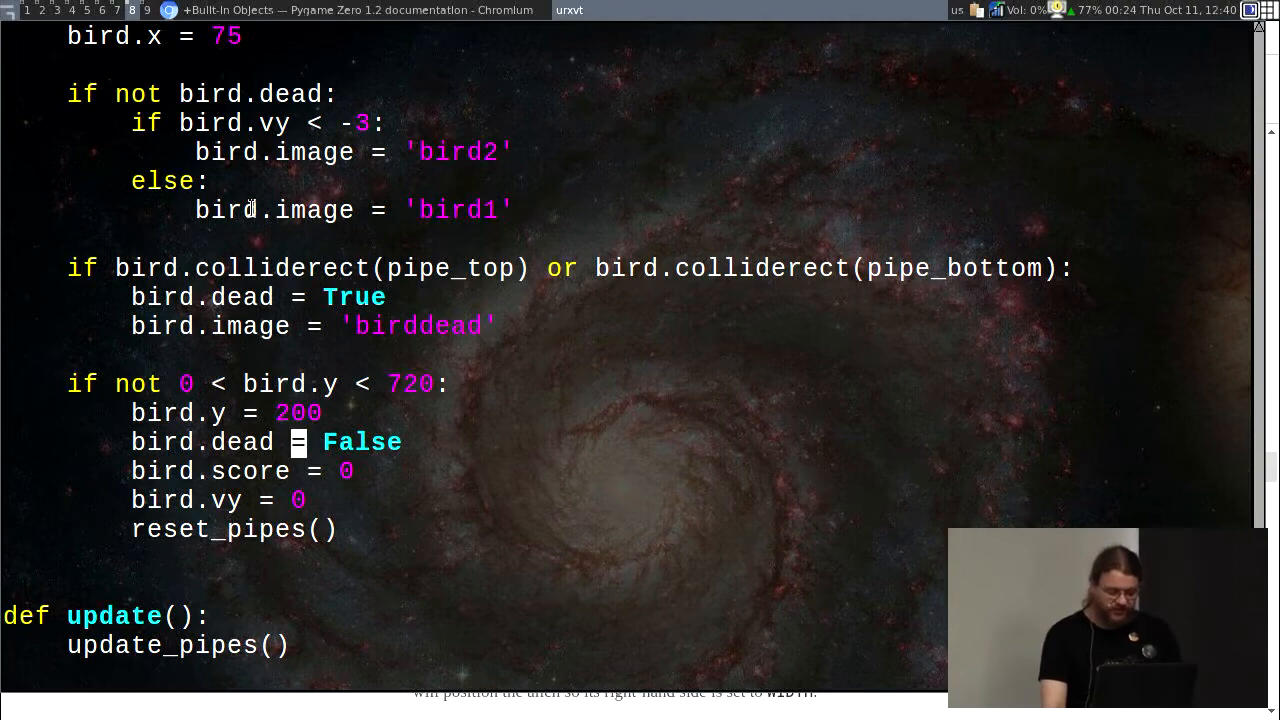
scroll(down, 3)
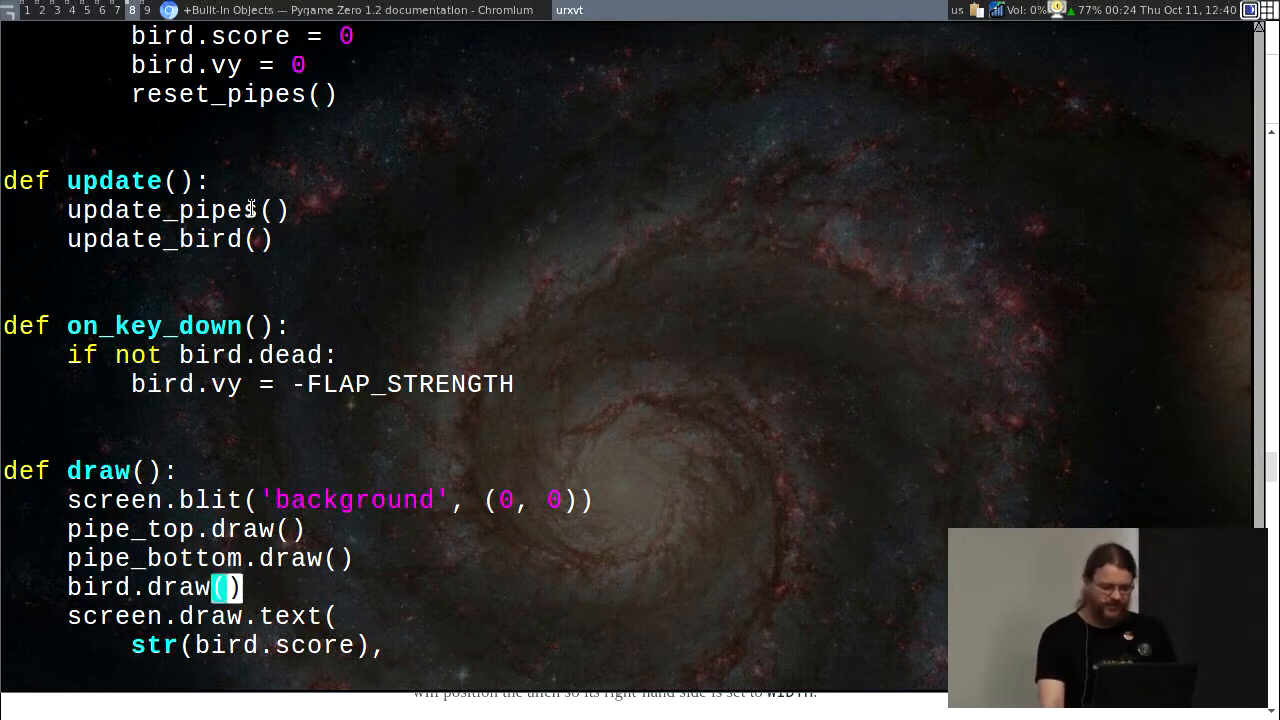
scroll(down, 3)
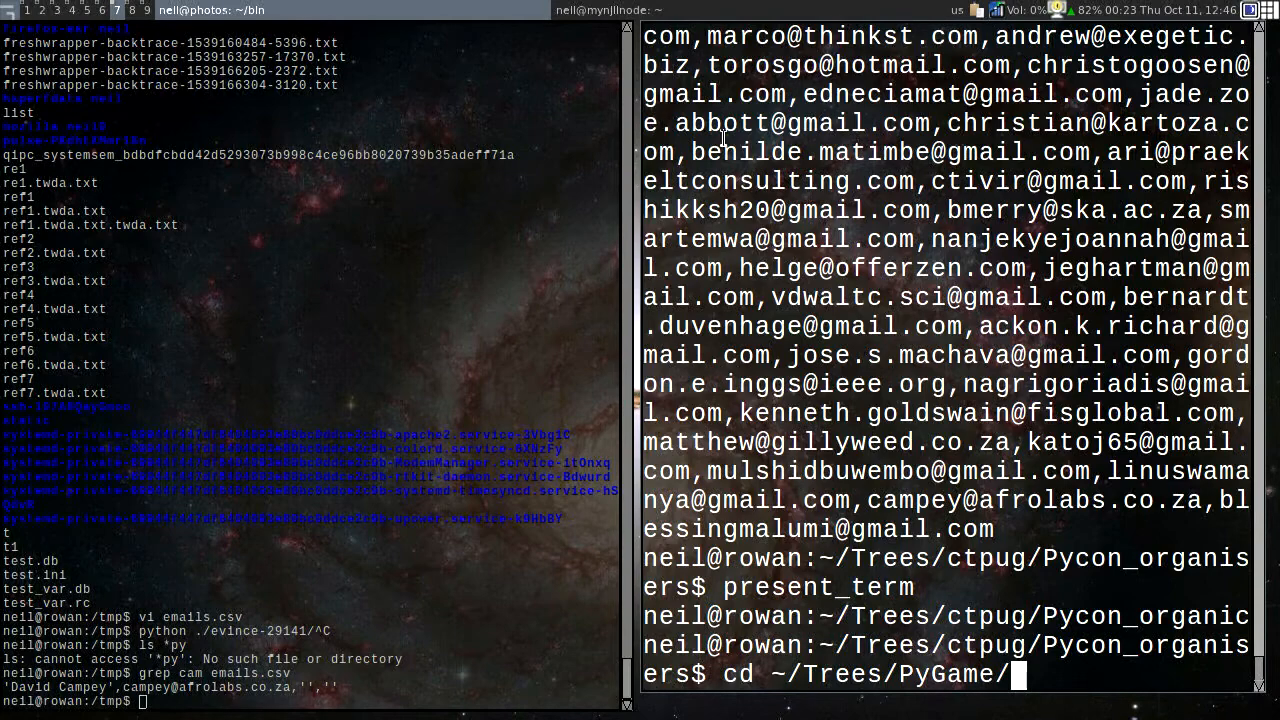
Step: Edit the command line in pgzero/examples while reading grep's class matches
text(pgzero/examples$ cd e)
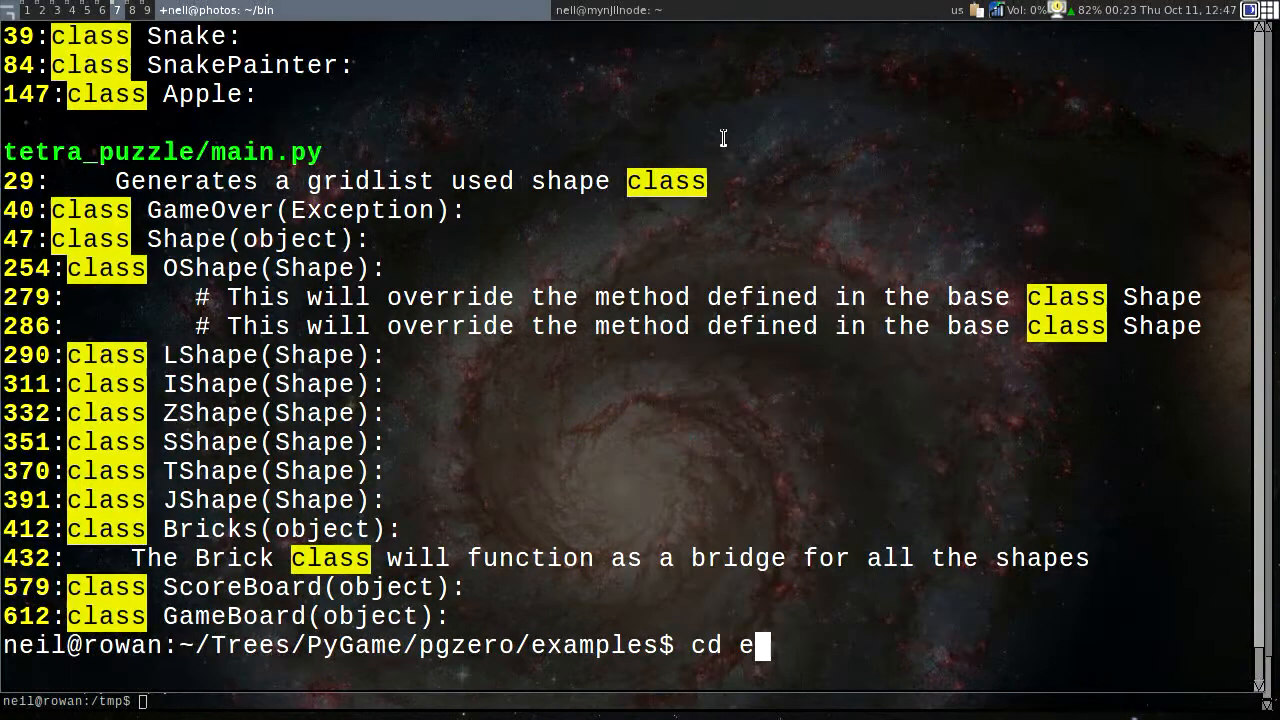
key(BackSpace)
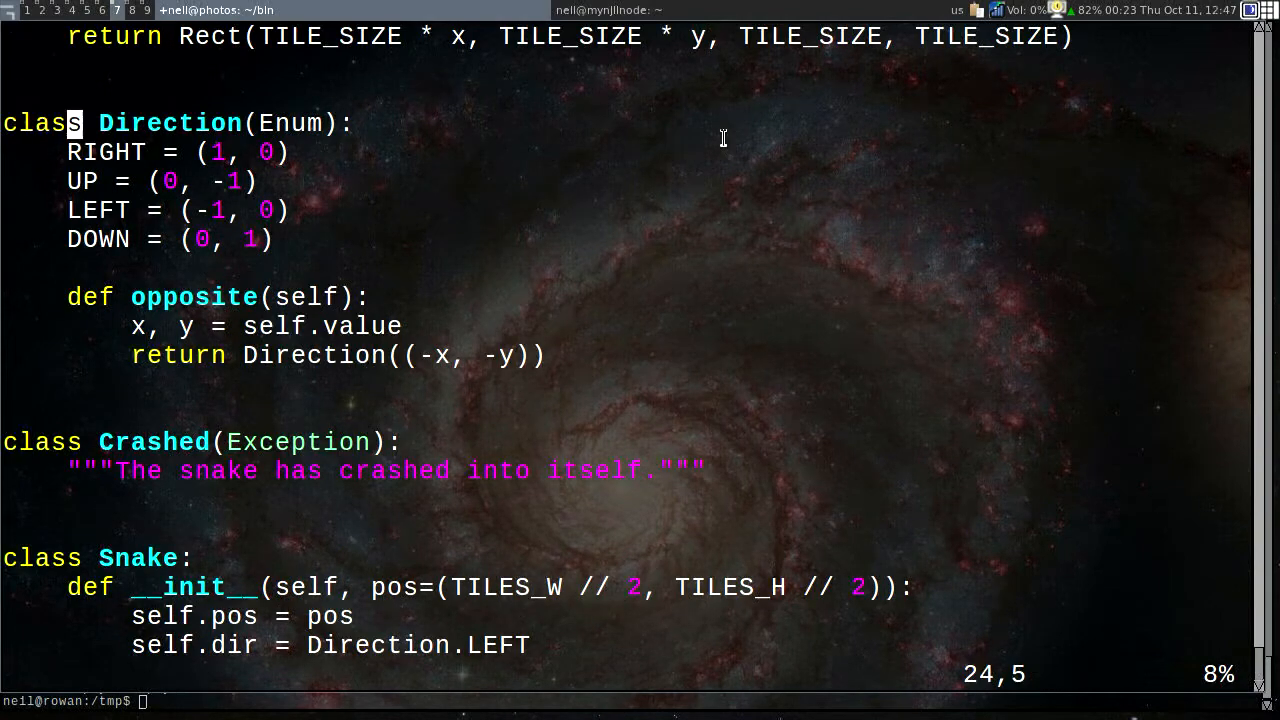
Step: Scroll the snake script through Snake movement, SnakePainter and Apple to draw's score text
scroll(down, 3)
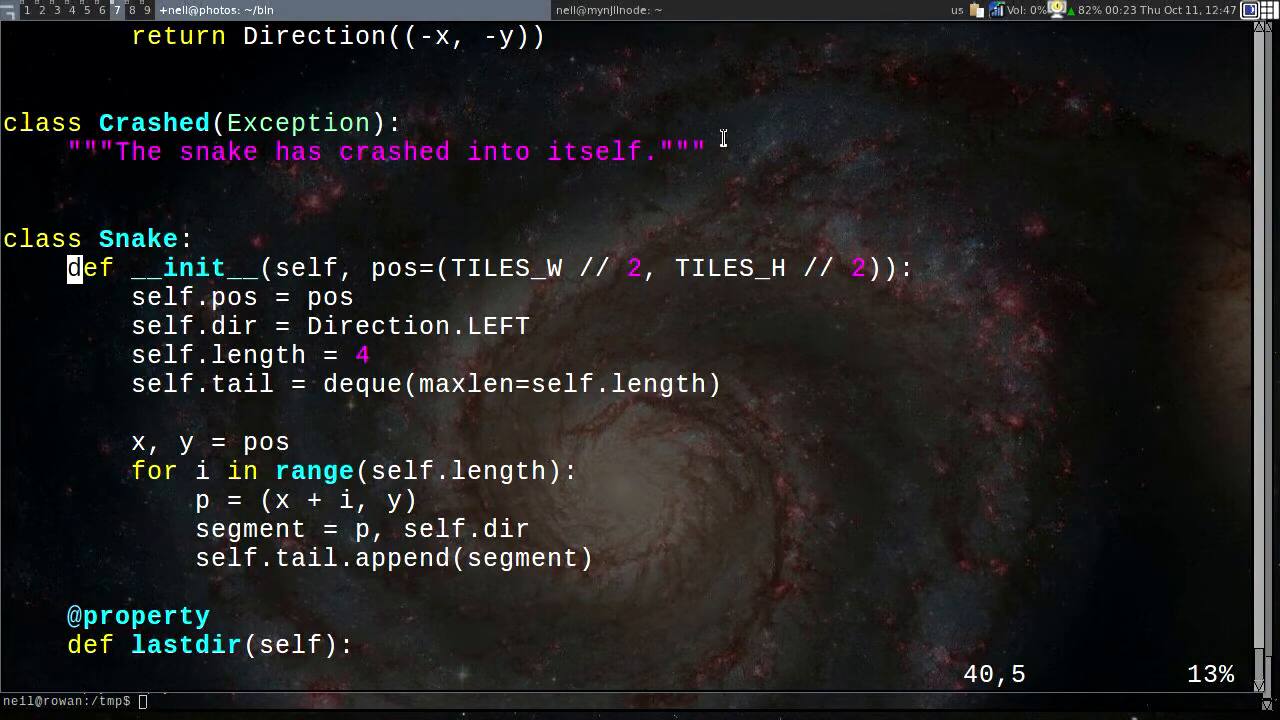
scroll(down, 3)
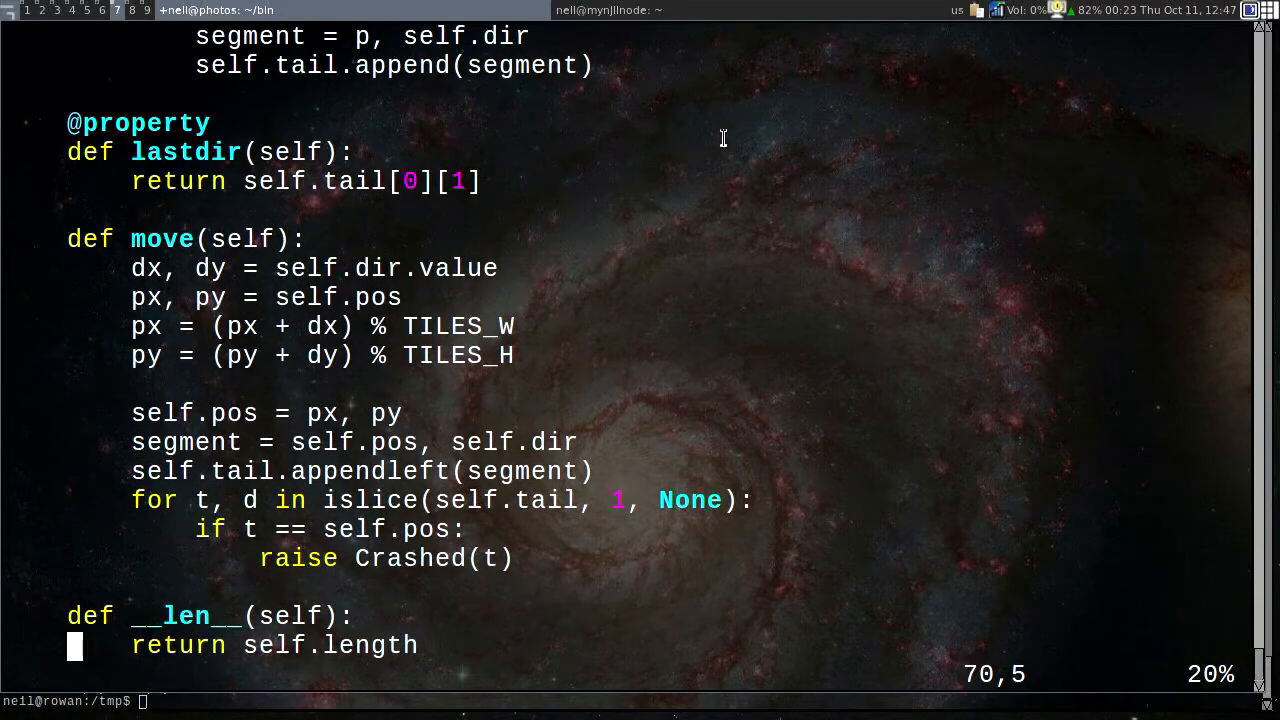
scroll(down, 3)
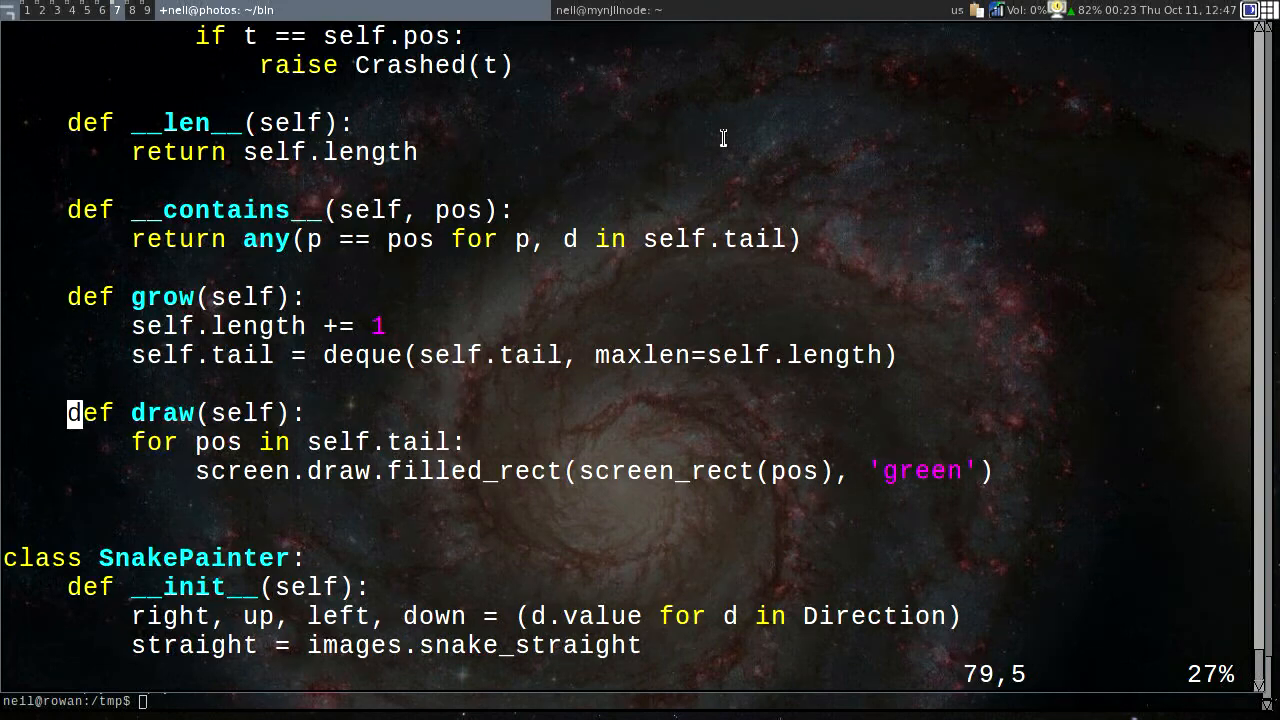
scroll(down, 3)
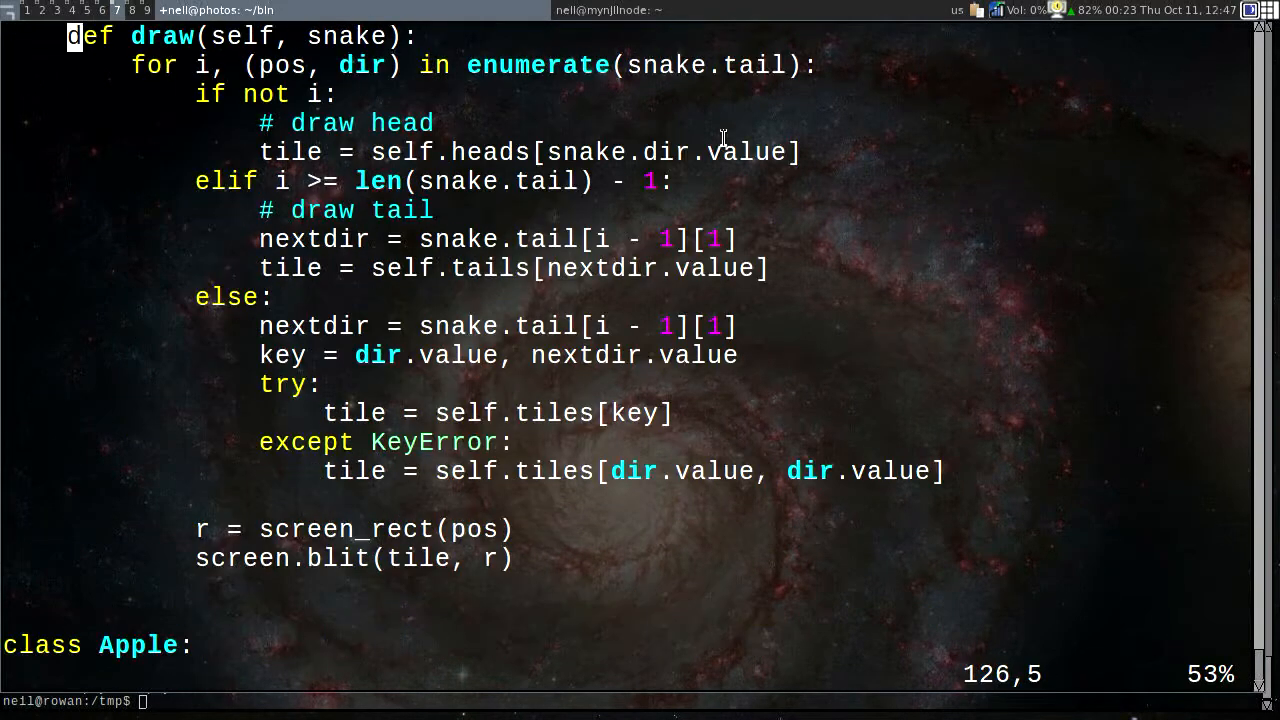
scroll(down, 3)
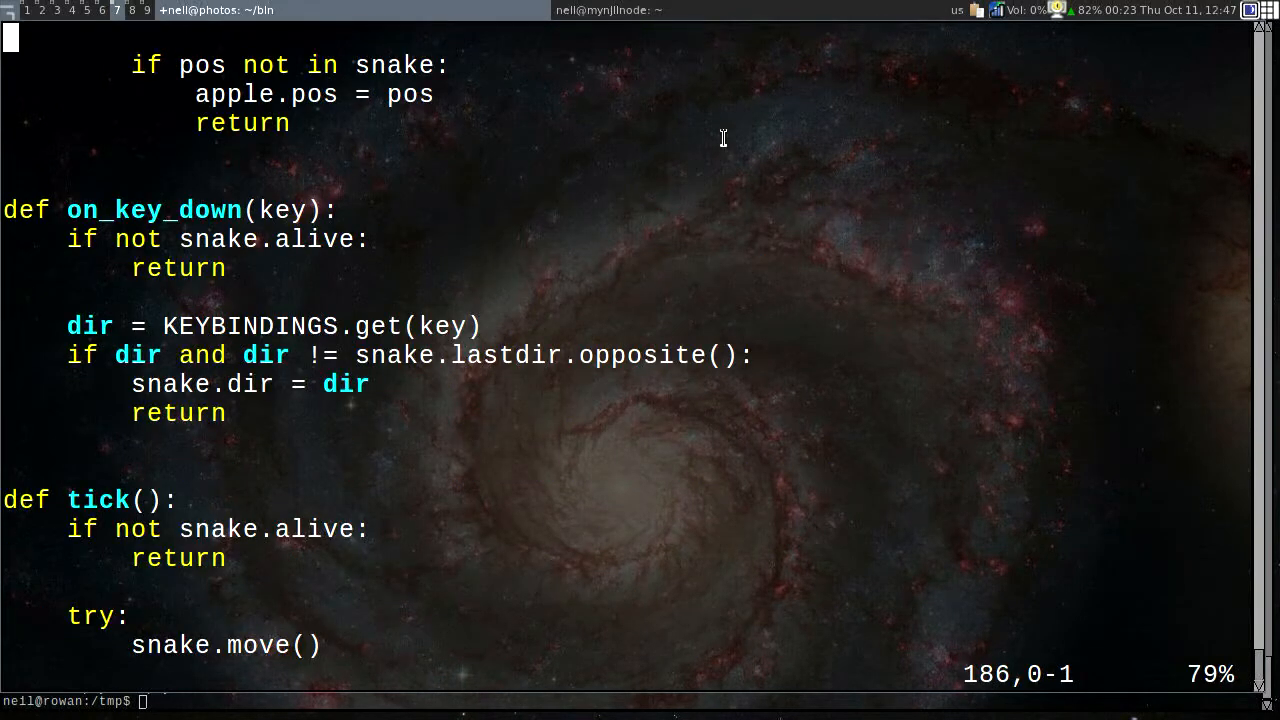
scroll(down, 3)
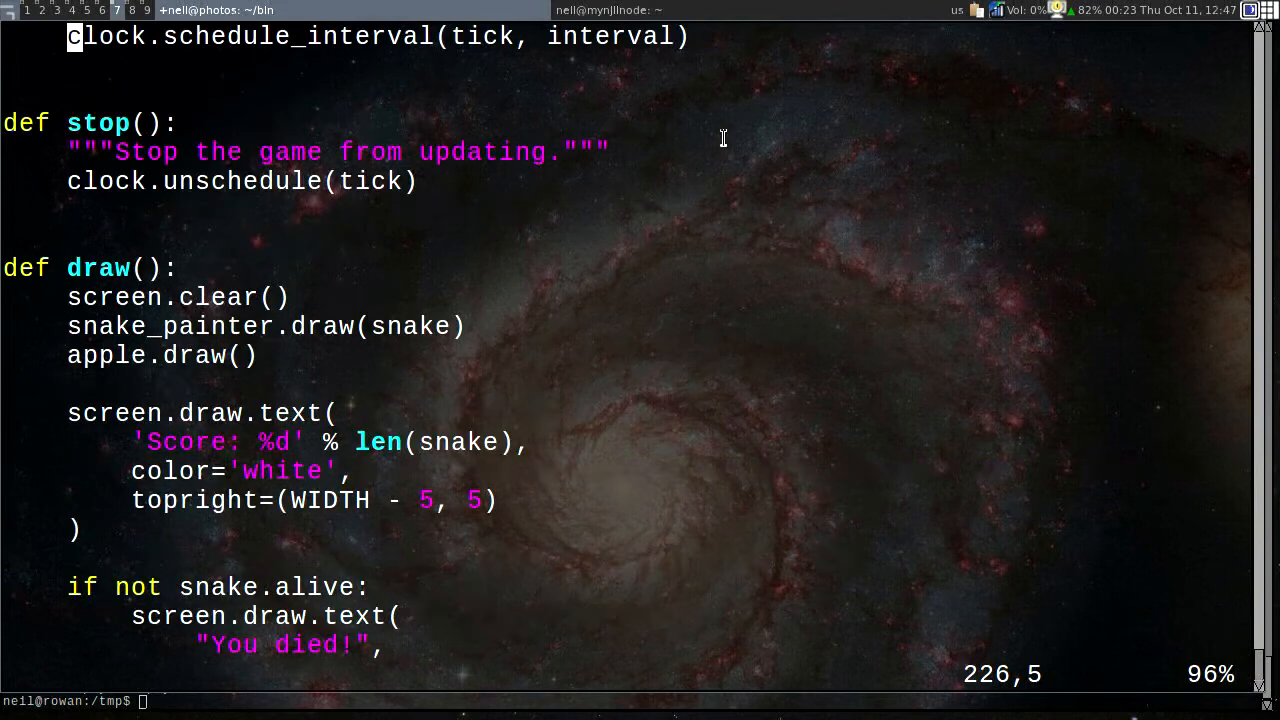